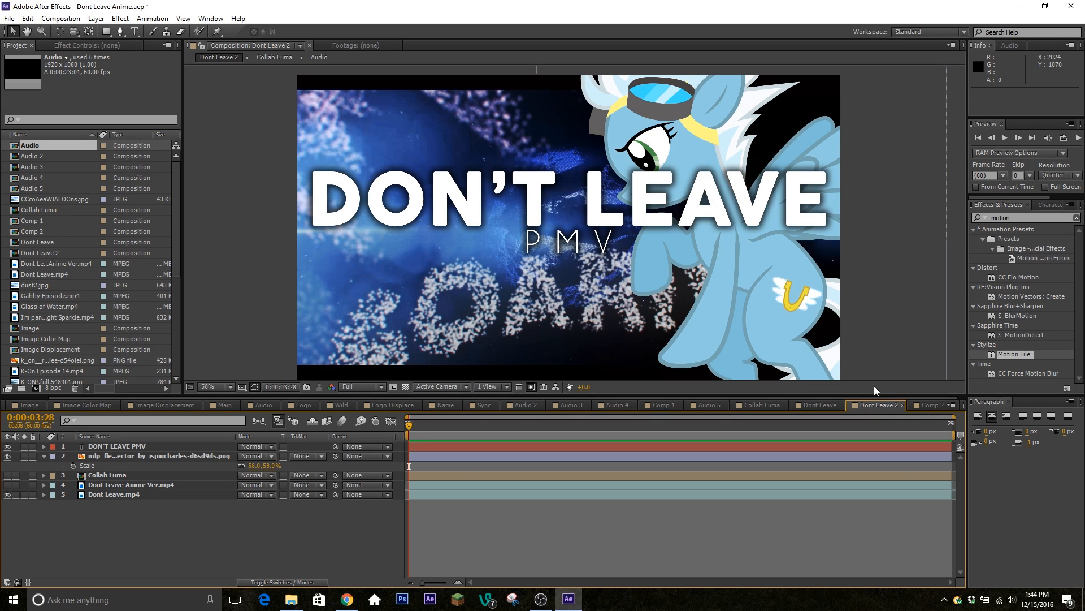
{"action": "mouse_move", "coordinate": [518, 68]}
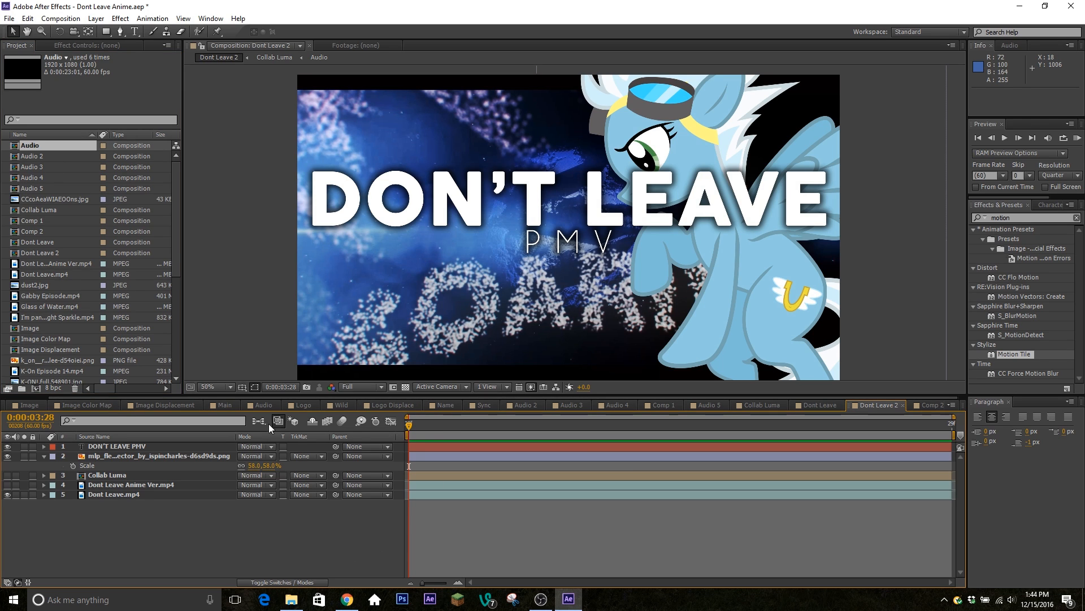
{"action": "mouse_move", "coordinate": [706, 443]}
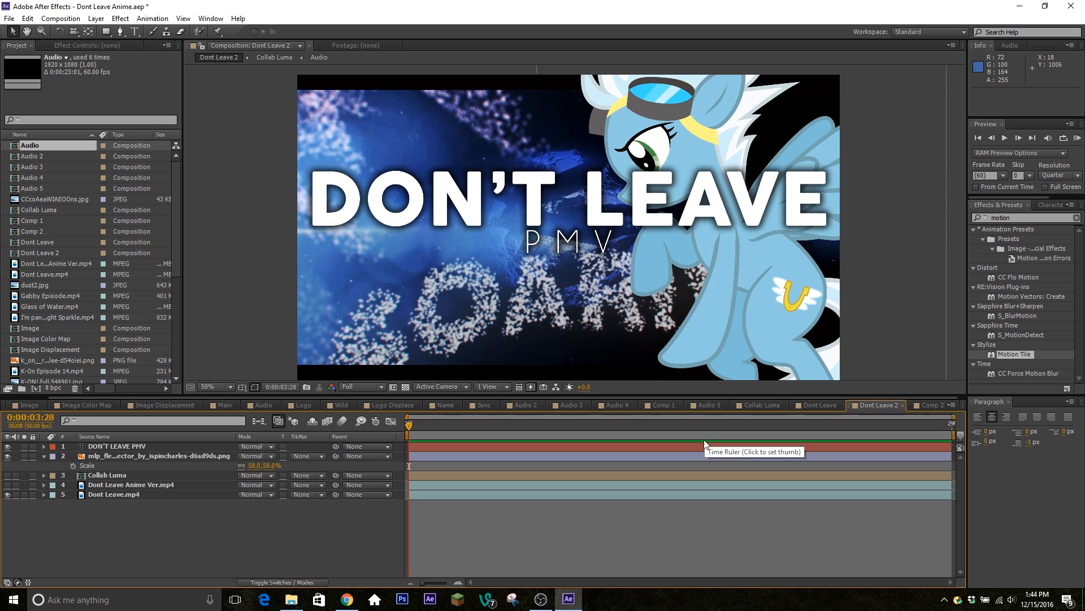
{"action": "mouse_move", "coordinate": [704, 459]}
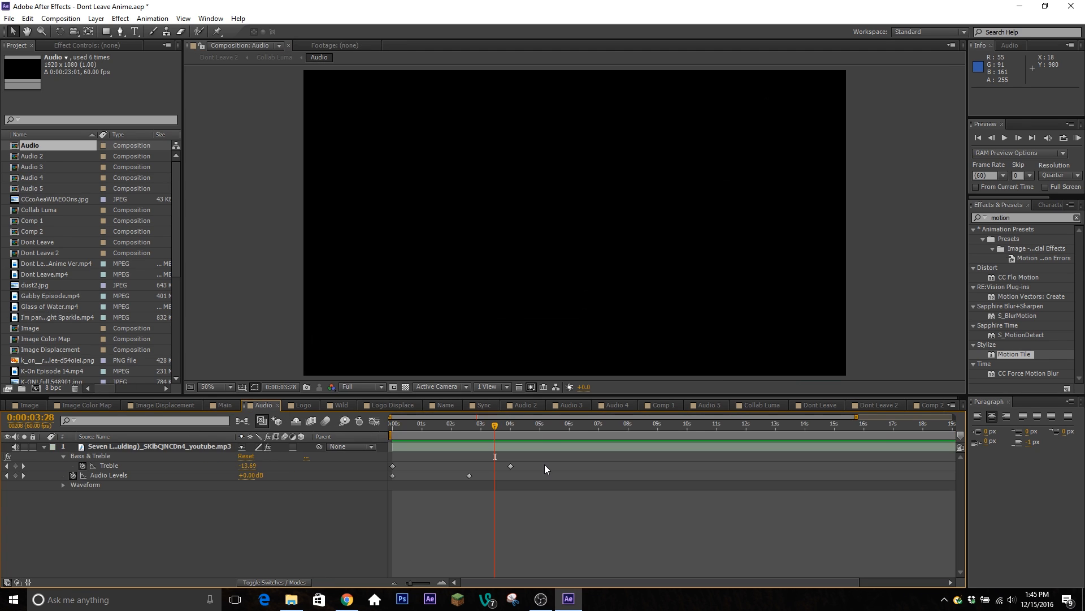
- Step through the song's Treble and Audio Levels keyframes from the start to the closing fade
{"action": "left_click", "coordinate": [402, 423]}
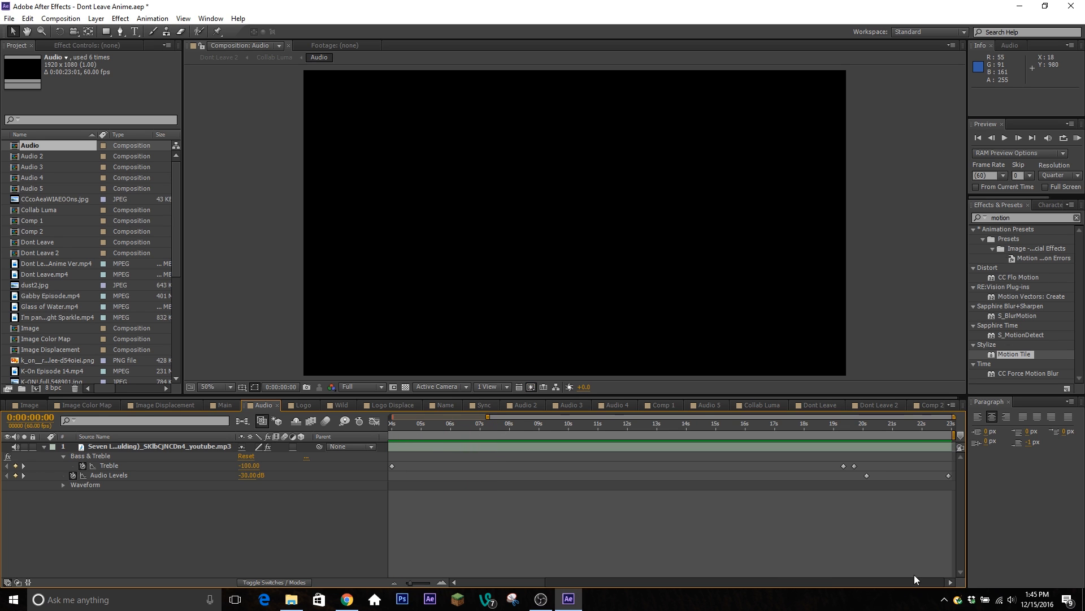
{"action": "left_click", "coordinate": [870, 424]}
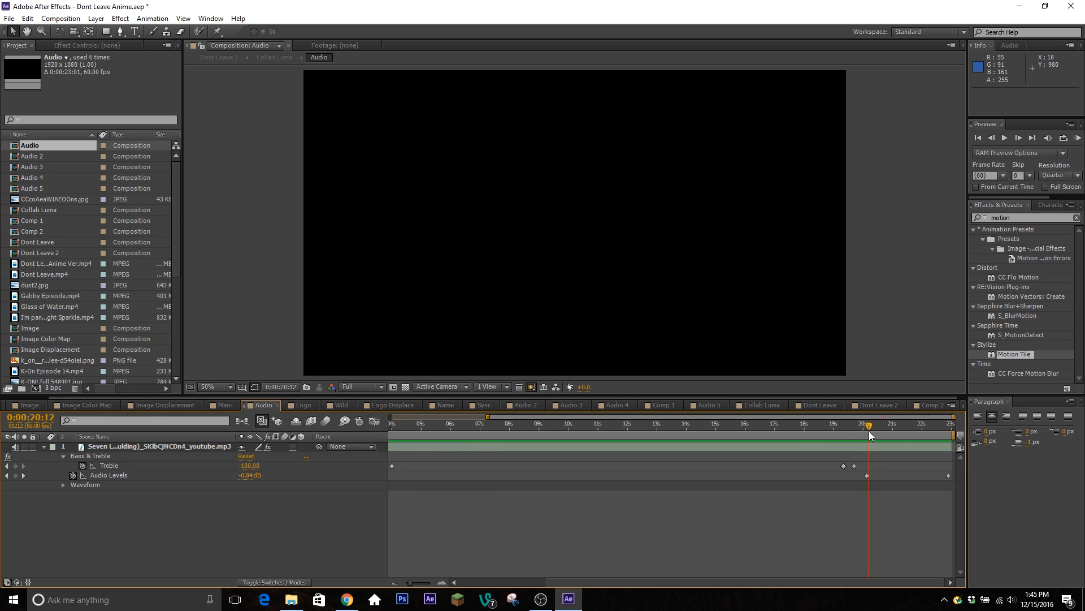
{"action": "left_click", "coordinate": [791, 424]}
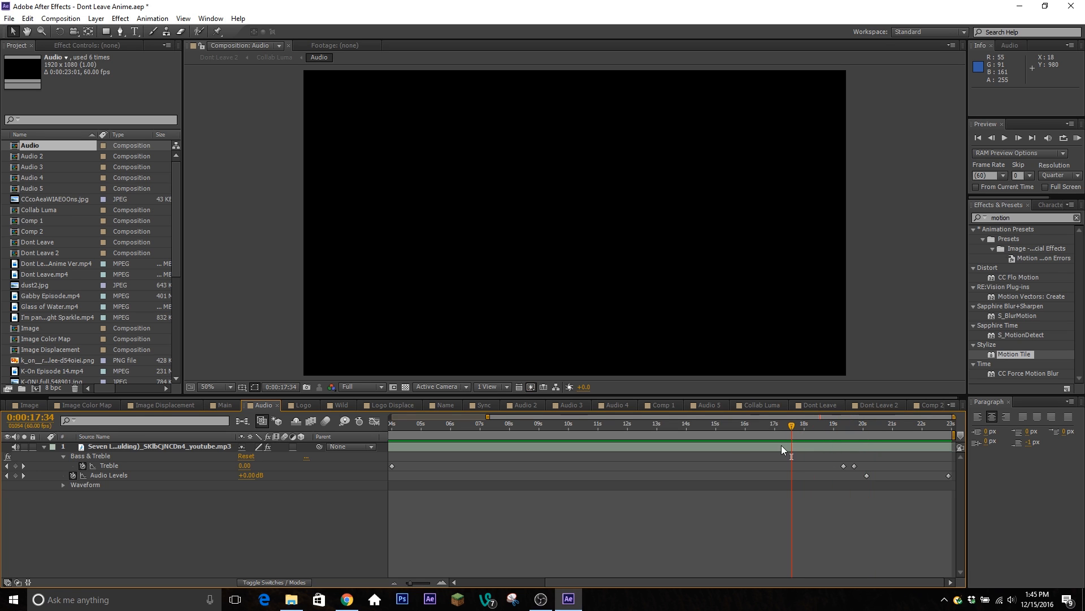
{"action": "mouse_move", "coordinate": [387, 597]}
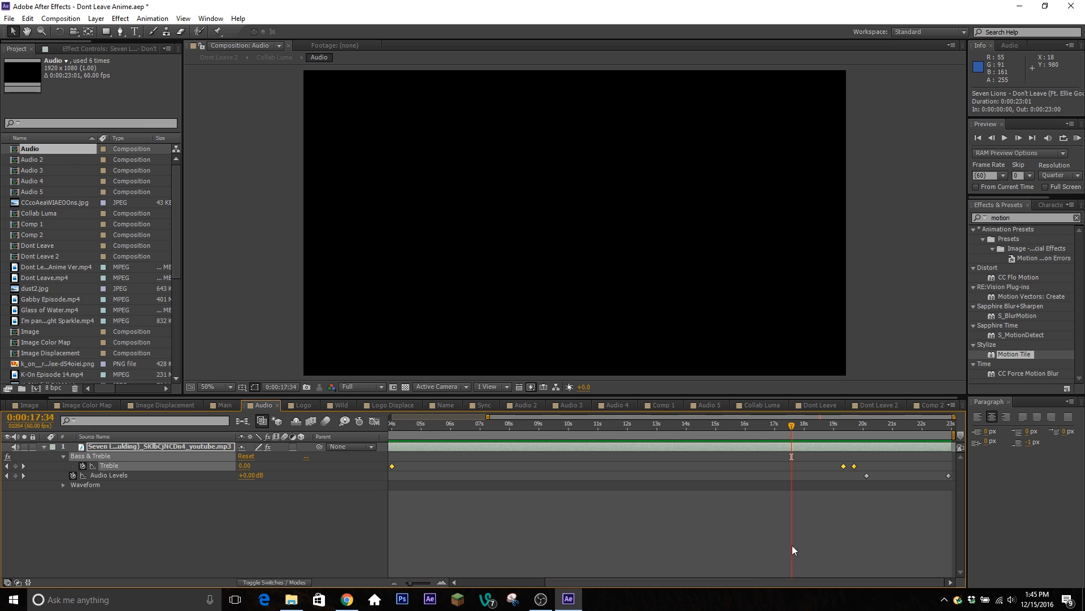
{"action": "left_click", "coordinate": [839, 425]}
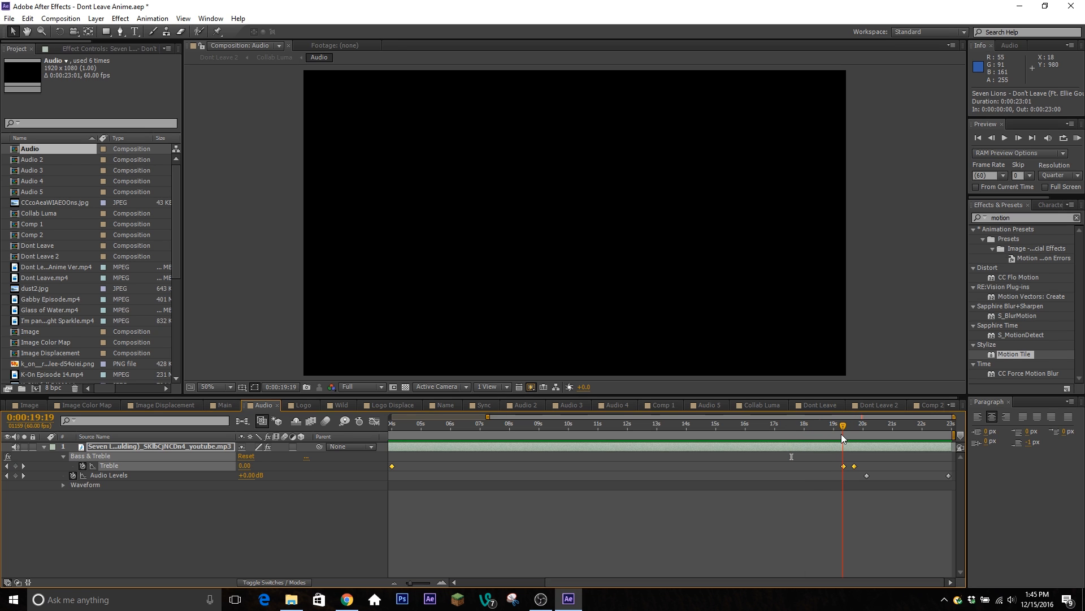
{"action": "left_click", "coordinate": [871, 439]}
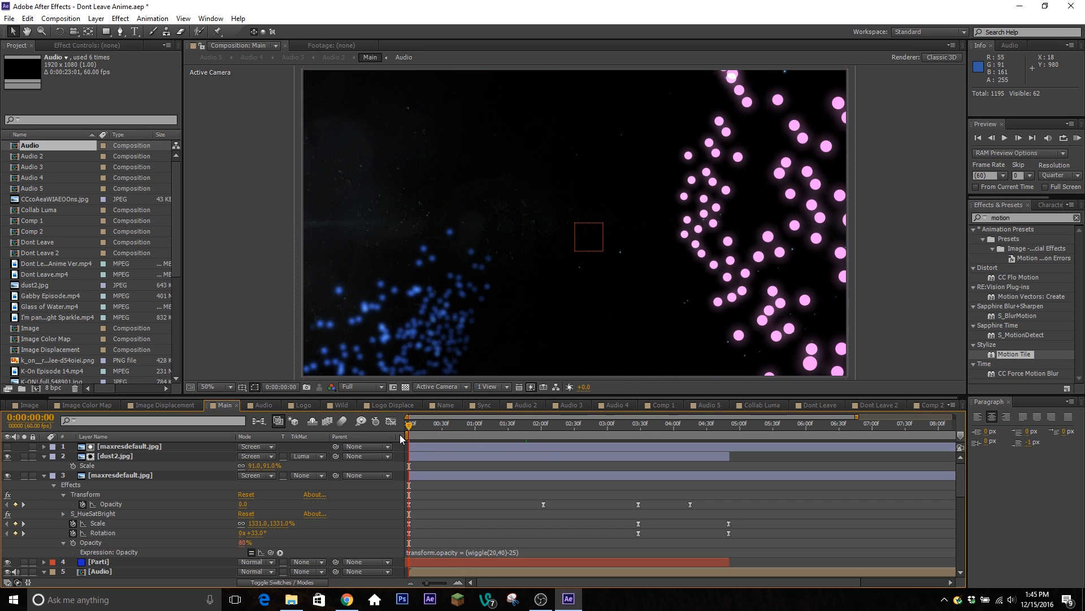
{"action": "mouse_move", "coordinate": [762, 422]}
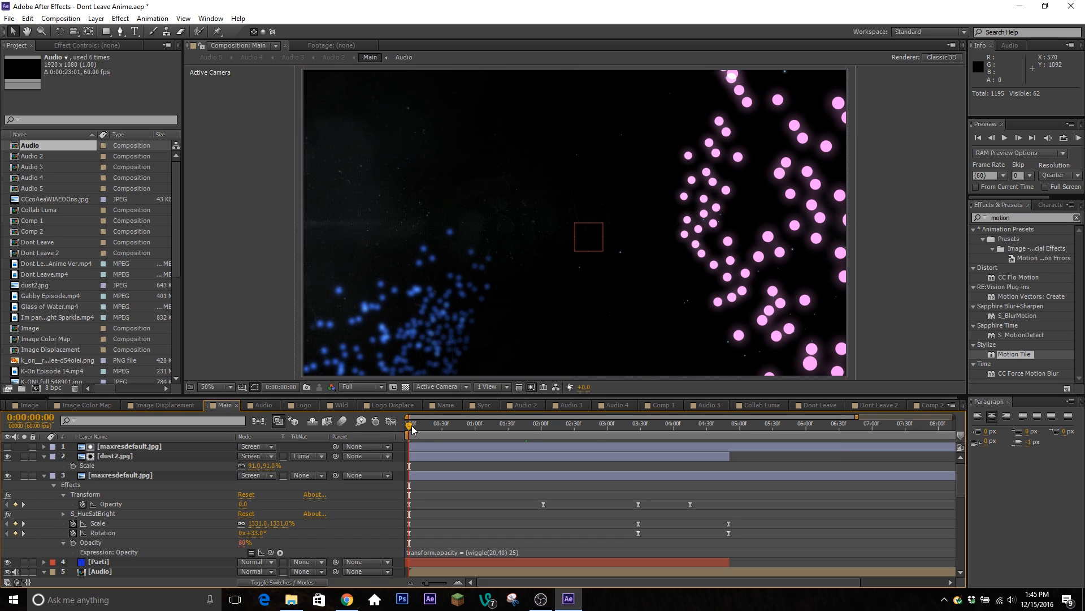
- Preview the intro particles through to the point where they form the title
{"action": "left_click", "coordinate": [450, 423]}
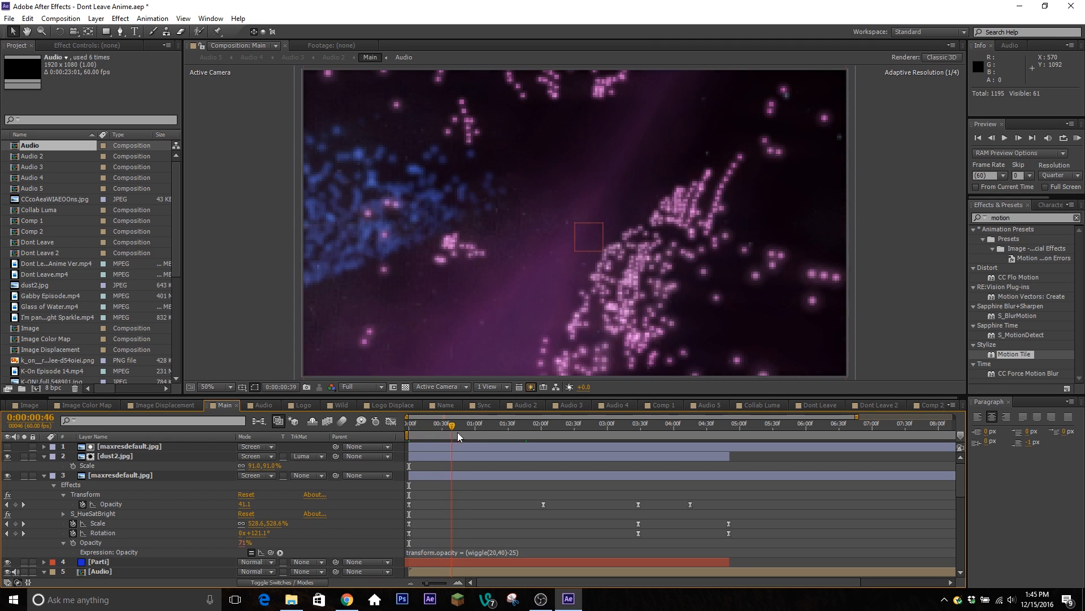
{"action": "left_click", "coordinate": [528, 437]}
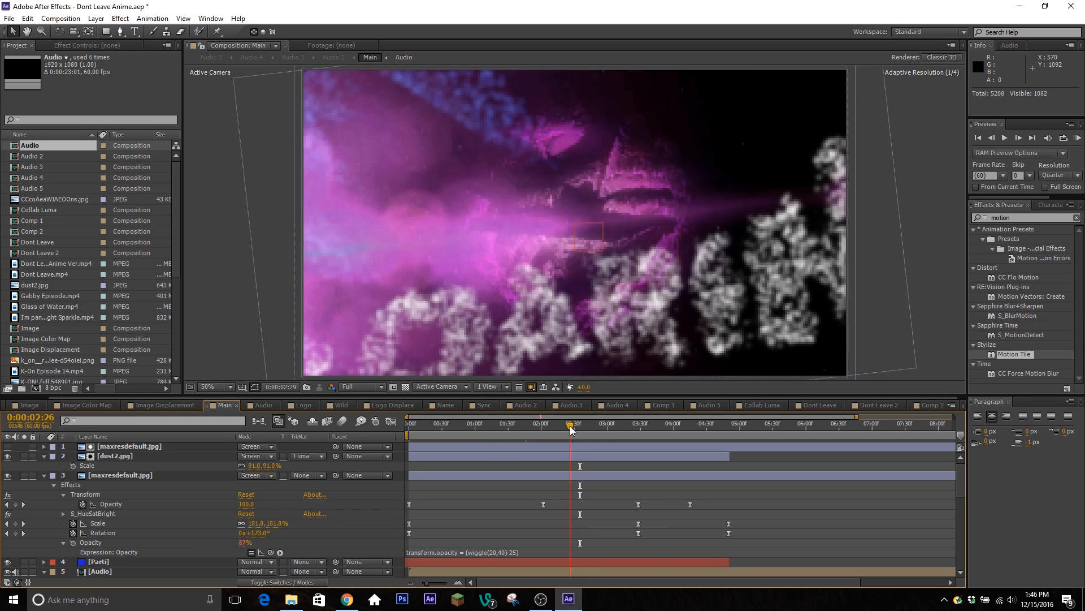
{"action": "left_click", "coordinate": [639, 424]}
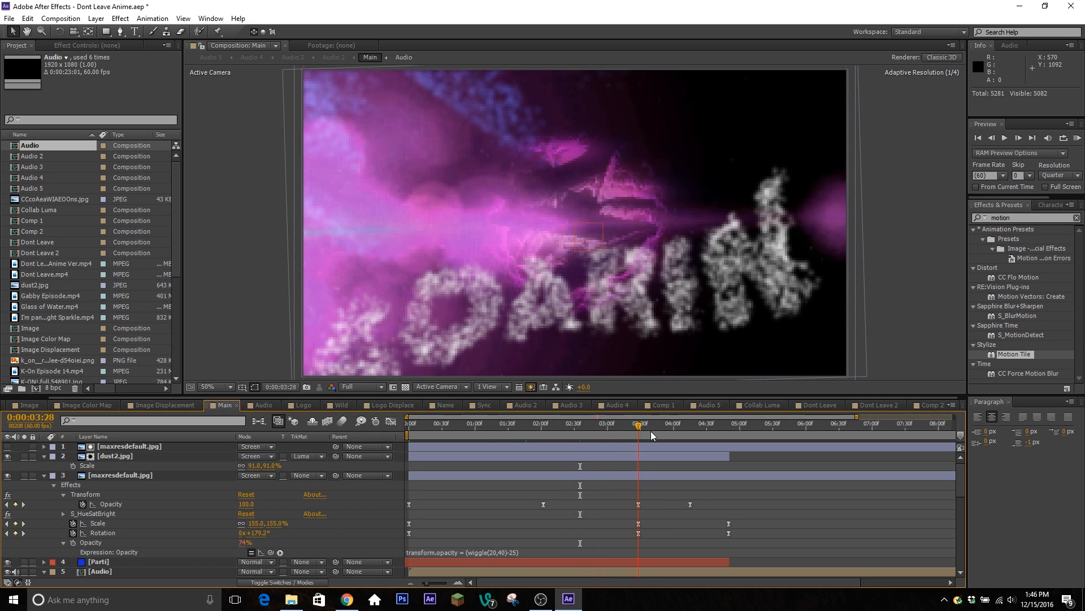
{"action": "left_click", "coordinate": [662, 432]}
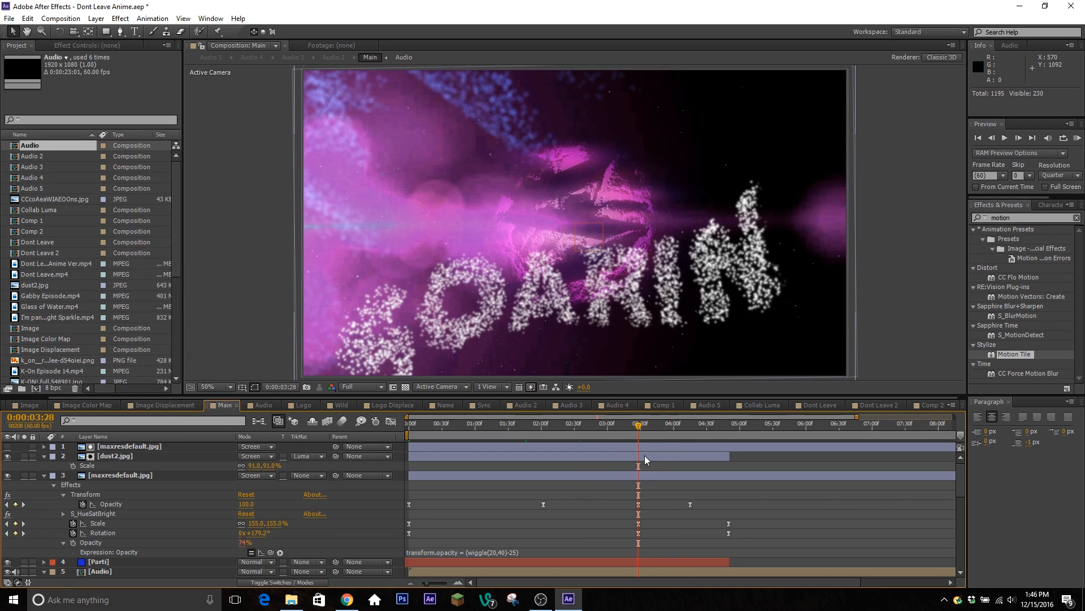
{"action": "mouse_move", "coordinate": [544, 432]}
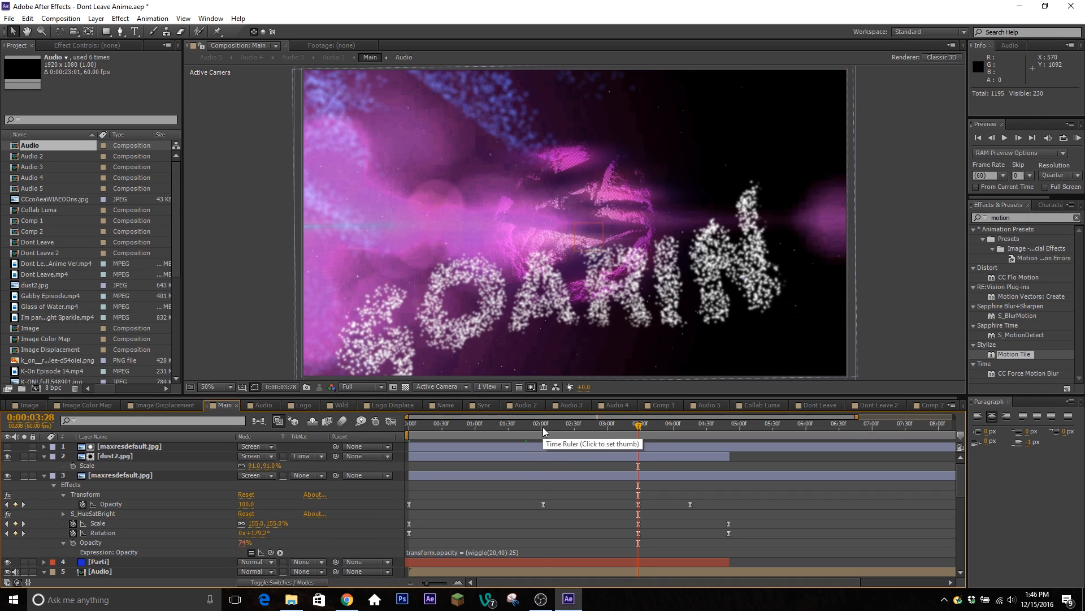
- Check the frames around two seconds, then the fully formed particle title
{"action": "left_click", "coordinate": [541, 423]}
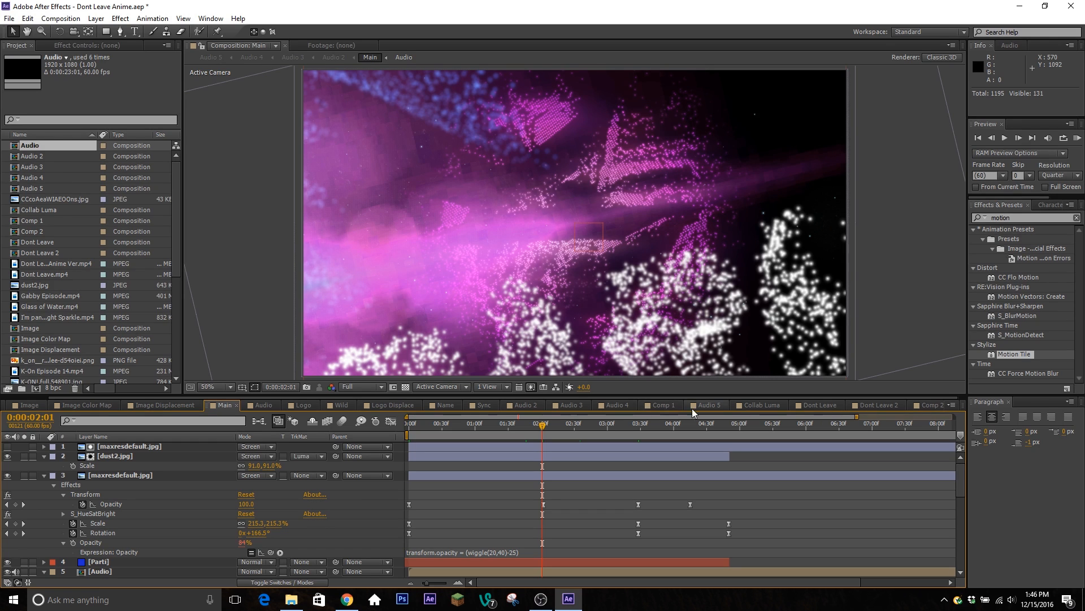
{"action": "left_click", "coordinate": [537, 423]}
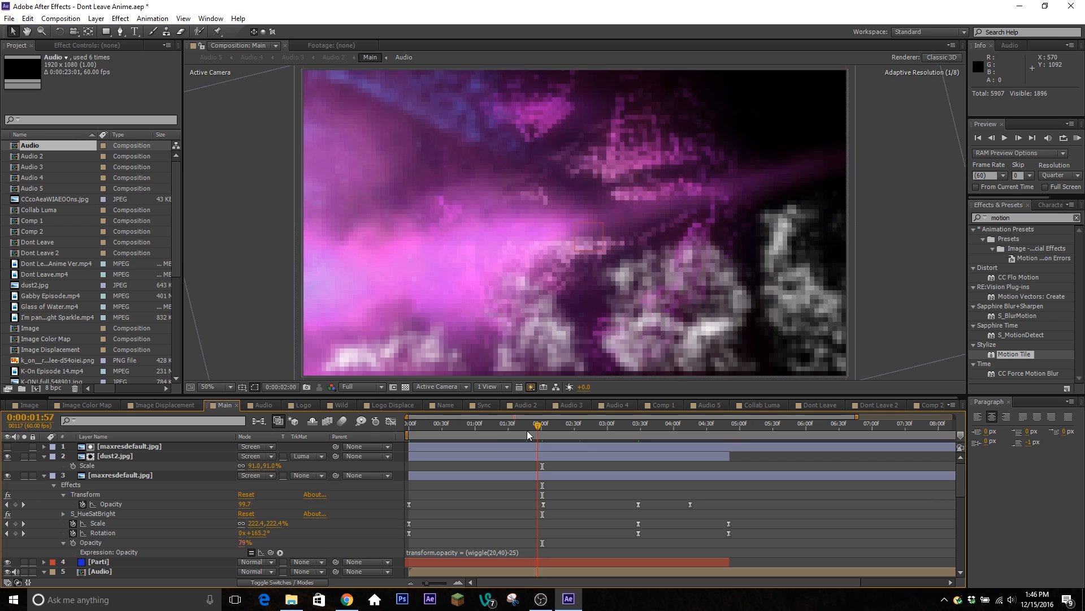
{"action": "left_click", "coordinate": [553, 437]}
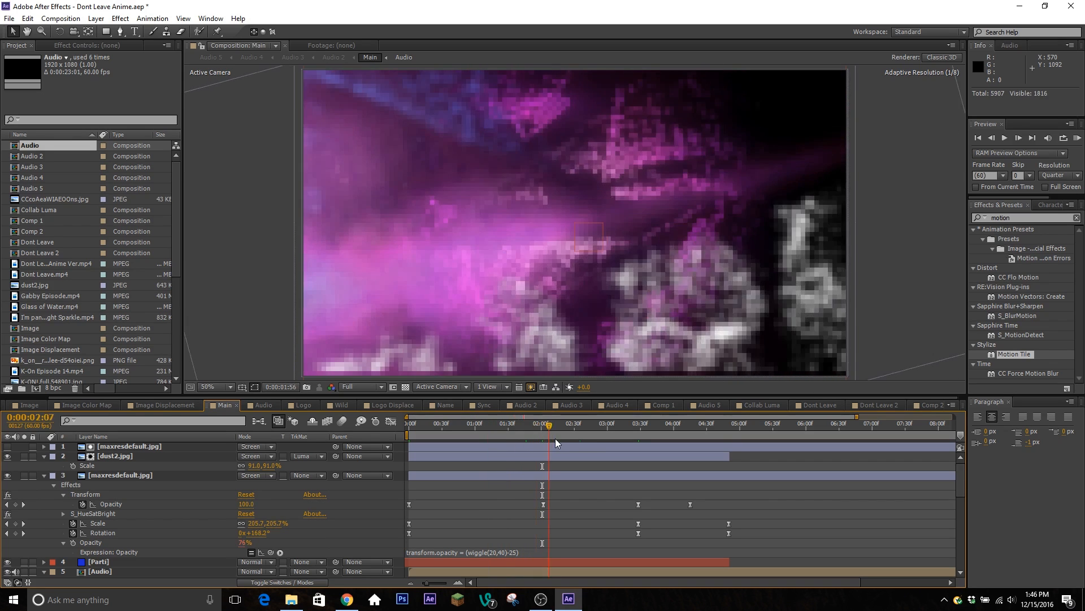
{"action": "left_click", "coordinate": [626, 424]}
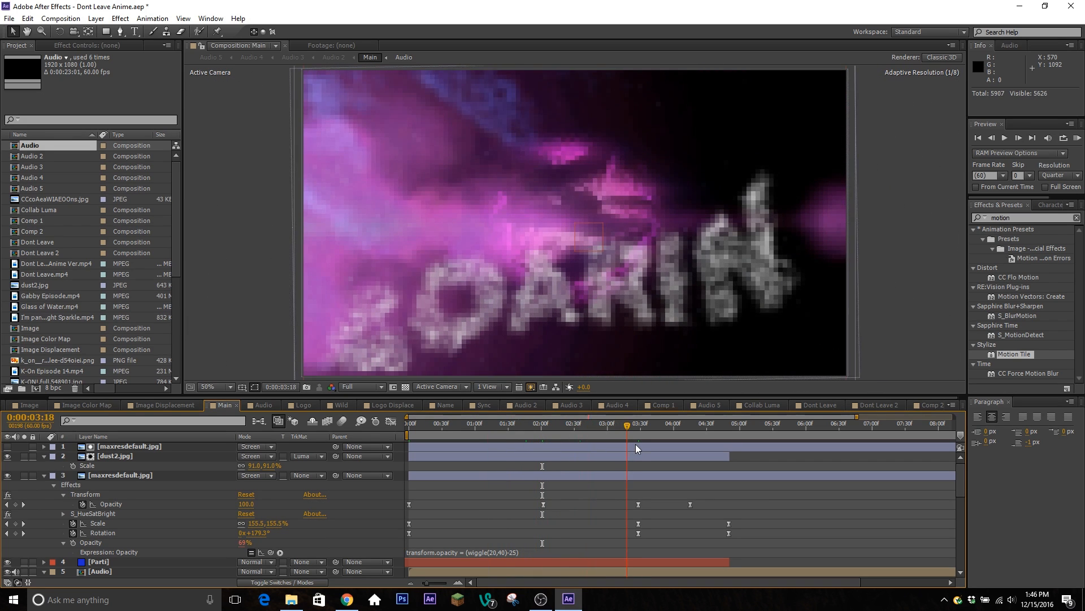
{"action": "left_click", "coordinate": [640, 428]}
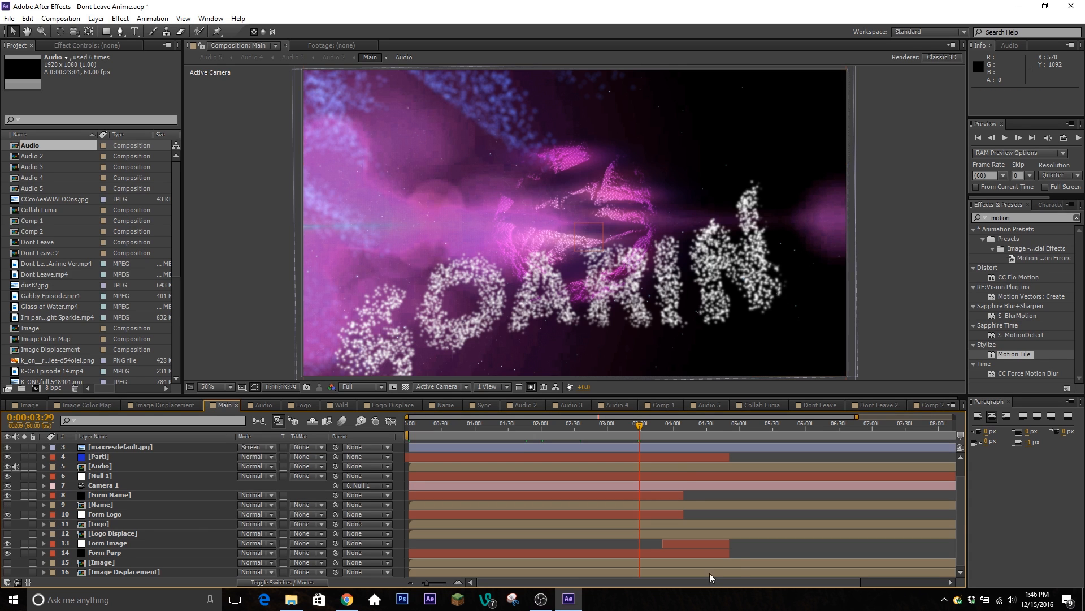
- Preview the scattered particles near 2s and the anime maid image emerging near 4s
{"action": "left_click", "coordinate": [556, 432]}
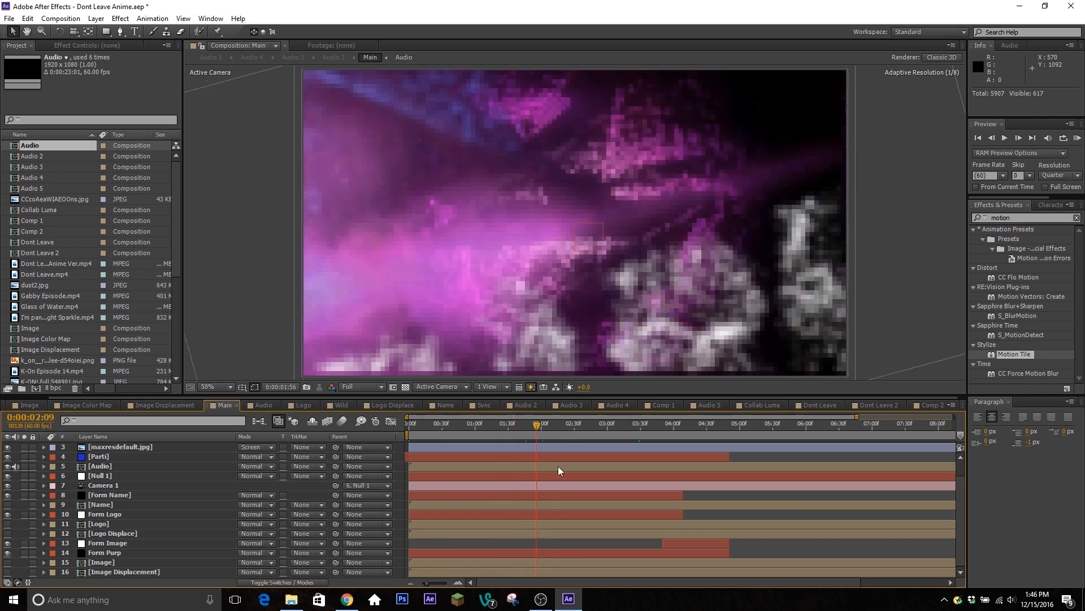
{"action": "left_click", "coordinate": [673, 424]}
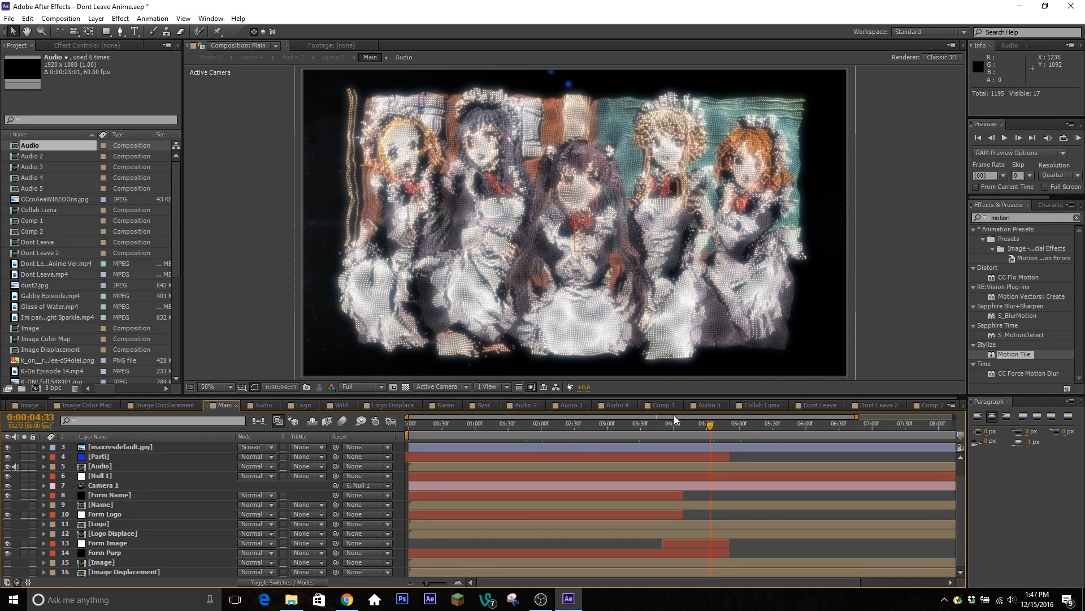
{"action": "left_click", "coordinate": [690, 427]}
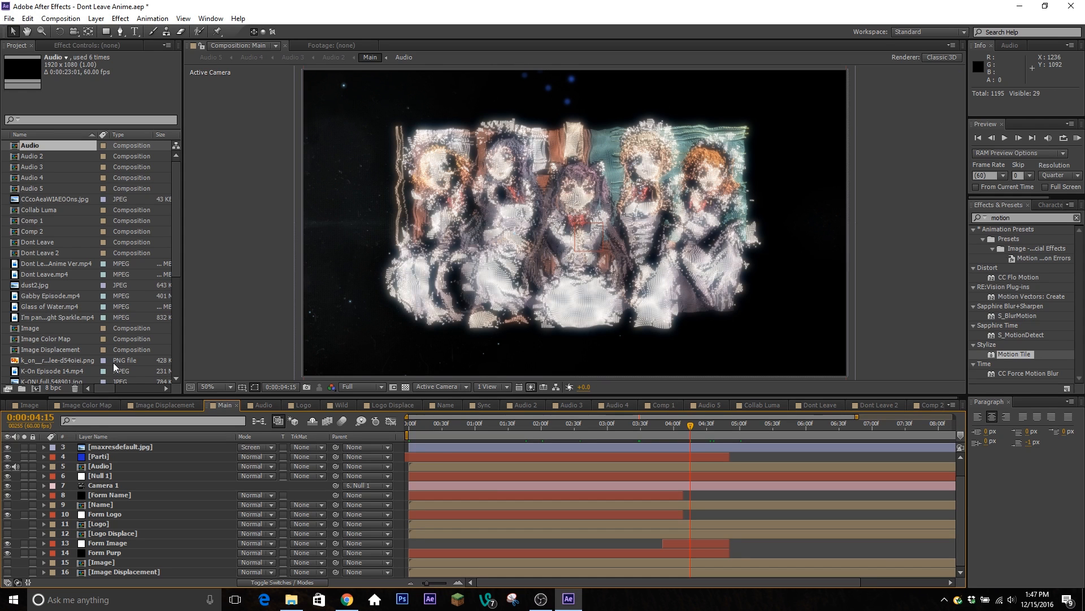
{"action": "scroll", "scroll_direction": "down", "scroll_amount": 3}
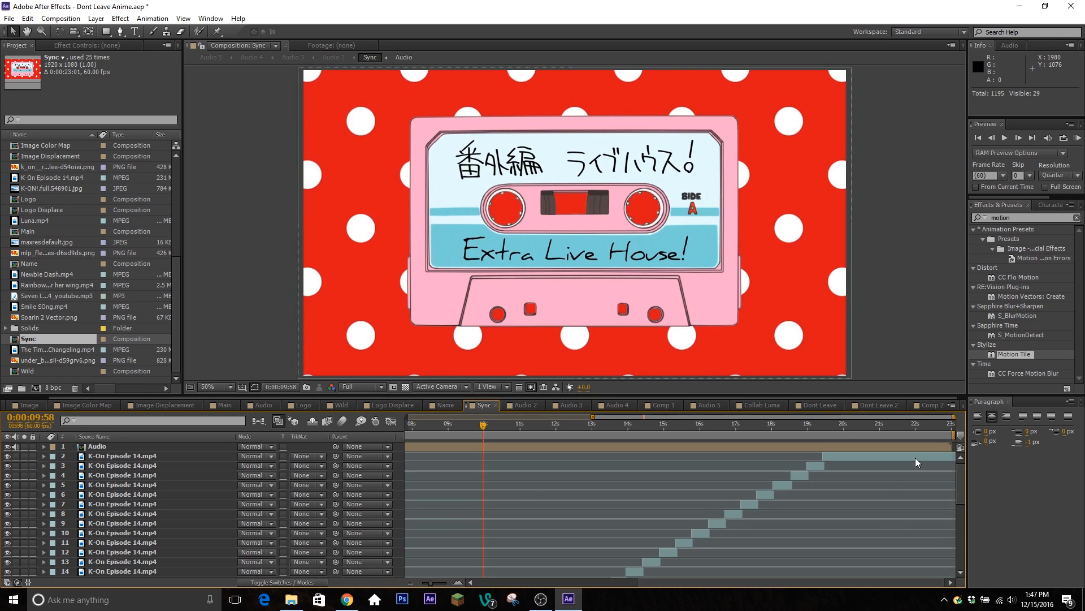
{"action": "scroll", "scroll_direction": "down", "scroll_amount": 3}
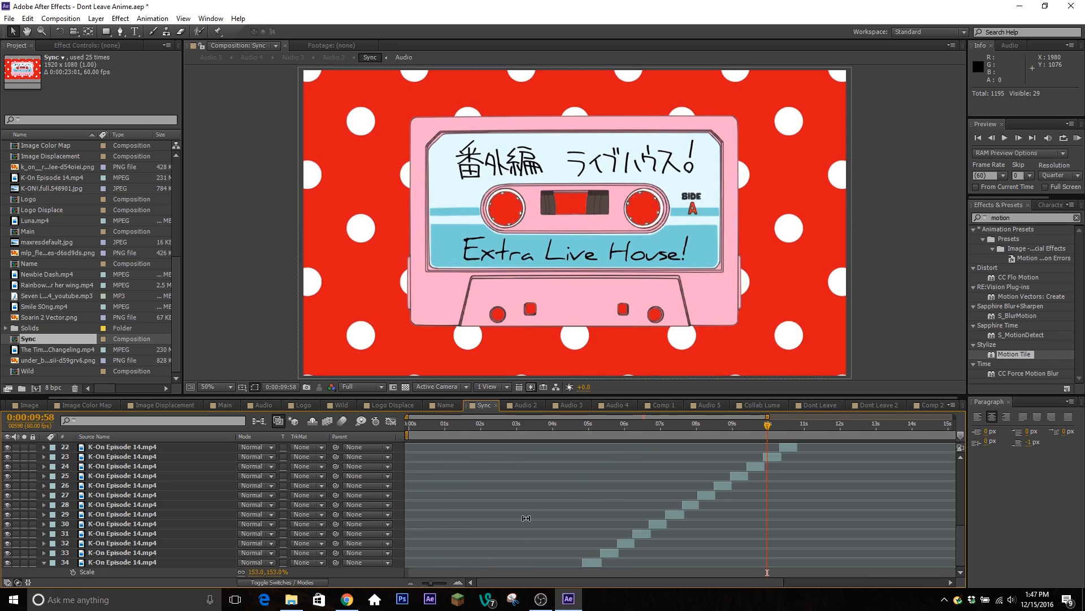
{"action": "mouse_move", "coordinate": [583, 431]}
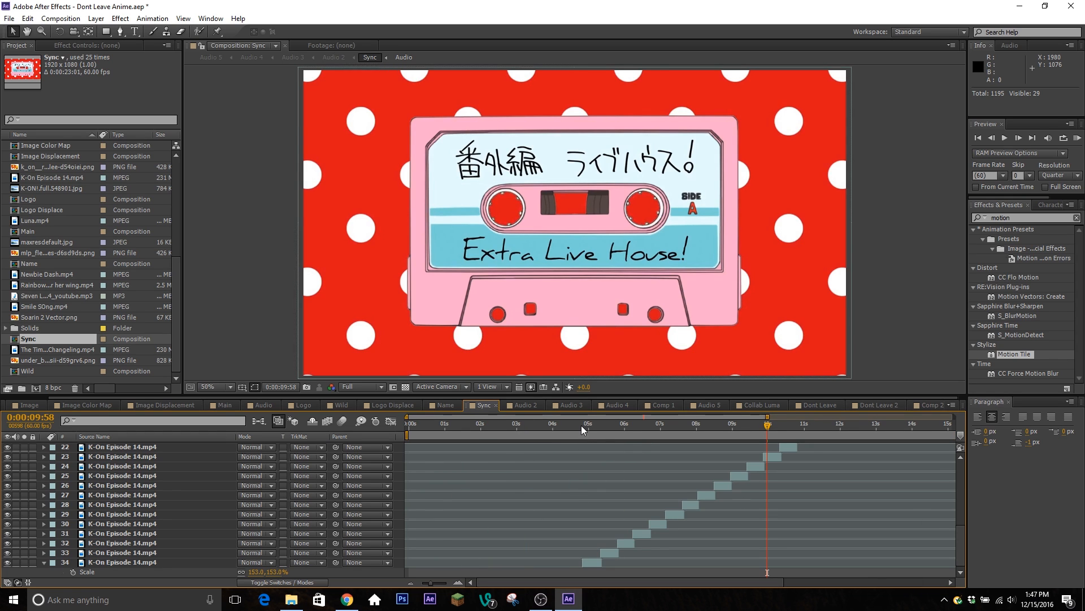
{"action": "left_click", "coordinate": [513, 423]}
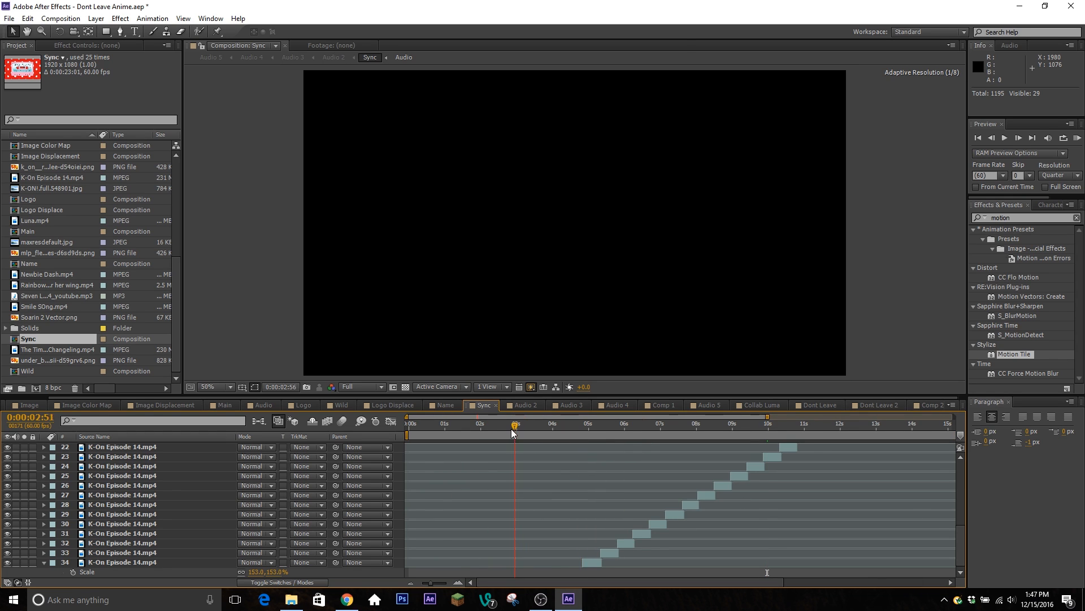
{"action": "left_click", "coordinate": [478, 432]}
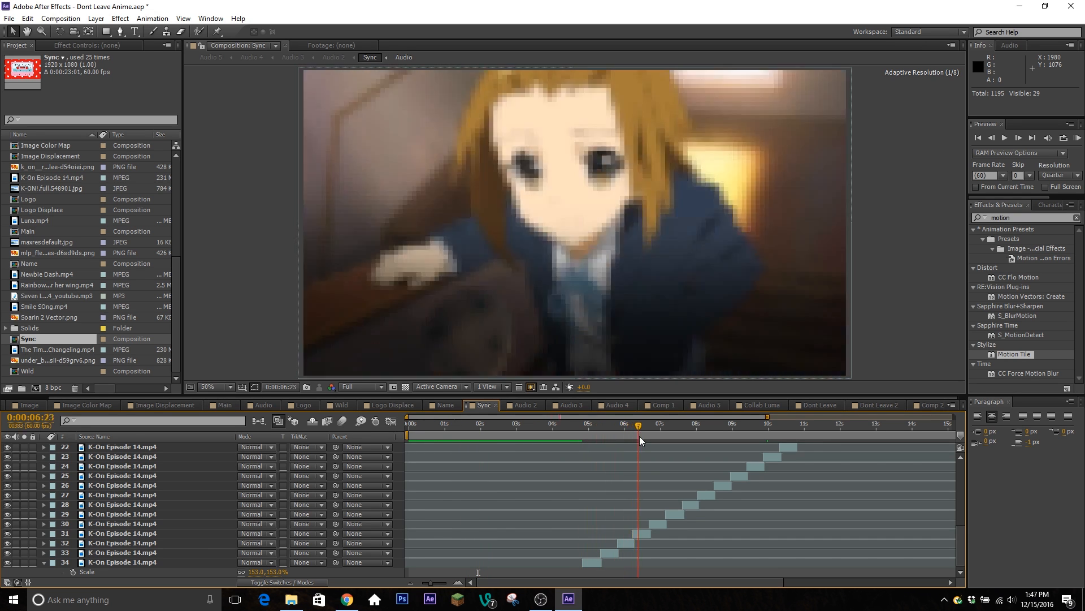
{"action": "left_click", "coordinate": [672, 425]}
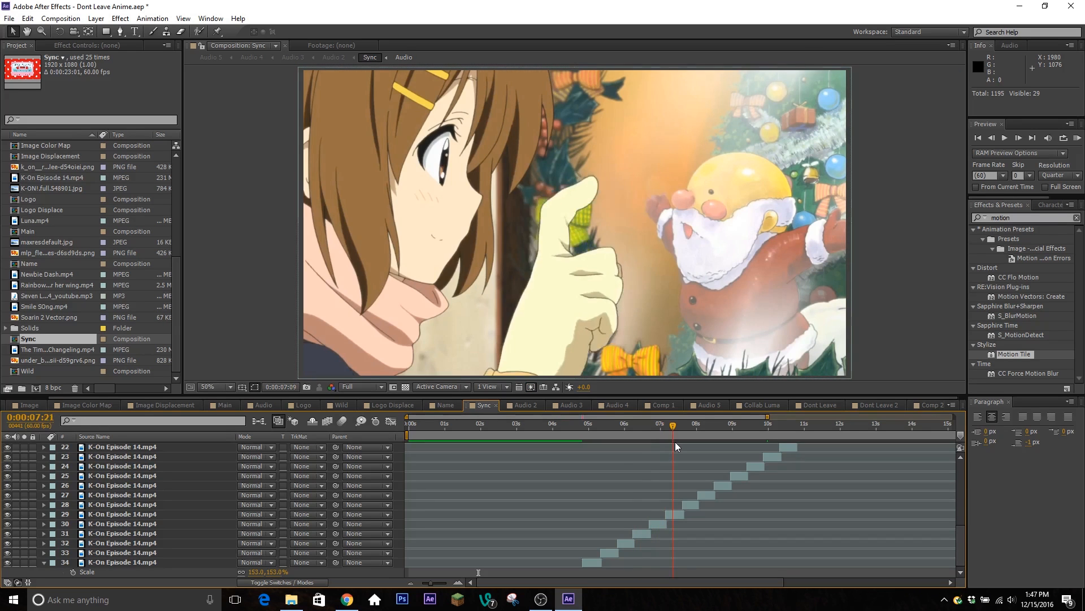
{"action": "left_click", "coordinate": [710, 423]}
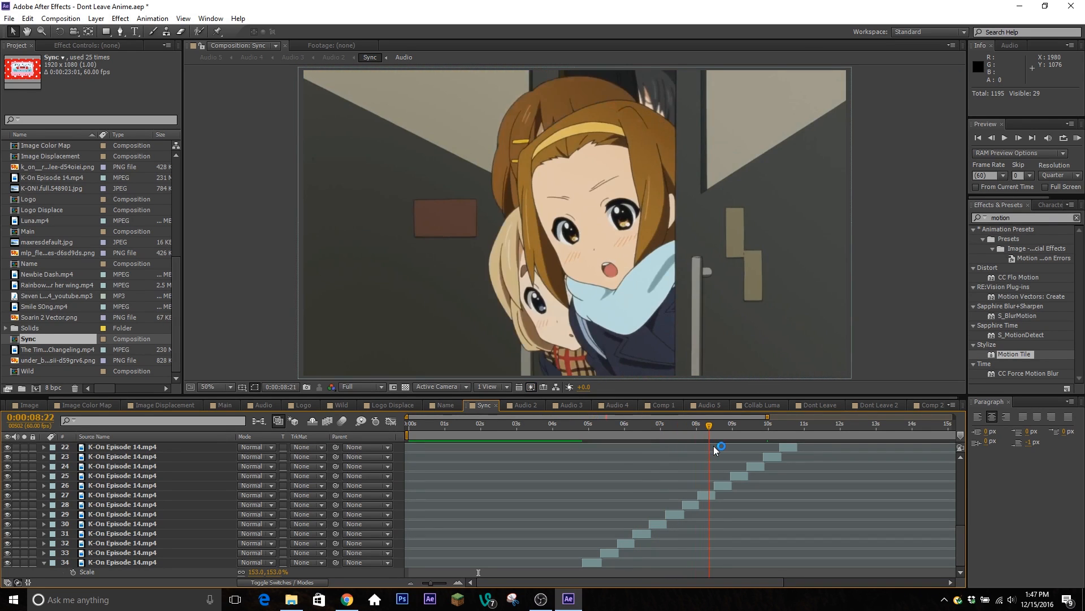
{"action": "left_click", "coordinate": [754, 423]}
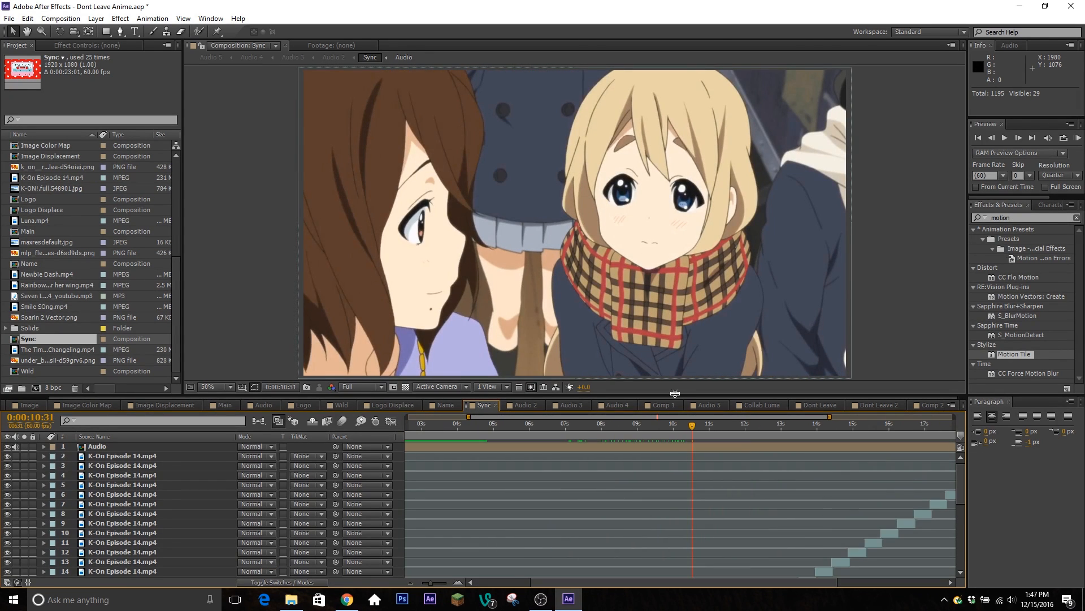
{"action": "left_click", "coordinate": [761, 438]}
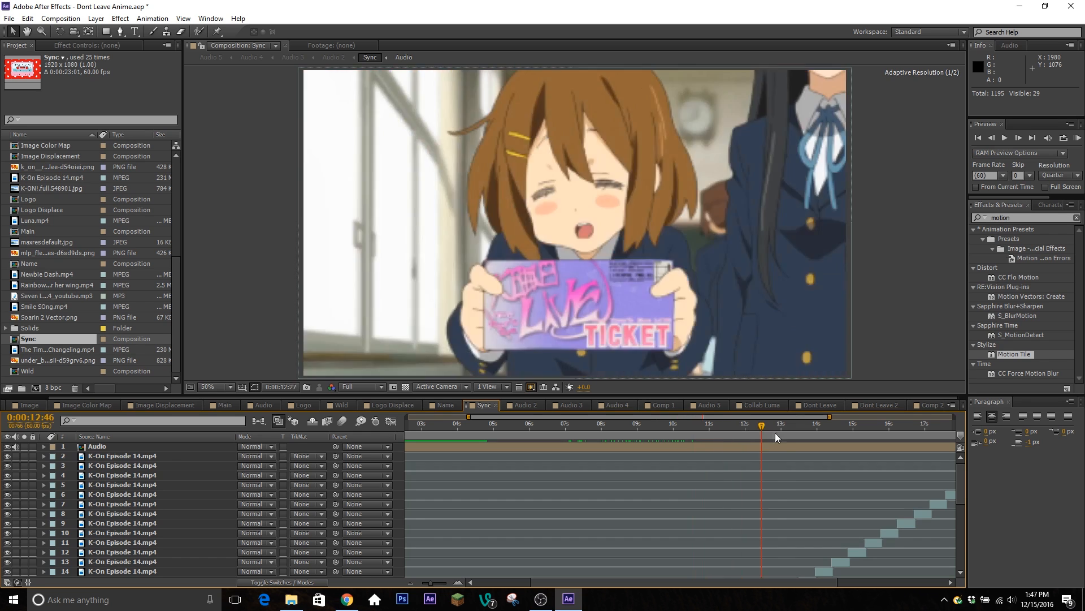
{"action": "left_click", "coordinate": [863, 424]}
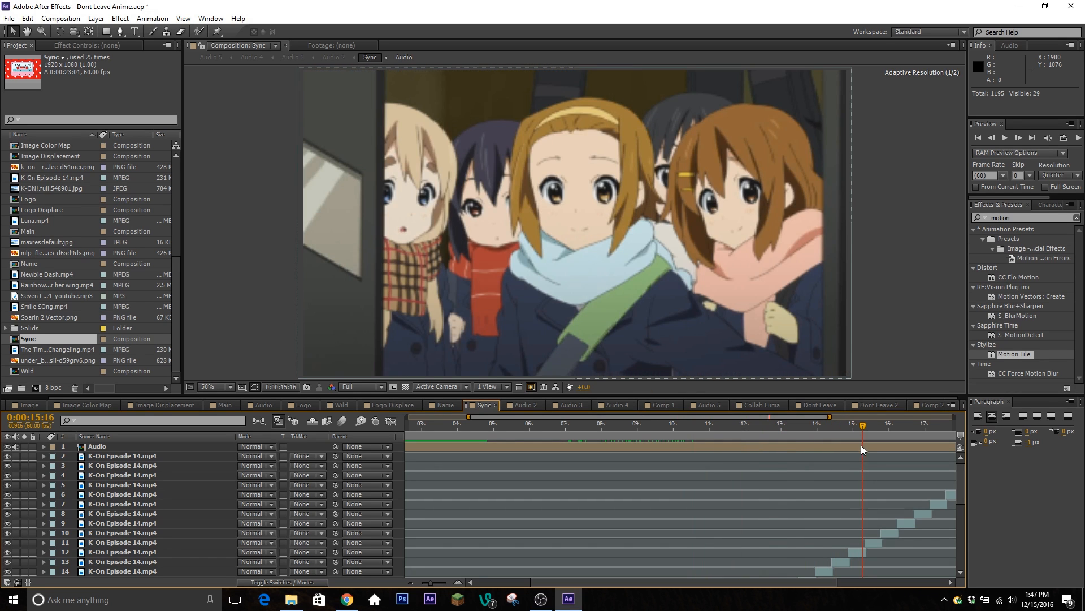
{"action": "left_click", "coordinate": [760, 424]}
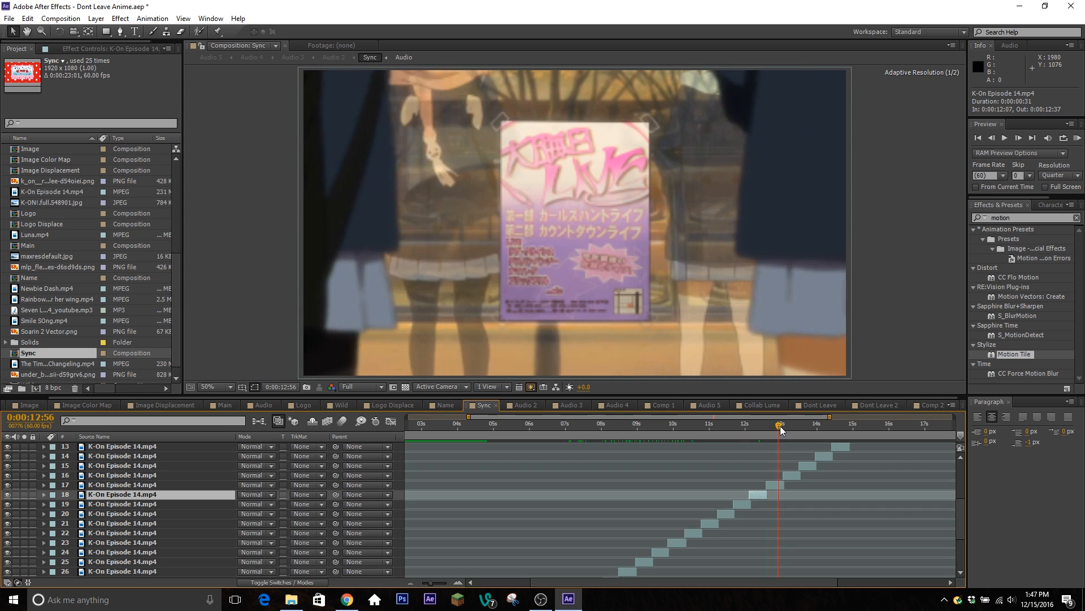
{"action": "left_click", "coordinate": [702, 423]}
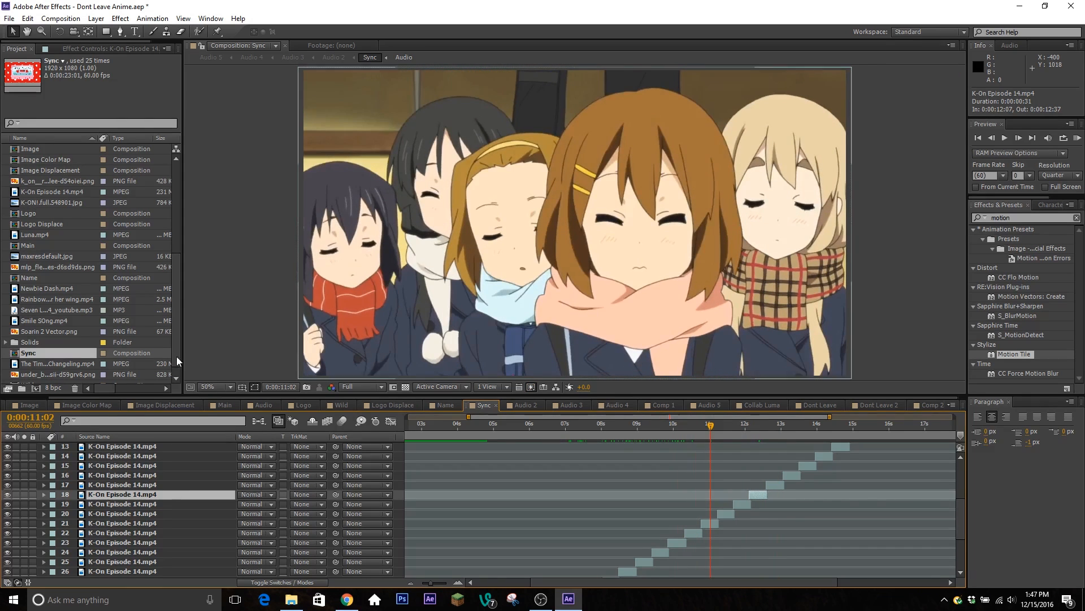
{"action": "mouse_move", "coordinate": [710, 417]}
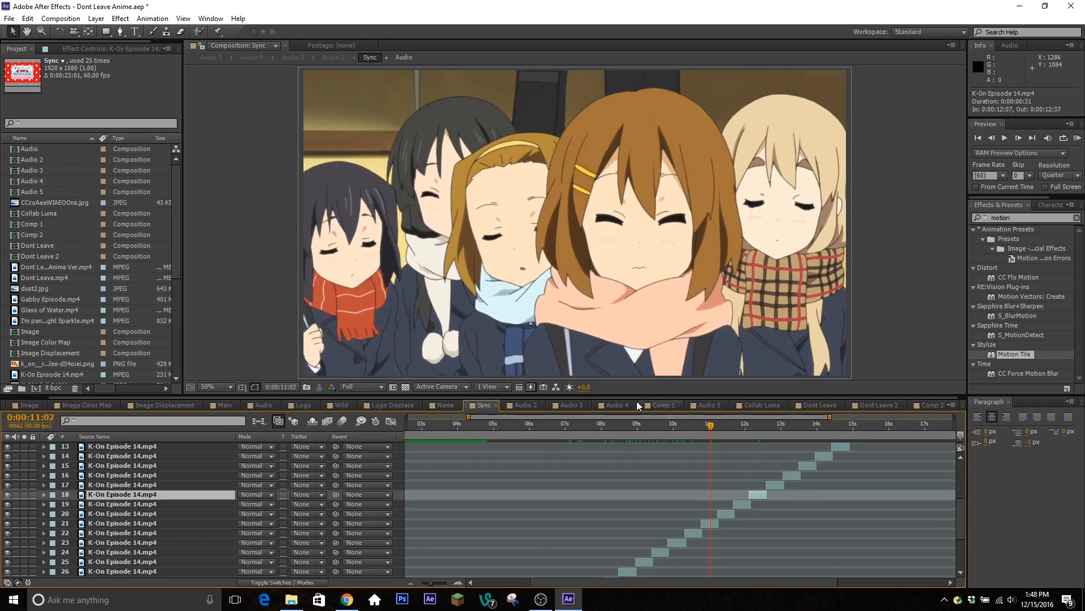
{"action": "left_click", "coordinate": [524, 405]}
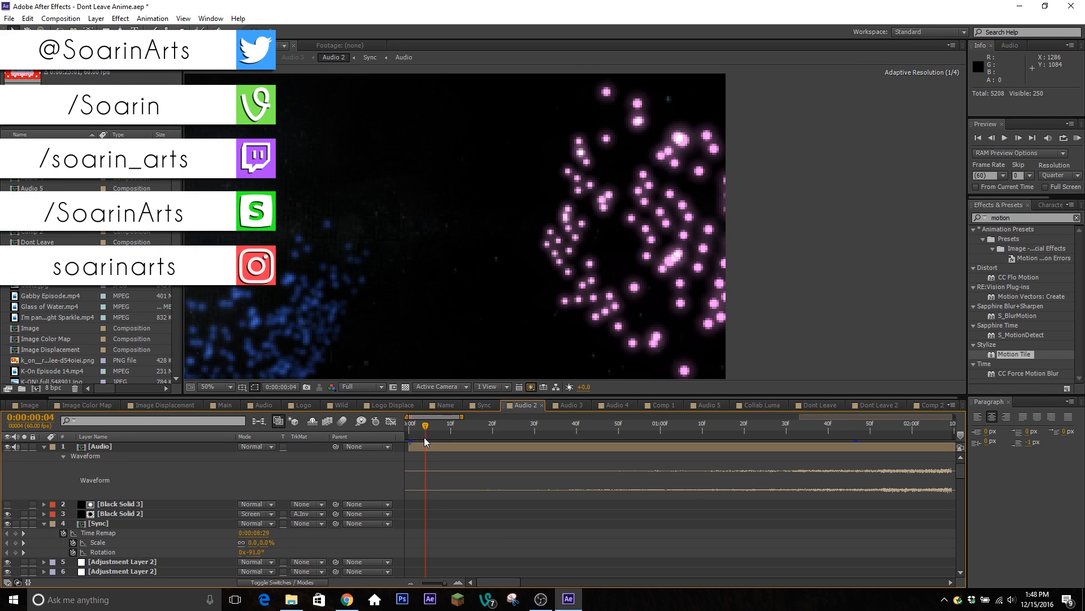
- Preview several points through the Audio 2 intro particle section
{"action": "left_click", "coordinate": [526, 428]}
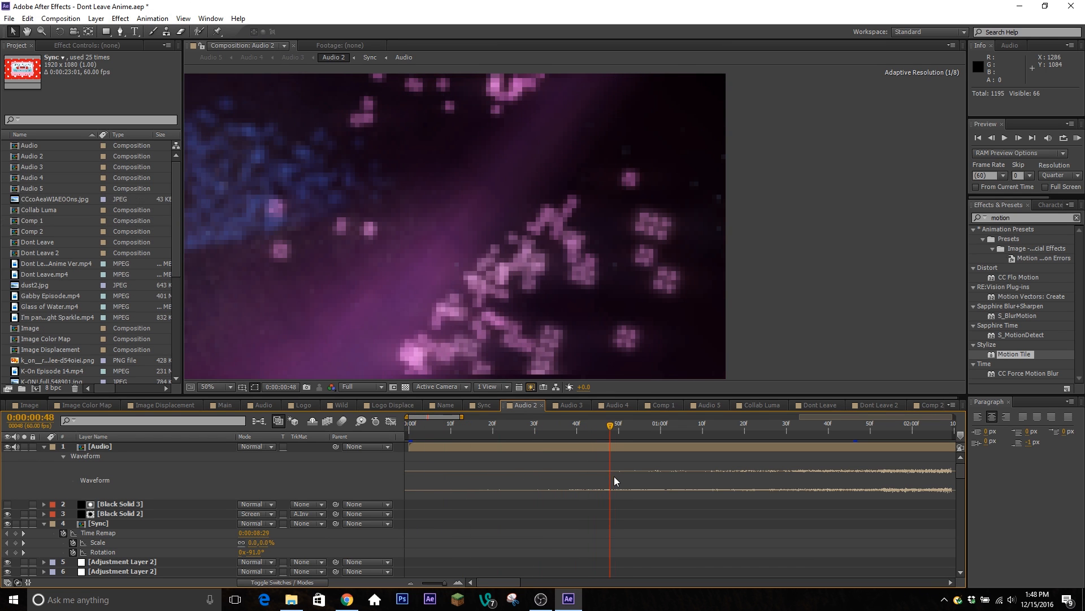
{"action": "left_click", "coordinate": [530, 428]}
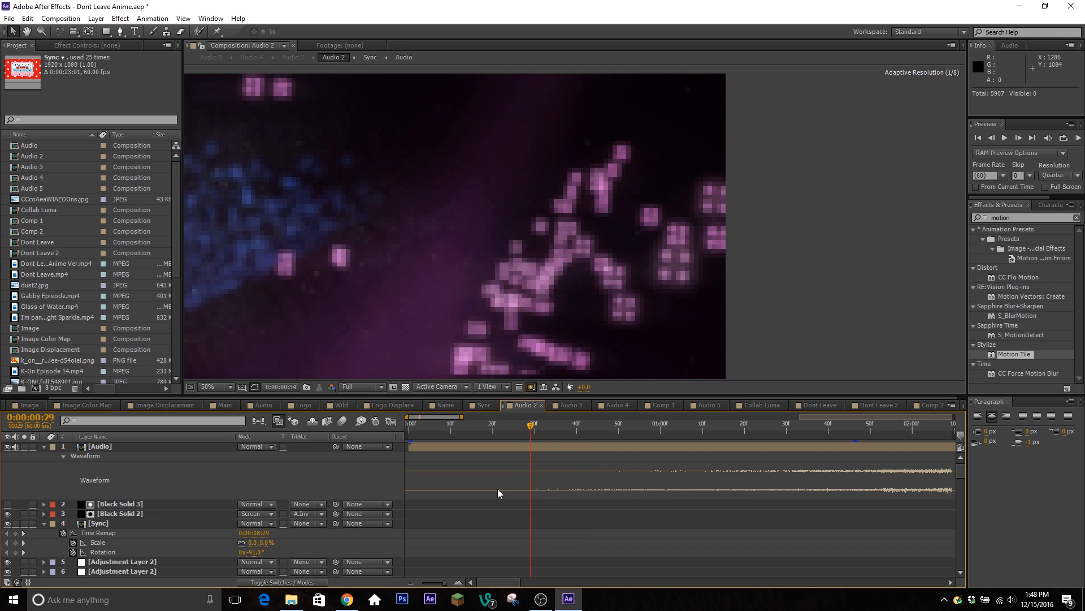
{"action": "left_click", "coordinate": [630, 426]}
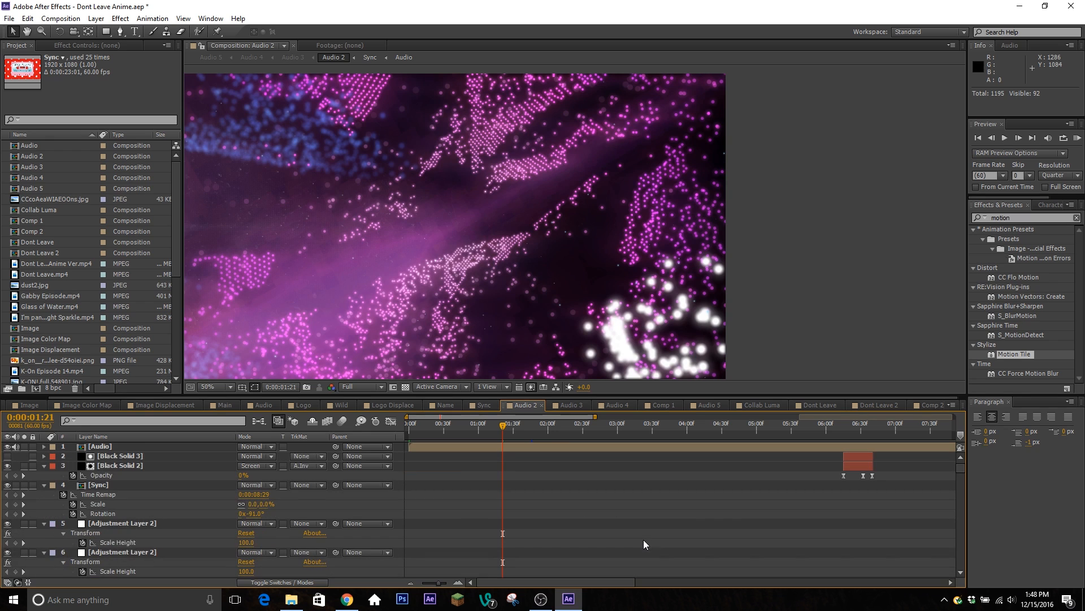
{"action": "scroll", "scroll_direction": "down", "scroll_amount": 3}
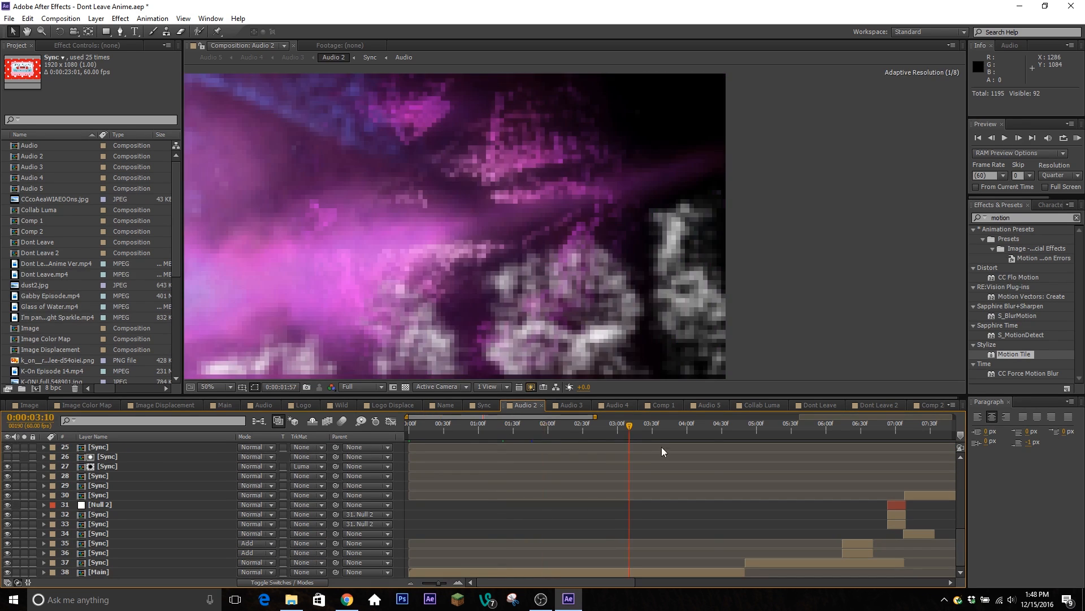
- Jump to the anime footage and reveal the Sync layer's WarpMagnify and Displacement Map effects
{"action": "left_click", "coordinate": [751, 424]}
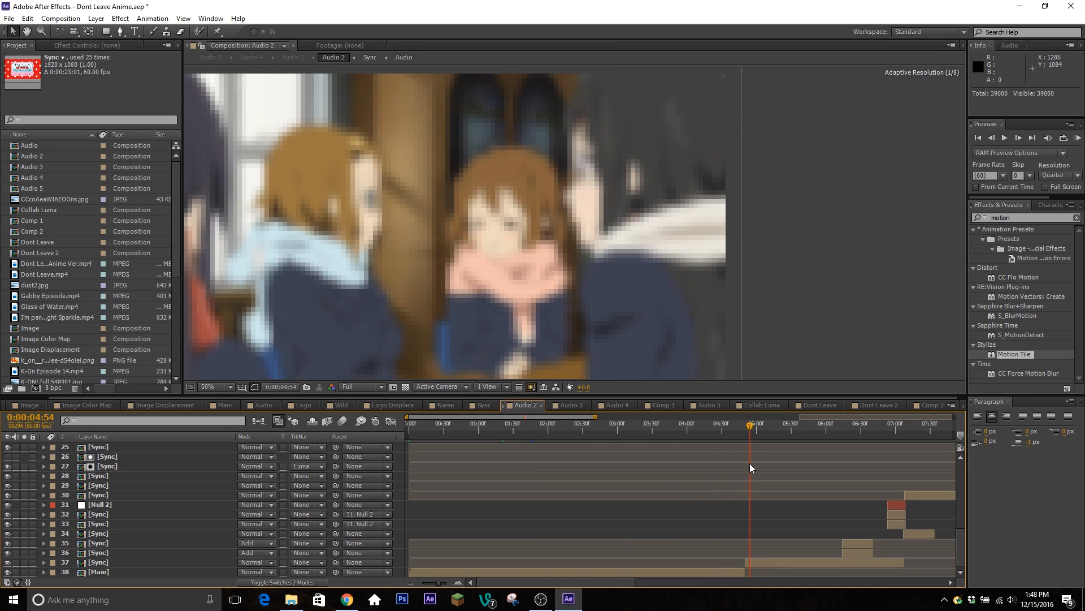
{"action": "left_click", "coordinate": [778, 424]}
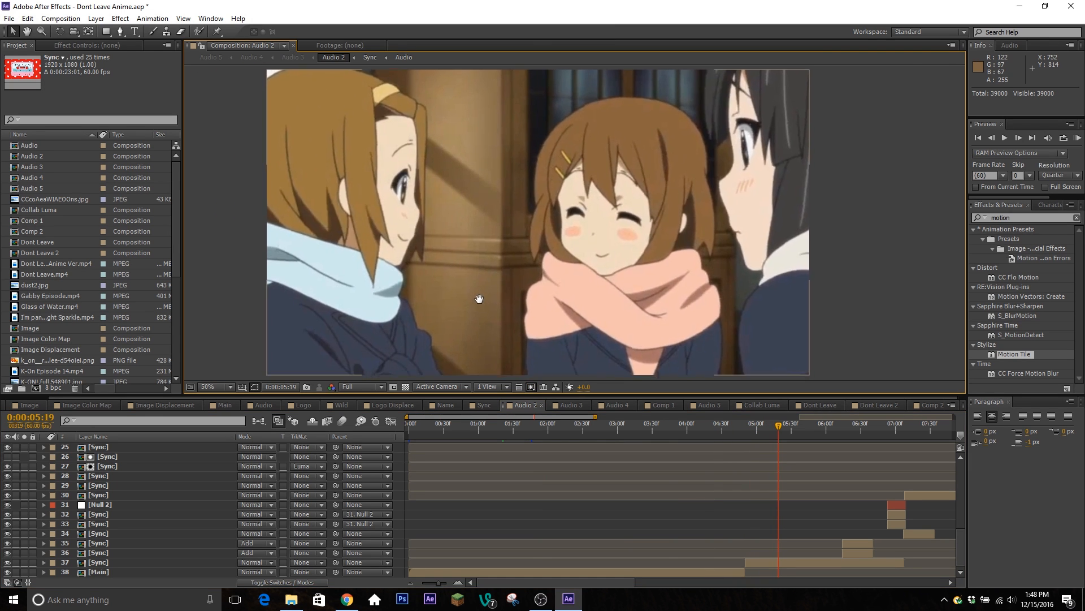
{"action": "left_click", "coordinate": [98, 562]}
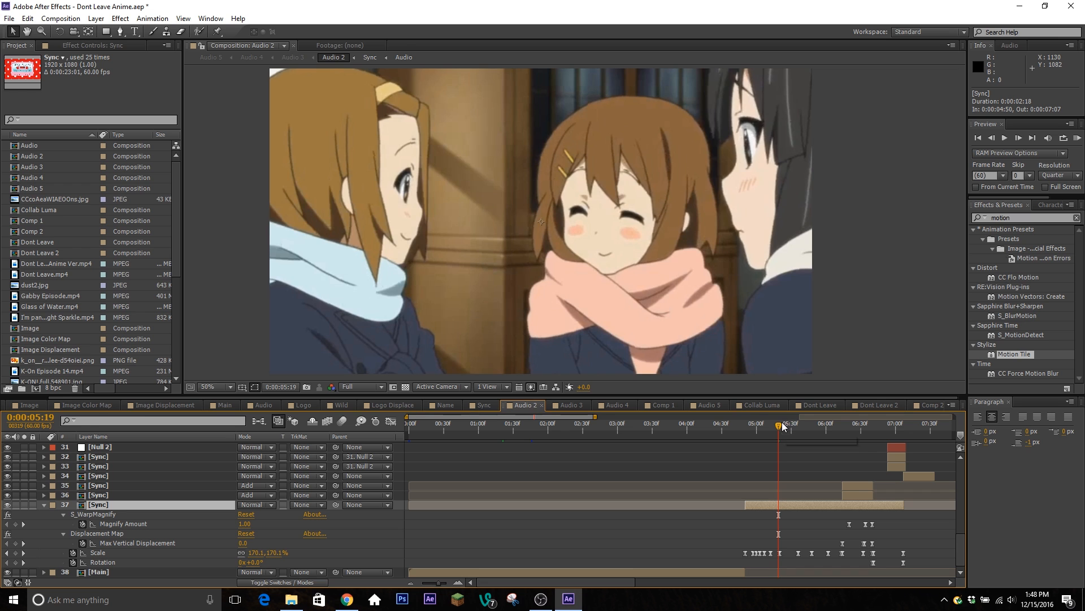
{"action": "left_click_drag", "start_coordinate": [782, 425], "coordinate": [748, 425]}
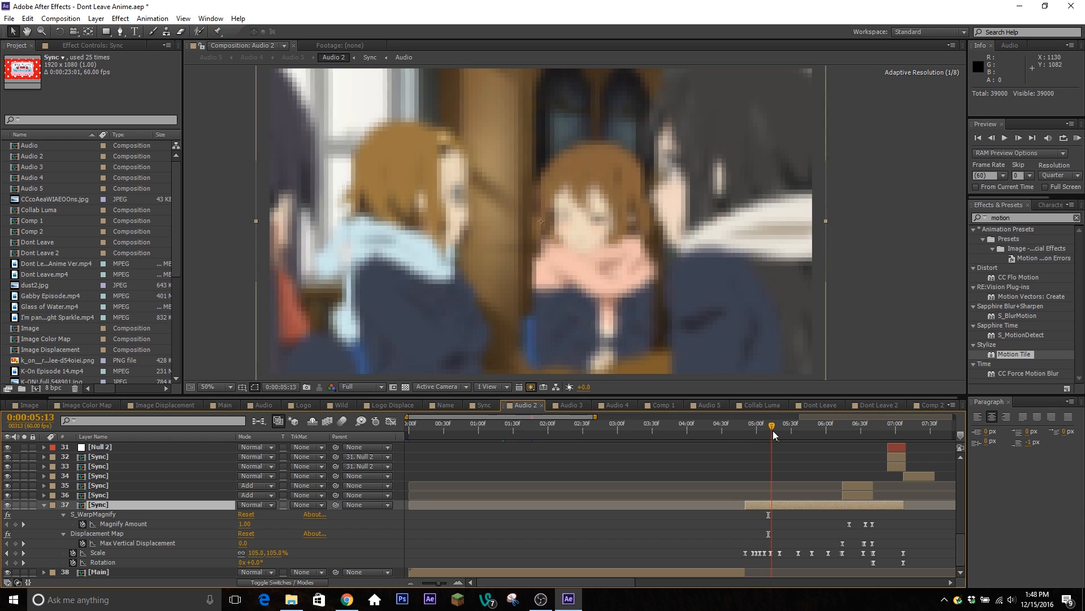
{"action": "left_click_drag", "start_coordinate": [773, 427], "coordinate": [781, 428]}
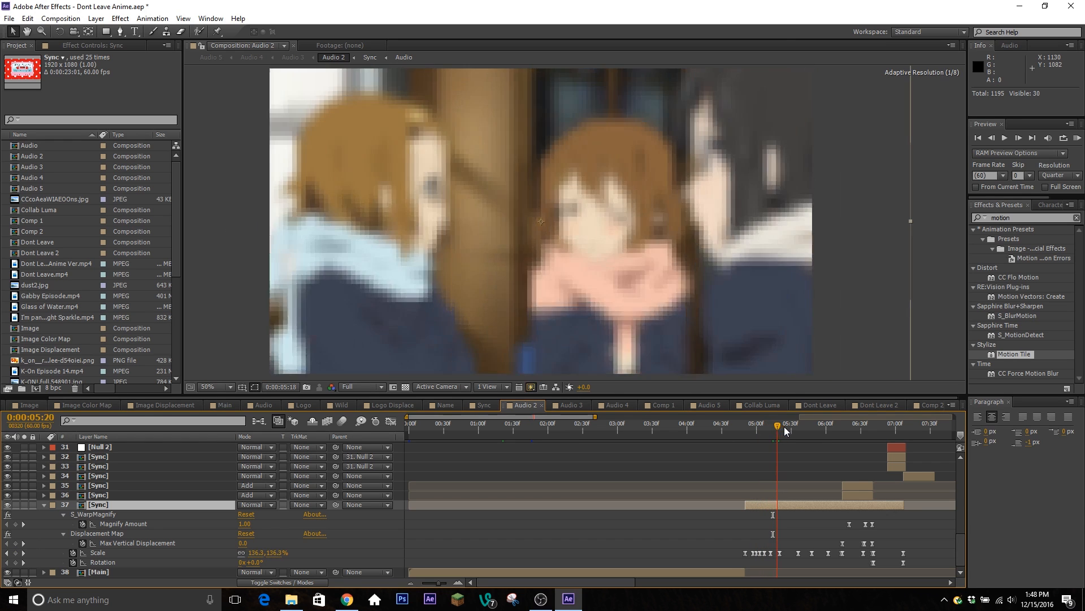
{"action": "left_click_drag", "start_coordinate": [777, 424], "coordinate": [815, 424]}
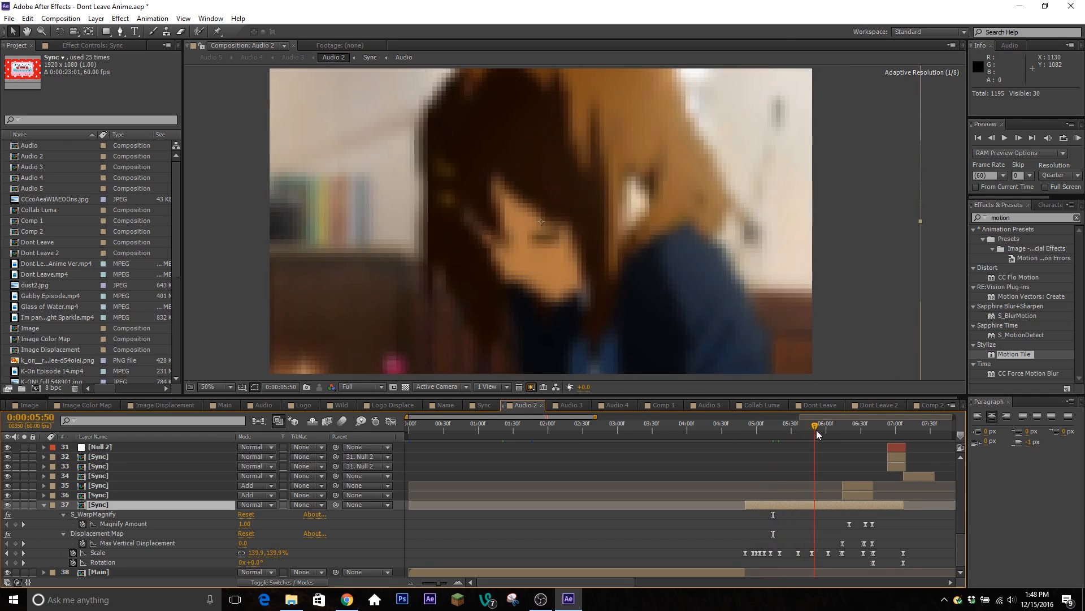
{"action": "left_click_drag", "start_coordinate": [815, 424], "coordinate": [822, 424]}
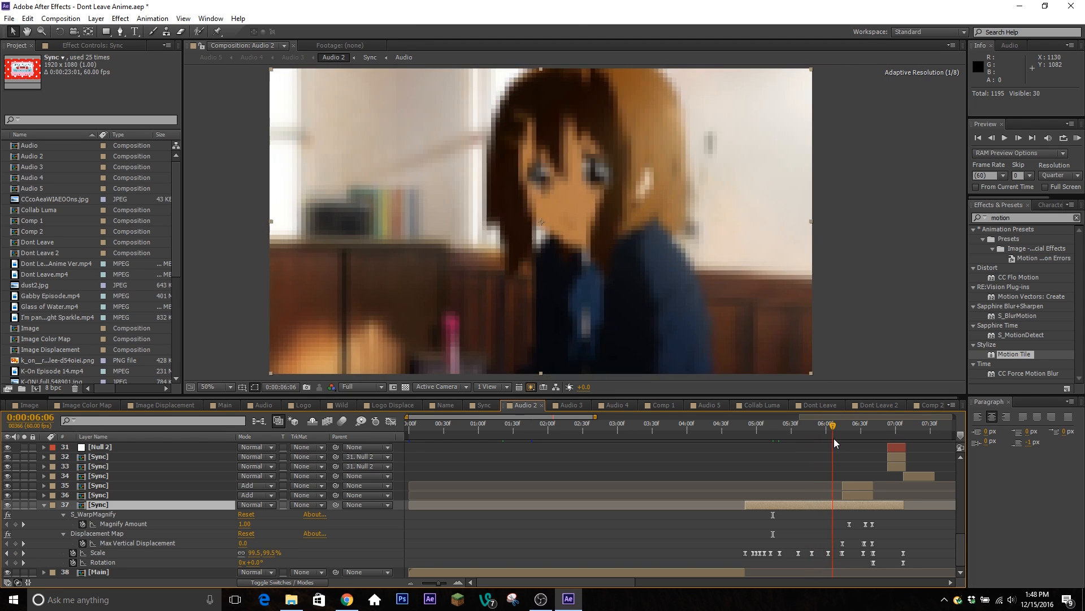
{"action": "left_click_drag", "start_coordinate": [834, 430], "coordinate": [845, 429]}
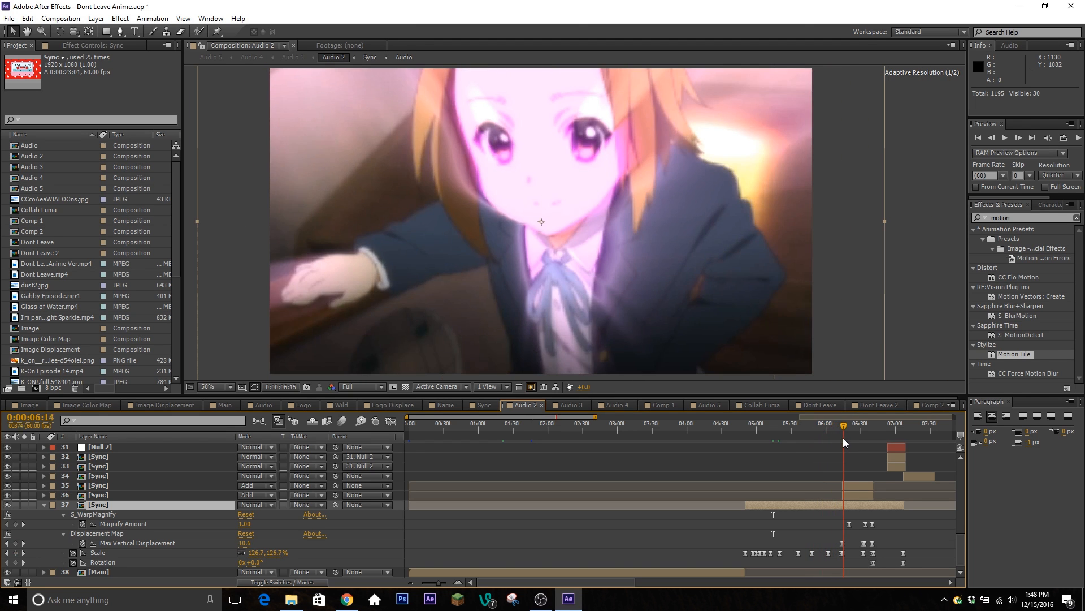
{"action": "left_click_drag", "start_coordinate": [846, 423], "coordinate": [855, 423]}
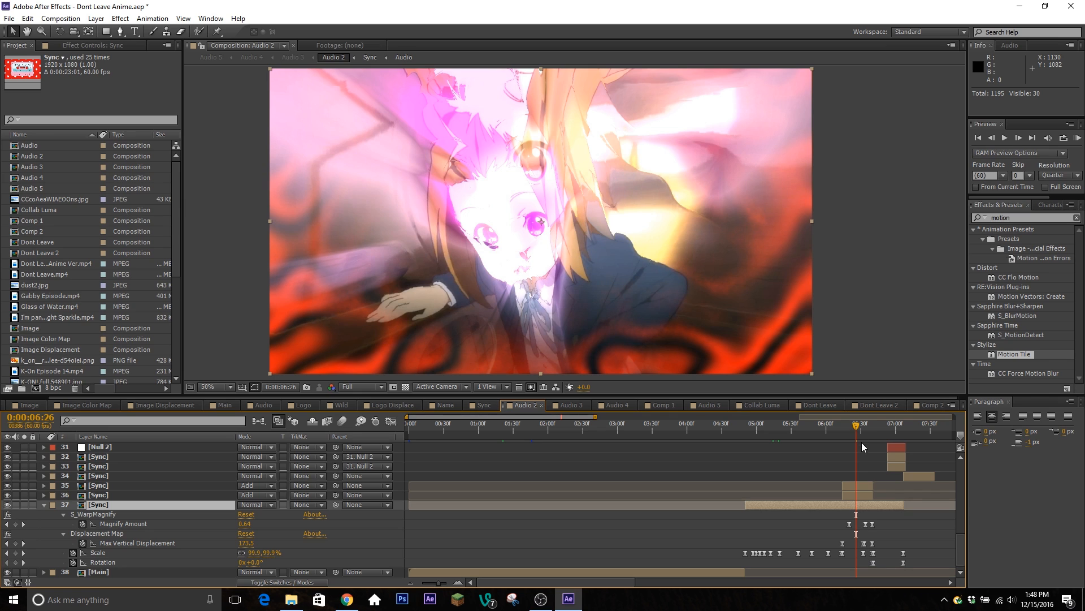
{"action": "mouse_move", "coordinate": [849, 464]}
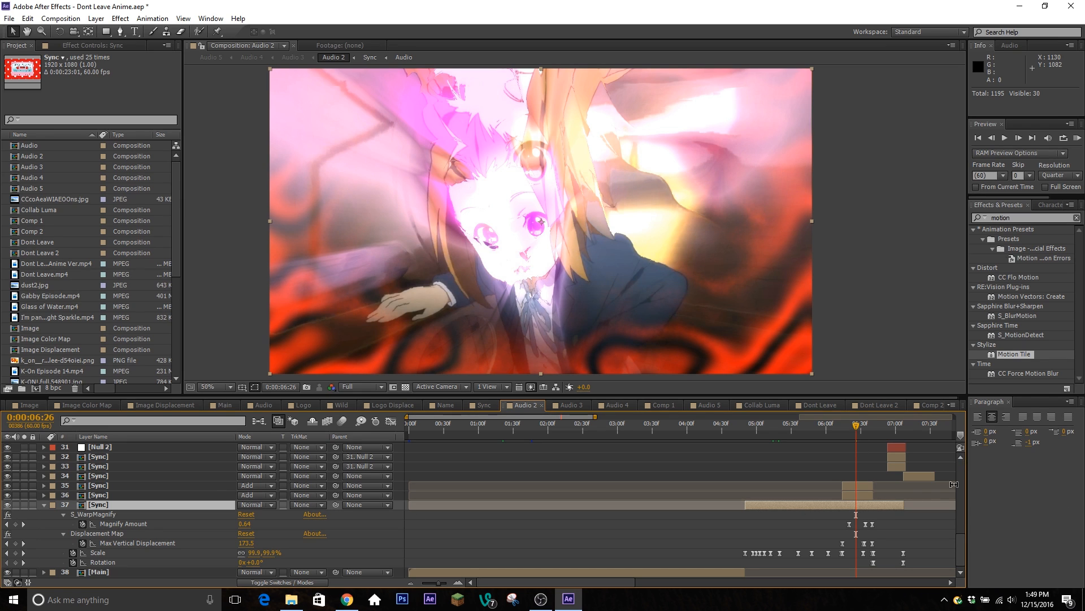
{"action": "left_click_drag", "start_coordinate": [856, 425], "coordinate": [853, 426]}
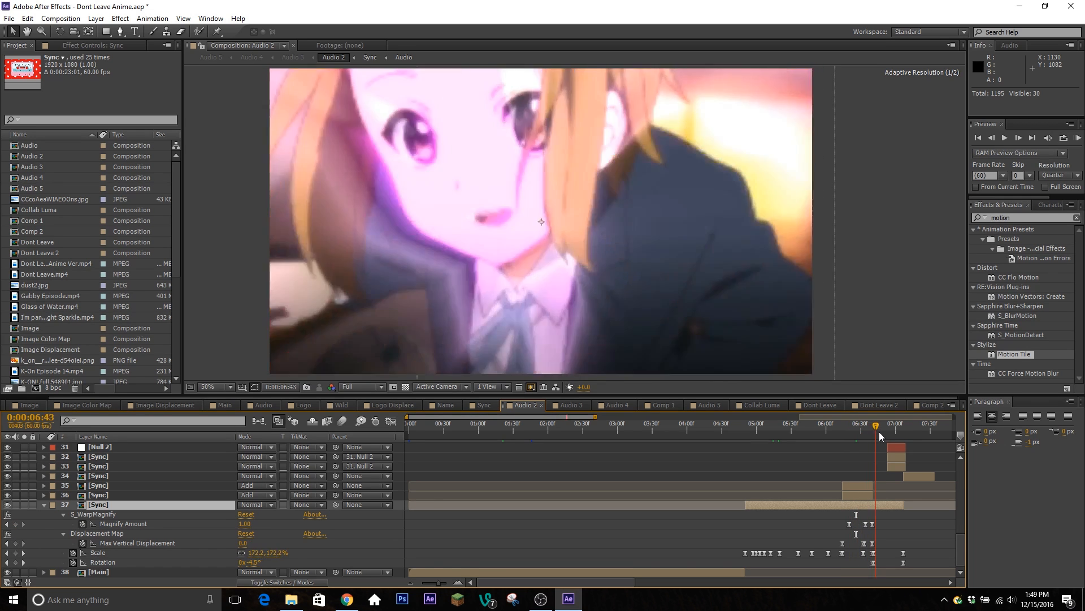
{"action": "left_click", "coordinate": [906, 424]}
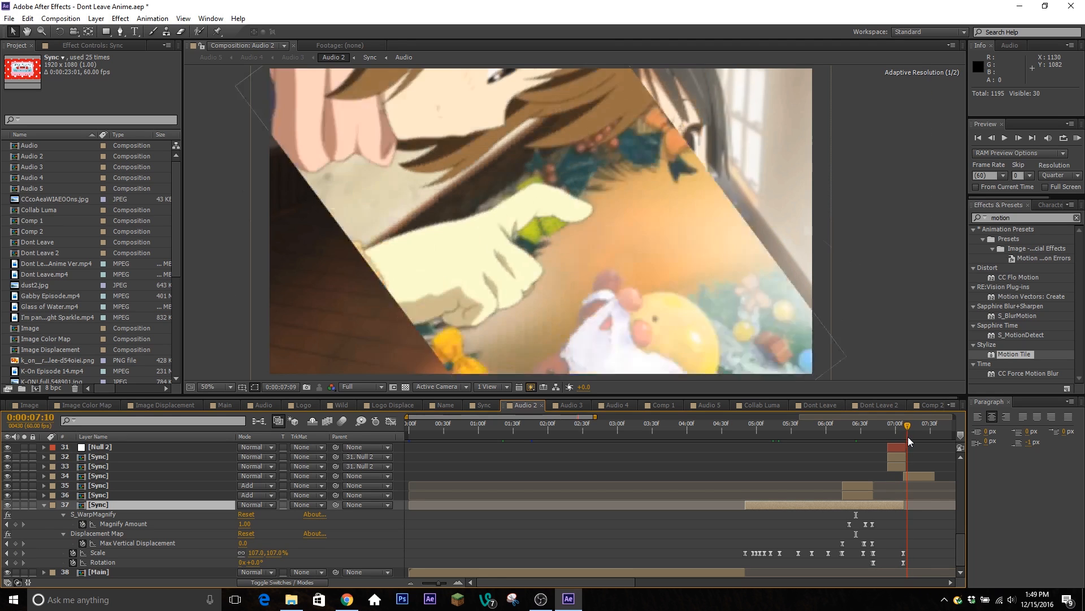
{"action": "left_click_drag", "start_coordinate": [906, 423], "coordinate": [902, 423]}
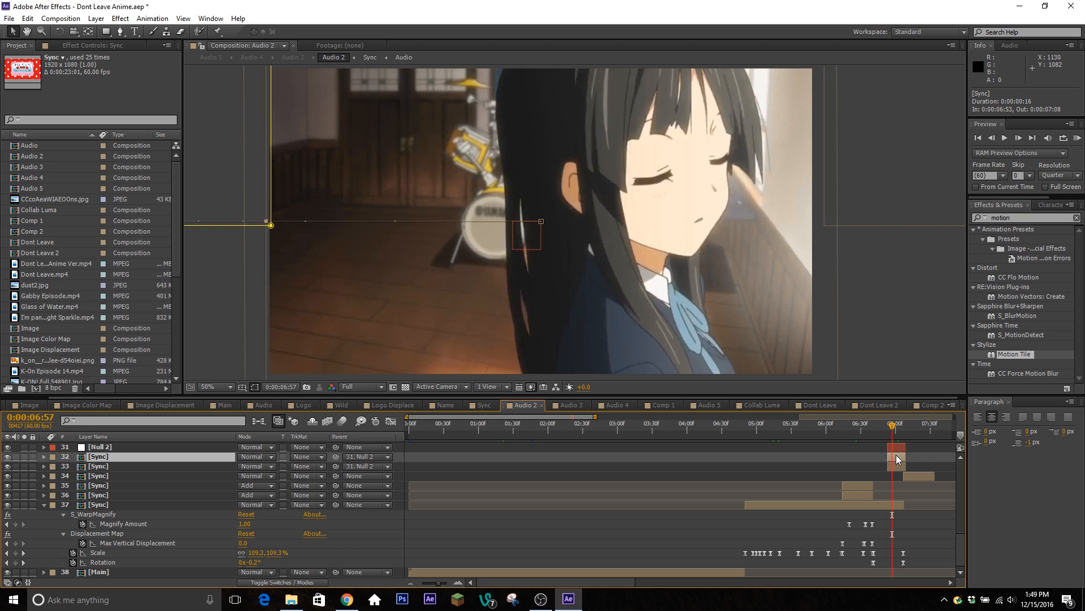
{"action": "left_click", "coordinate": [903, 423]}
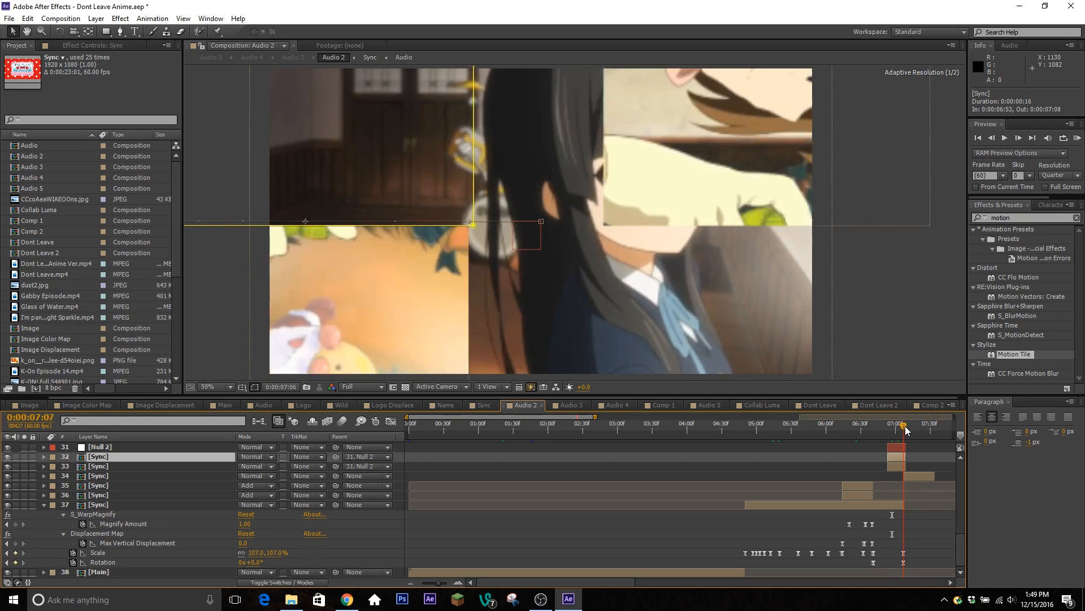
{"action": "left_click_drag", "start_coordinate": [906, 423], "coordinate": [914, 423]}
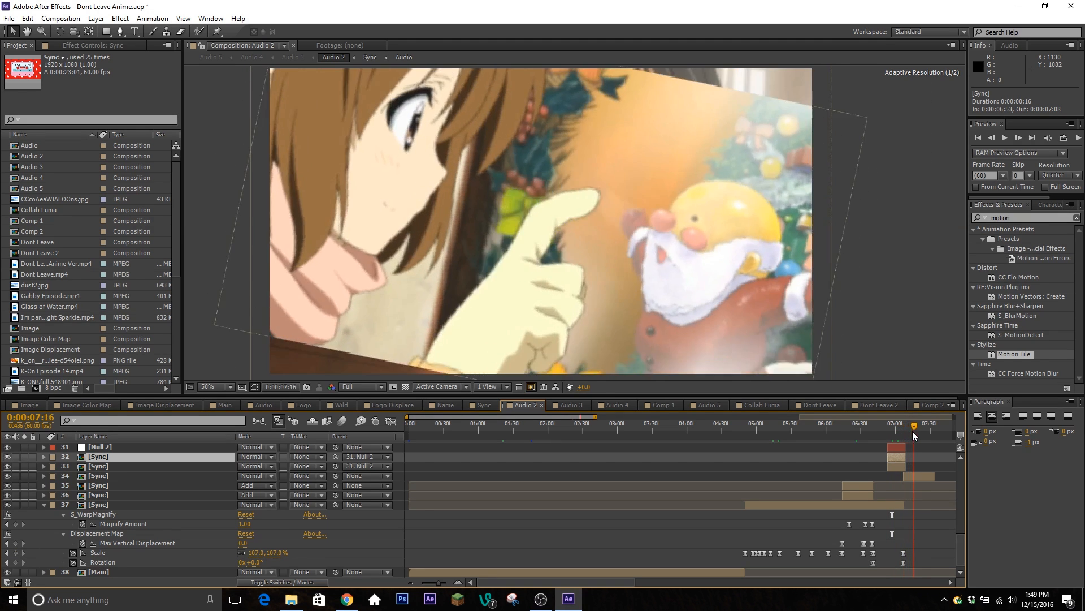
{"action": "left_click", "coordinate": [891, 437]}
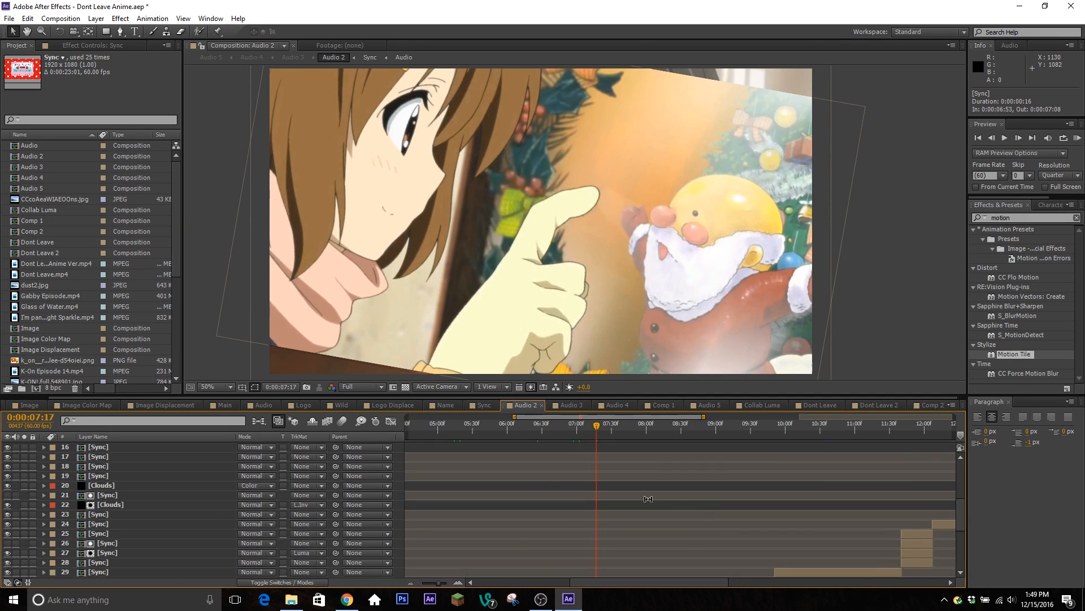
{"action": "left_click", "coordinate": [670, 426]}
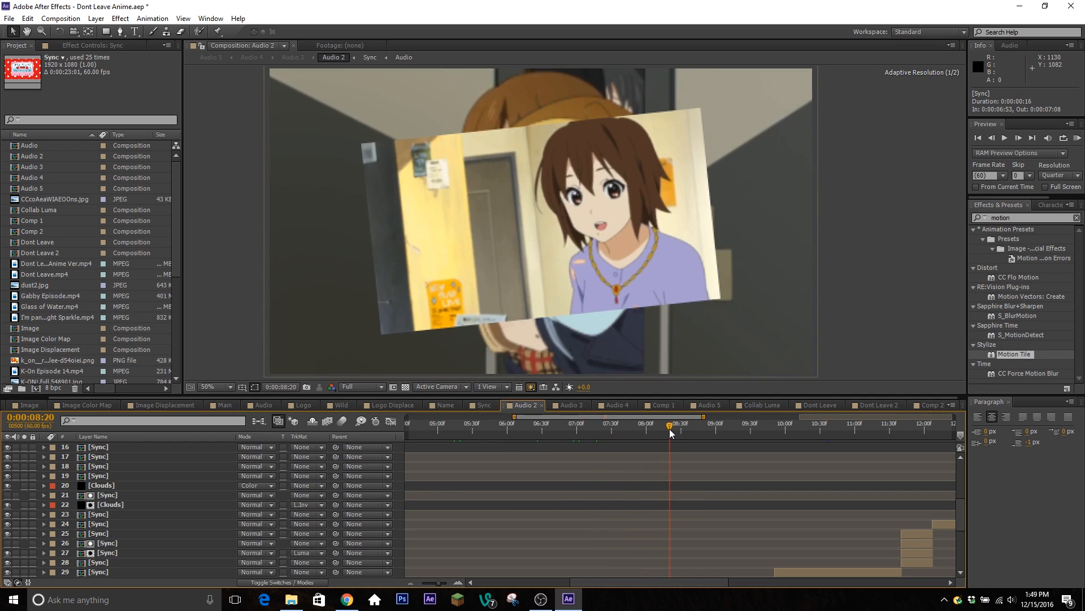
{"action": "left_click", "coordinate": [628, 432]}
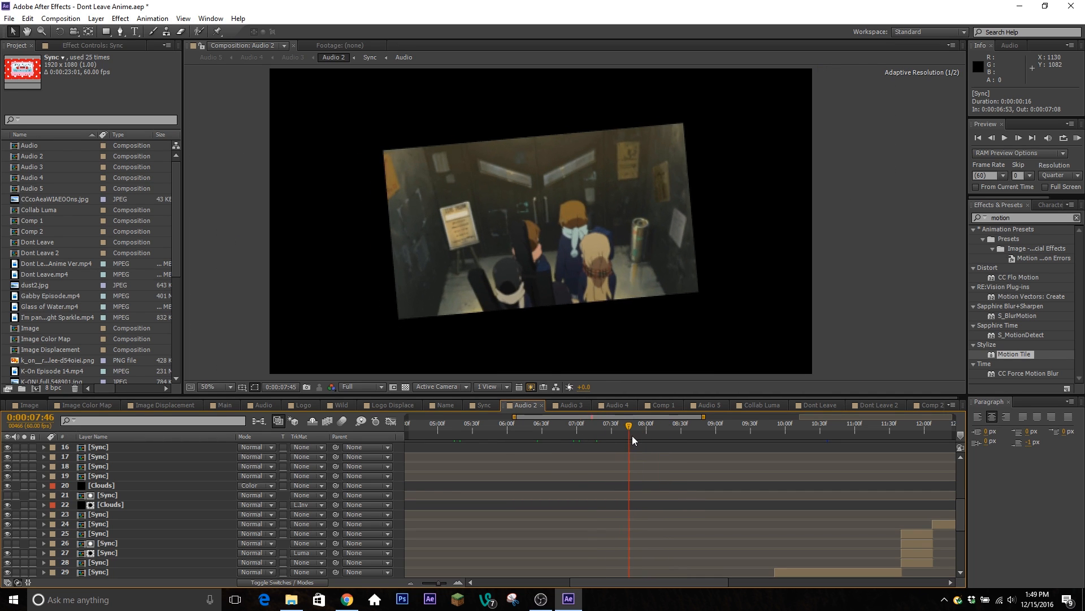
{"action": "left_click", "coordinate": [635, 438]}
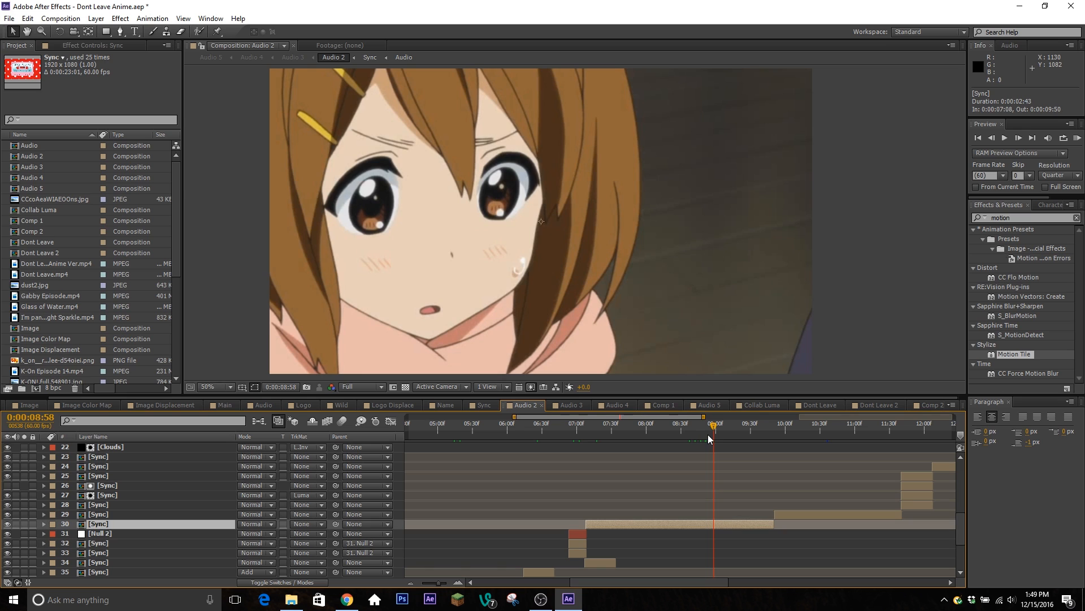
{"action": "left_click_drag", "start_coordinate": [713, 424], "coordinate": [709, 424]}
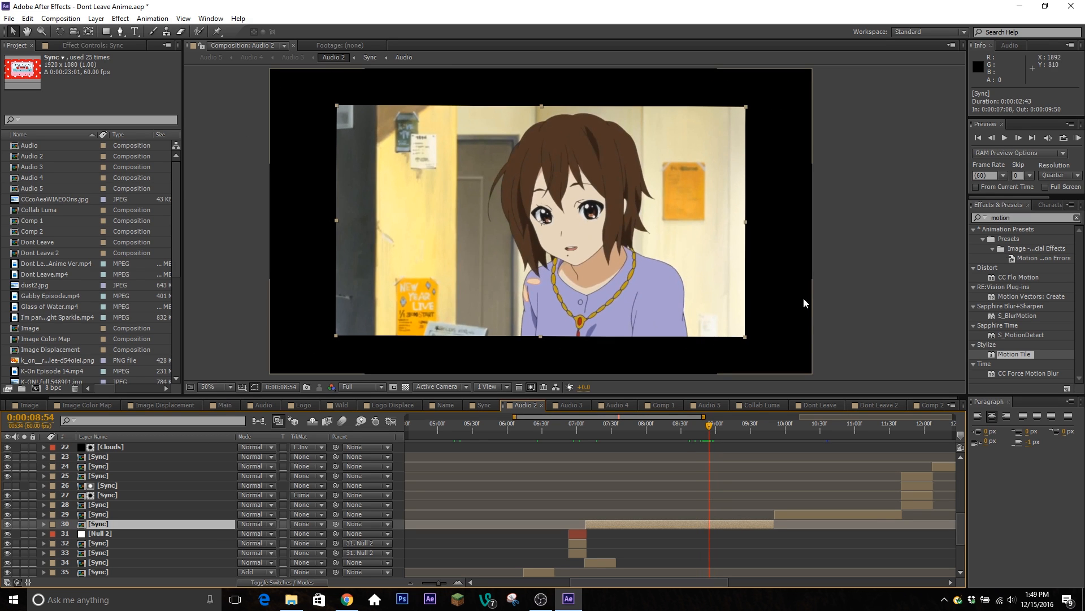
{"action": "mouse_move", "coordinate": [753, 432]}
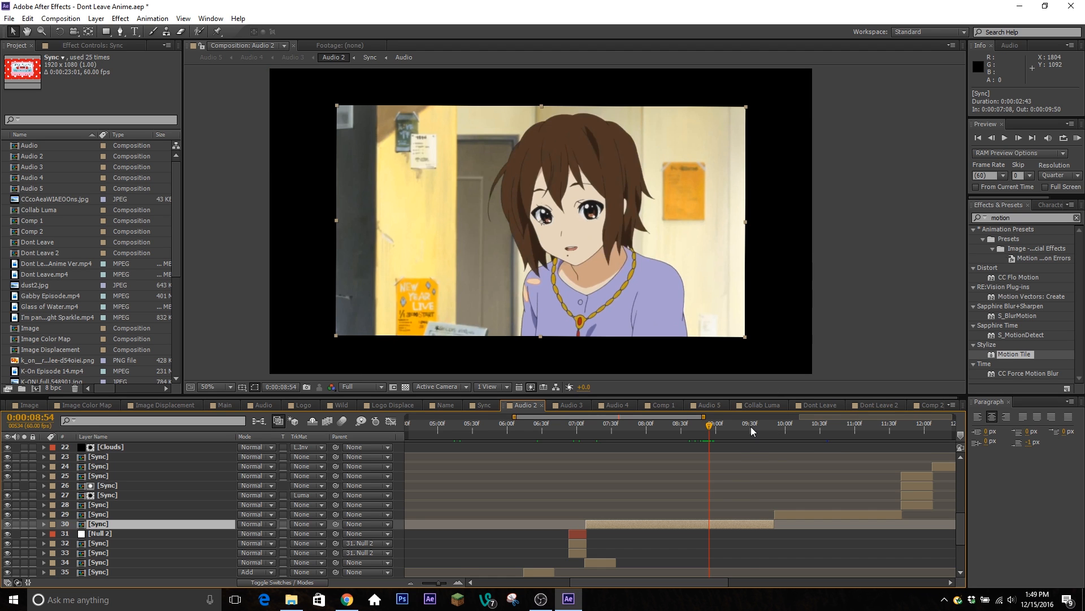
{"action": "left_click", "coordinate": [771, 423]}
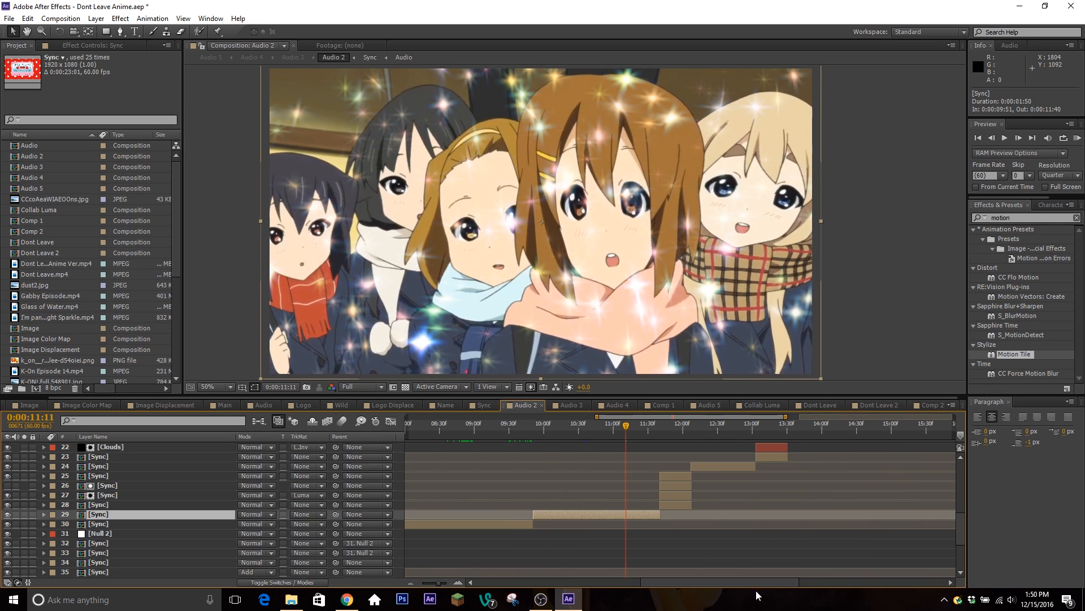
{"action": "mouse_move", "coordinate": [84, 59]}
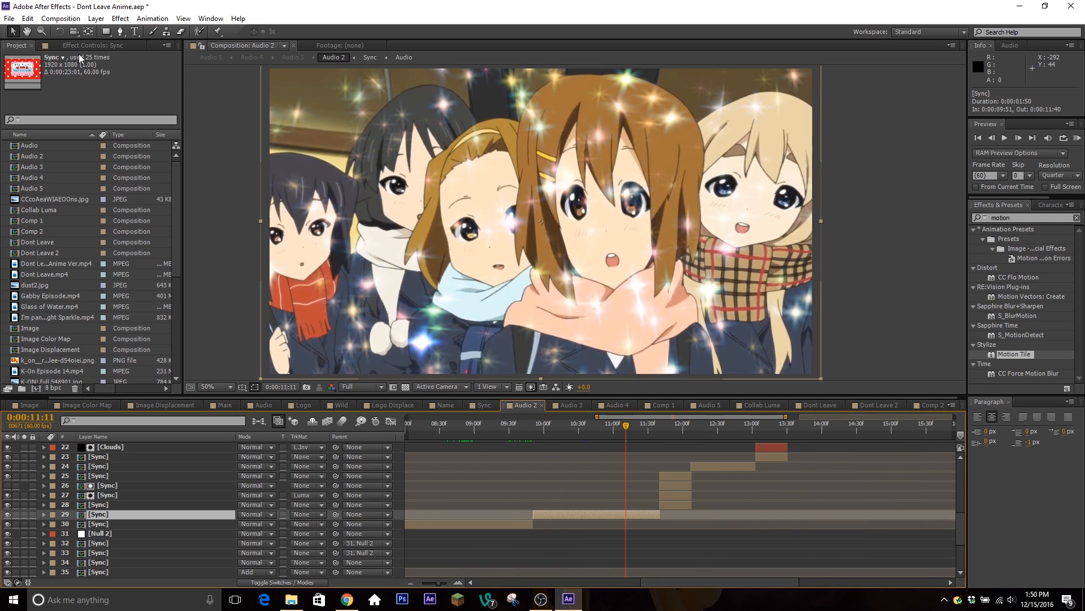
{"action": "mouse_move", "coordinate": [117, 70]}
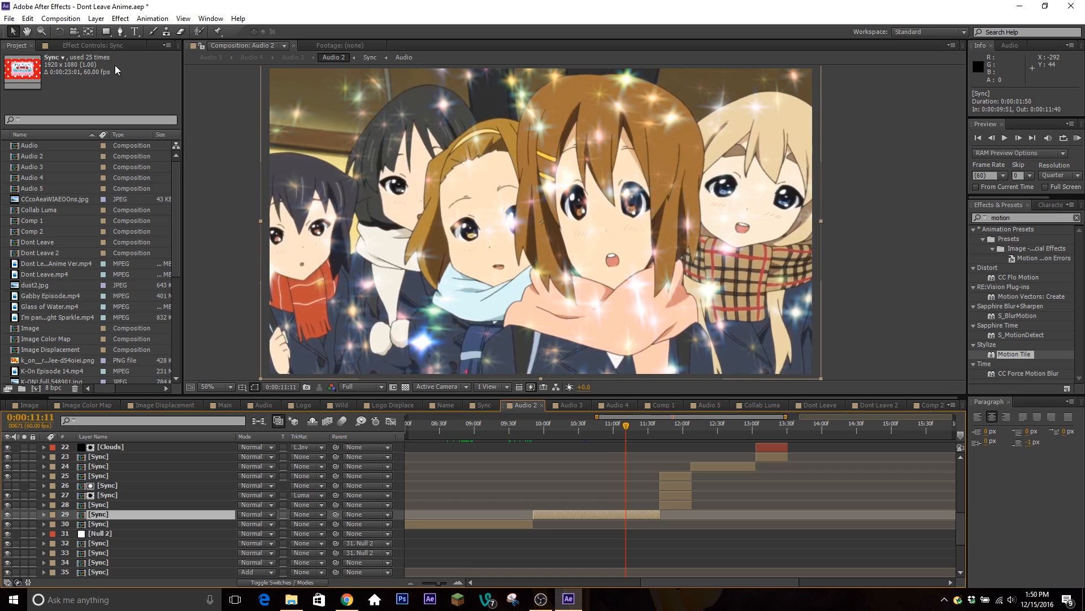
{"action": "mouse_move", "coordinate": [563, 225]}
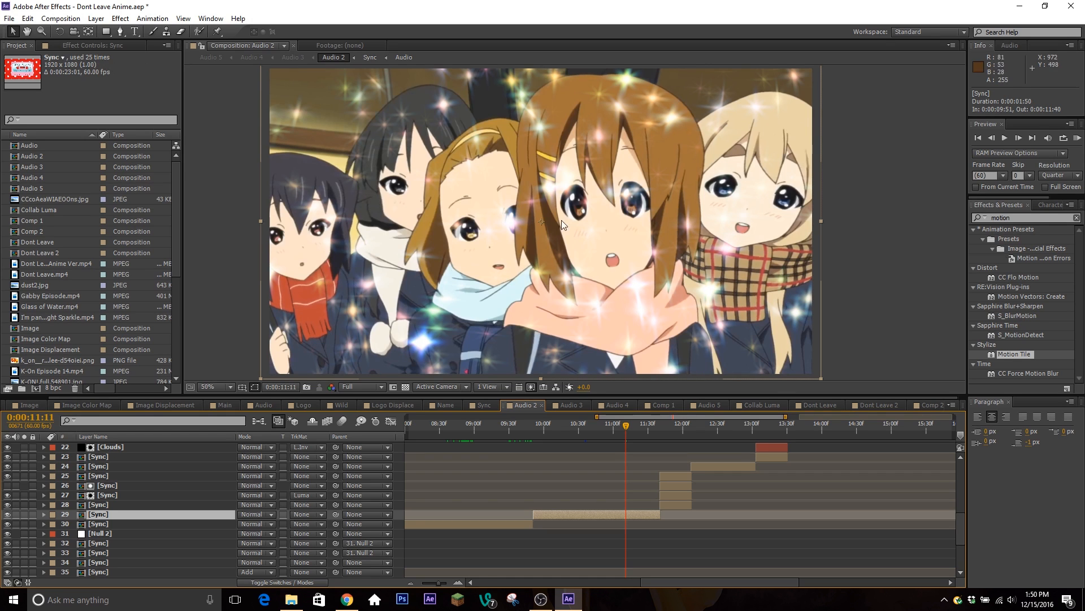
{"action": "left_click", "coordinate": [624, 423]}
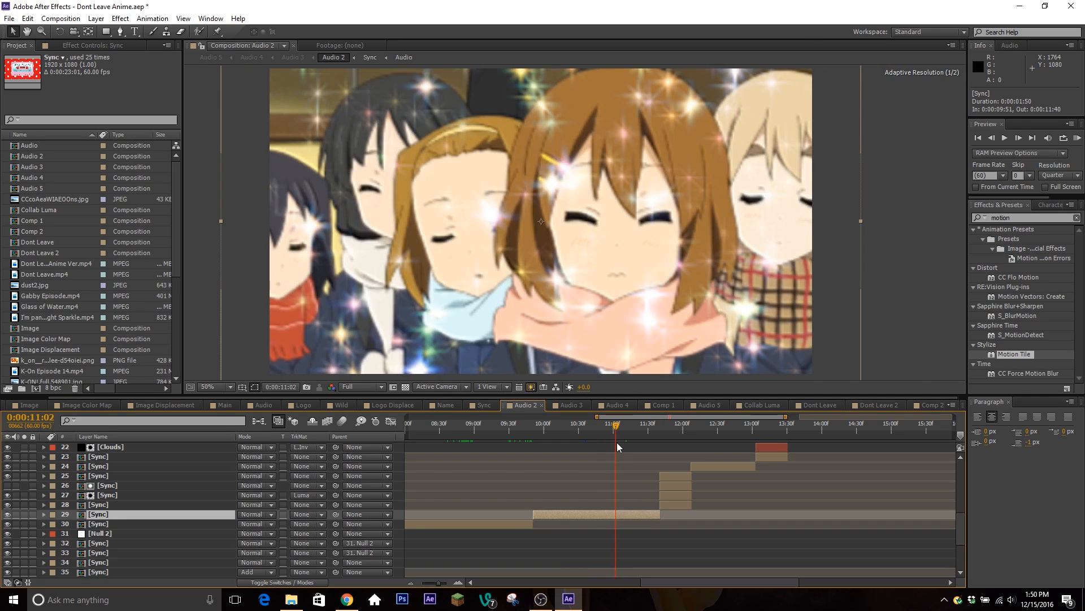
{"action": "left_click", "coordinate": [622, 423]}
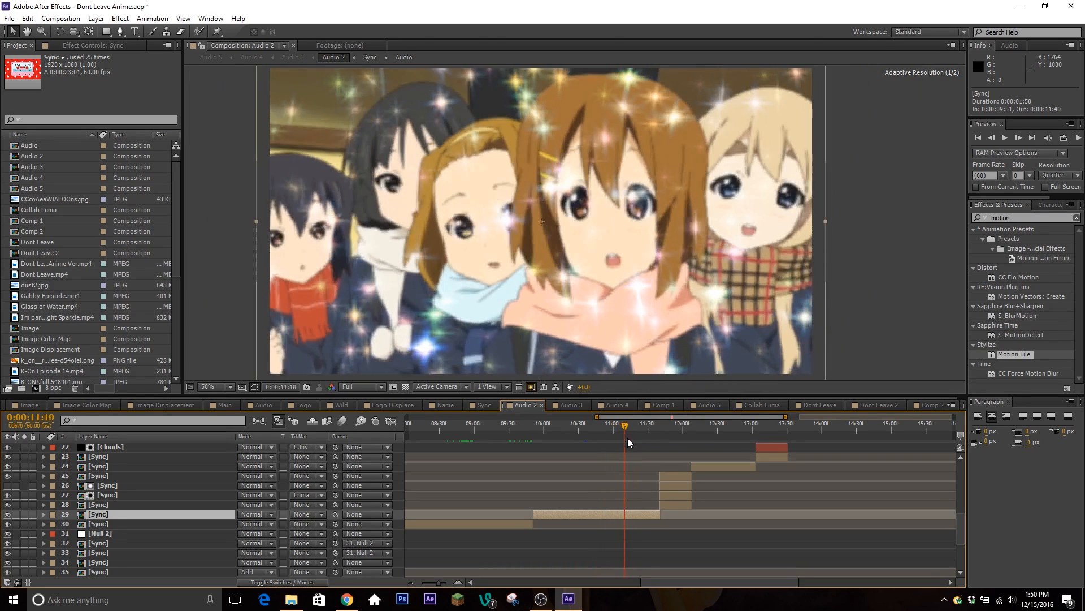
{"action": "left_click", "coordinate": [628, 427]}
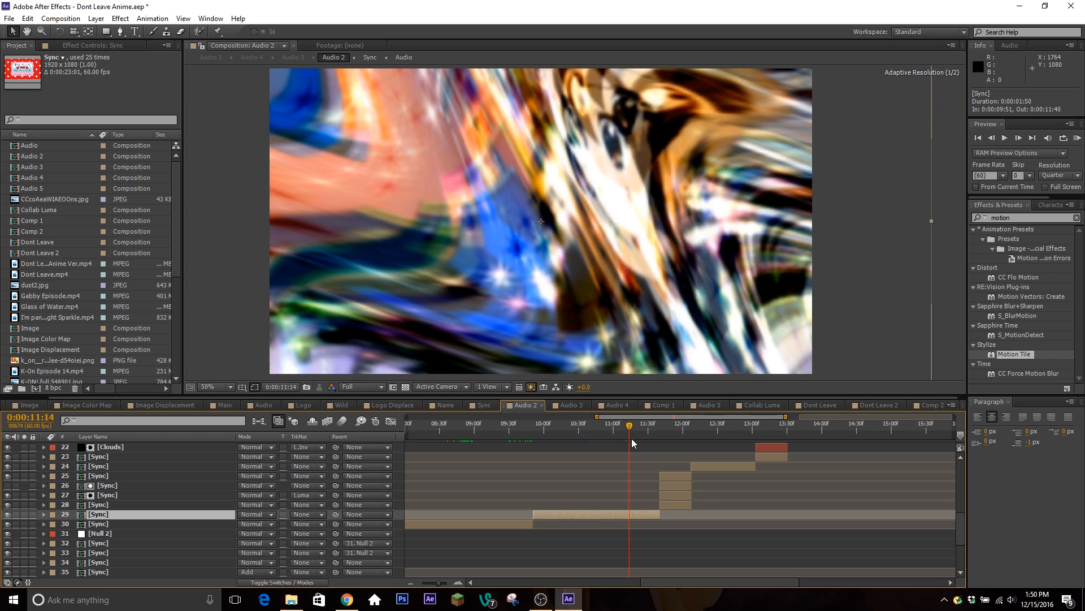
{"action": "left_click", "coordinate": [591, 425]}
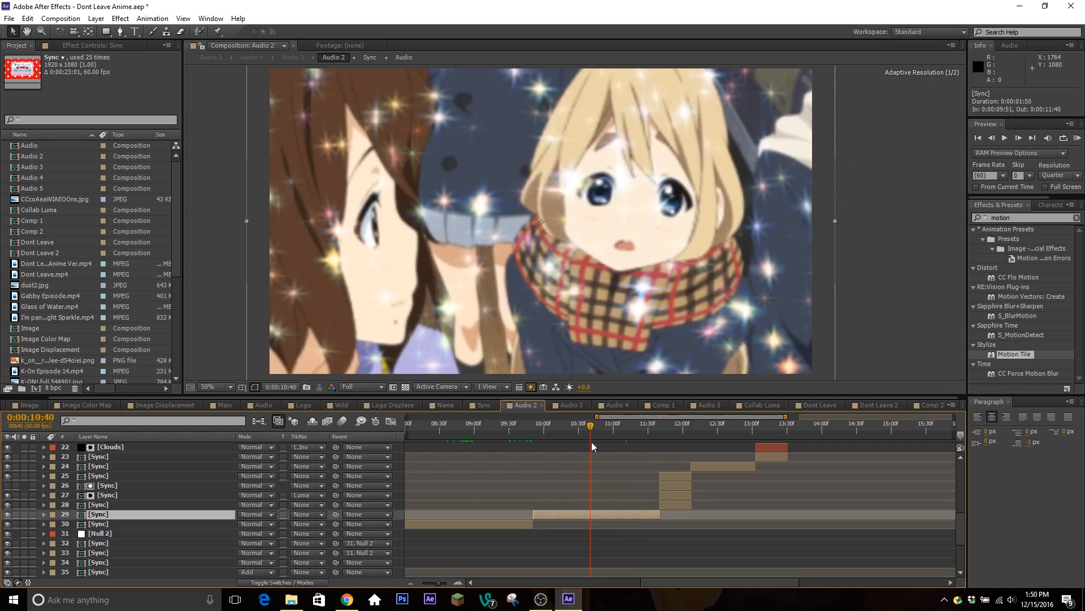
{"action": "left_click", "coordinate": [633, 439]}
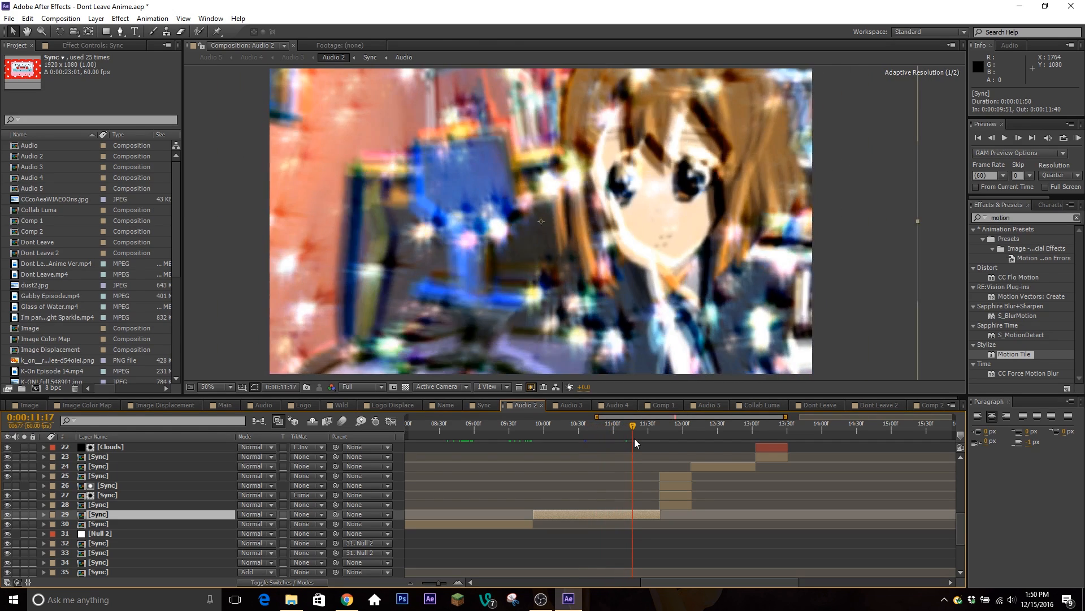
{"action": "left_click", "coordinate": [663, 428]}
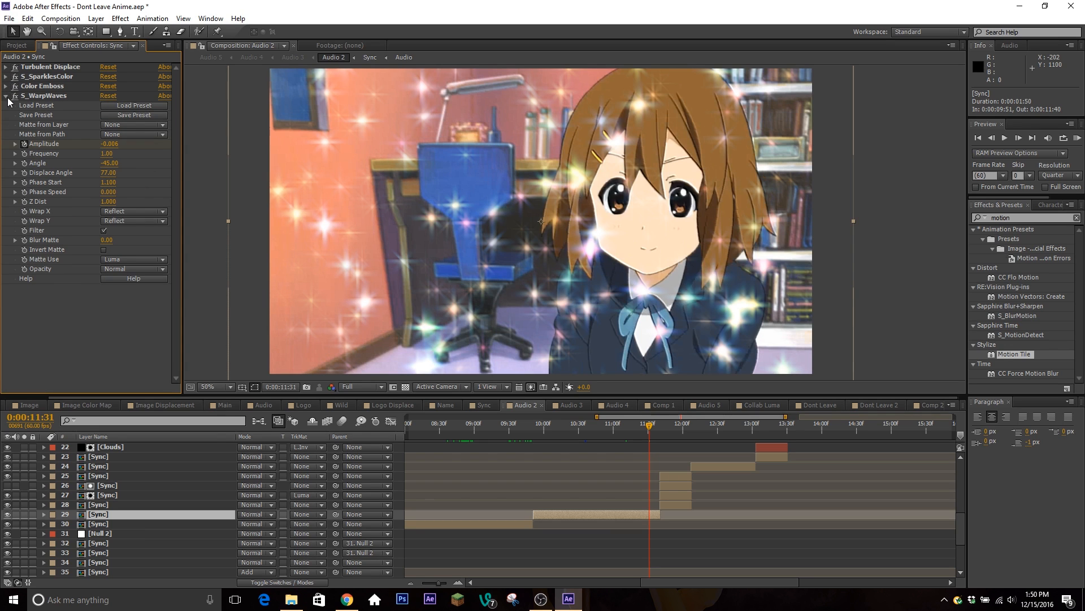
- Collapse S_WarpWaves and view the Sync layer's effect stack on a transition frame
{"action": "left_click", "coordinate": [7, 95]}
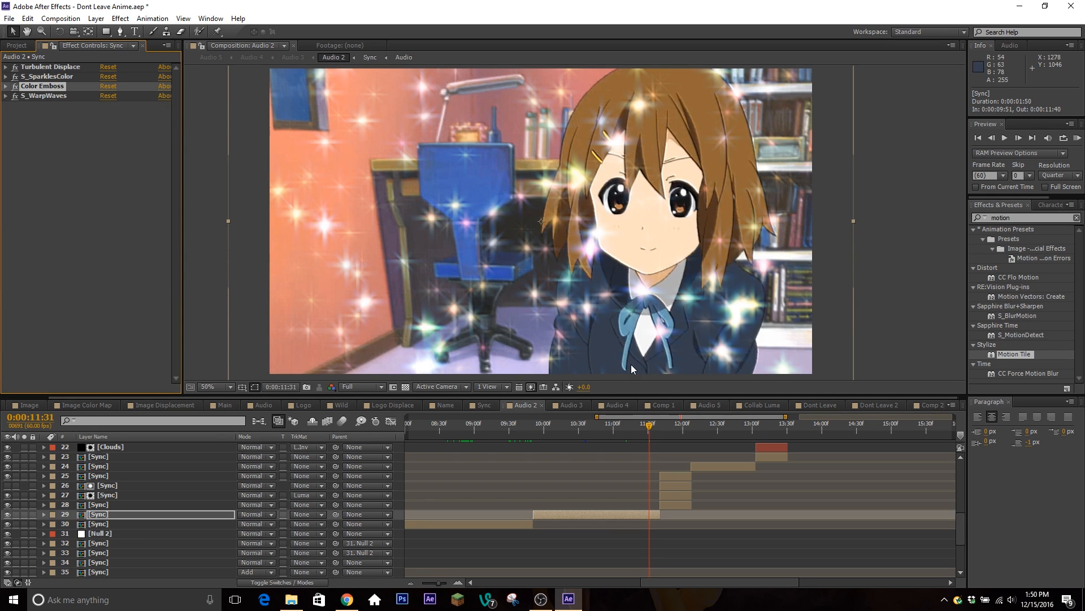
{"action": "left_click", "coordinate": [644, 424]}
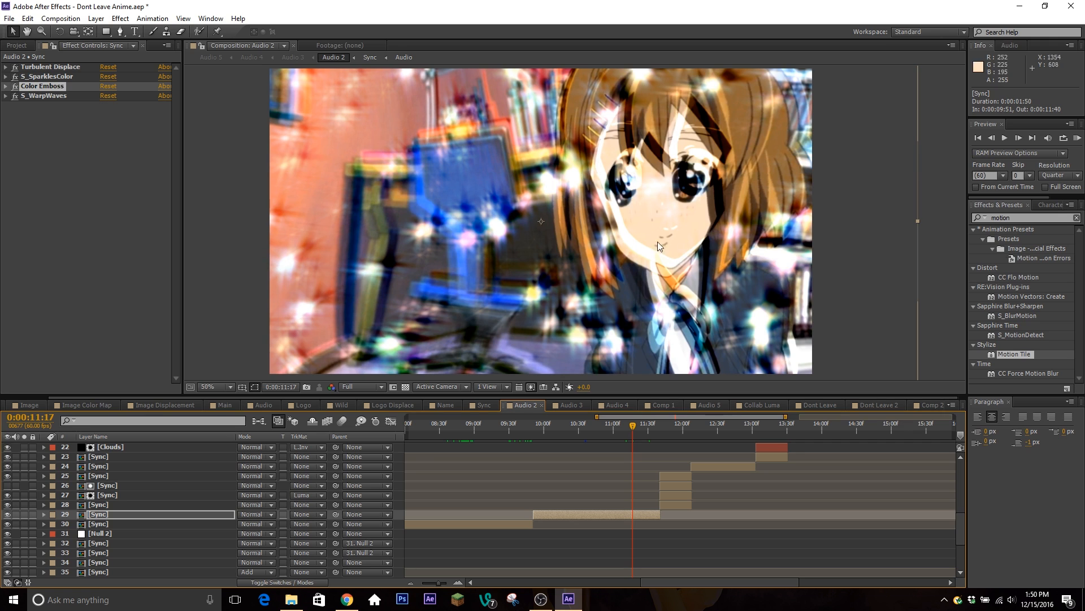
{"action": "left_click", "coordinate": [37, 86]}
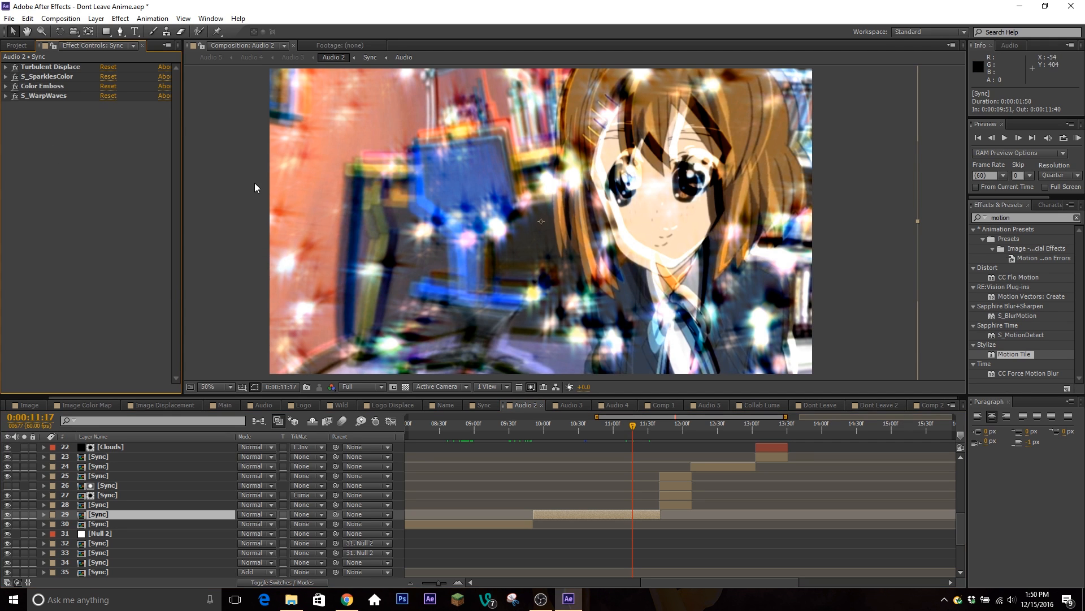
{"action": "mouse_move", "coordinate": [753, 387]}
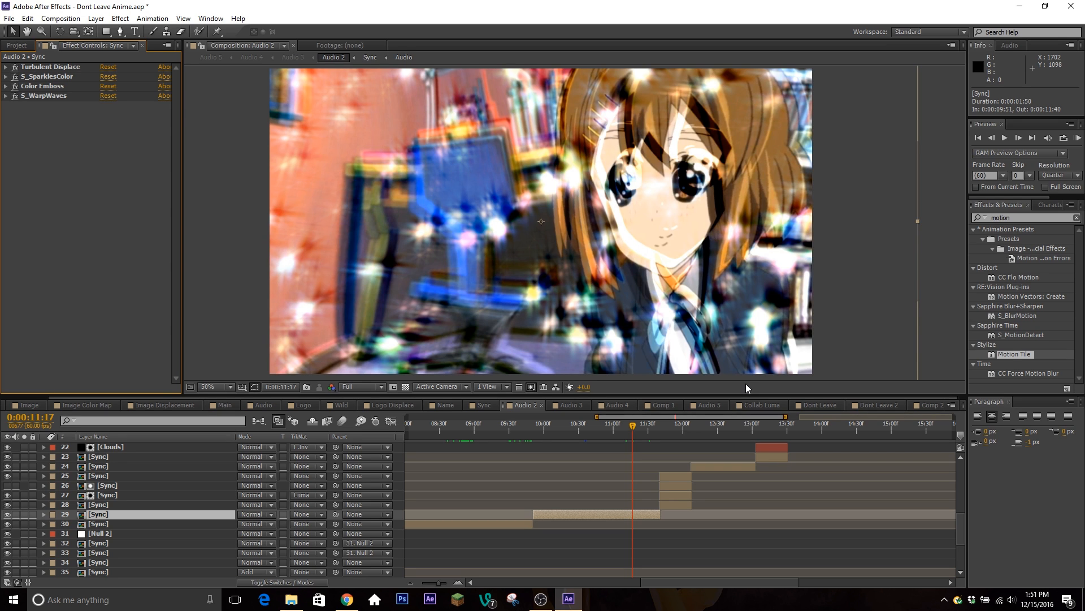
- Step through the transition frames and toggle the S_SparklesColor effect
{"action": "left_click_drag", "start_coordinate": [632, 423], "coordinate": [627, 423]}
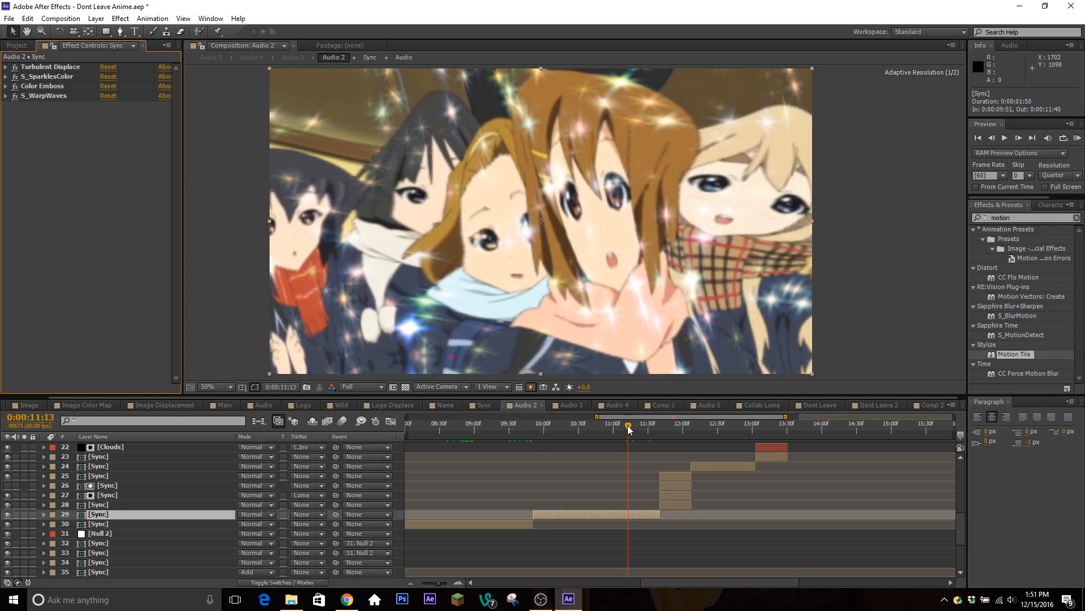
{"action": "left_click_drag", "start_coordinate": [628, 426], "coordinate": [635, 427]}
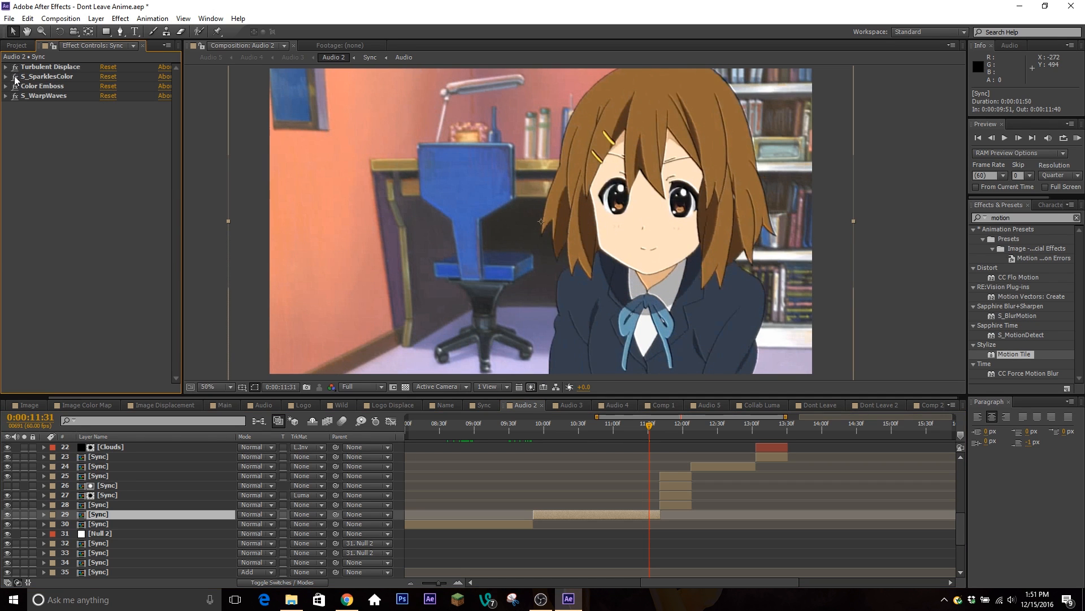
{"action": "left_click", "coordinate": [671, 423]}
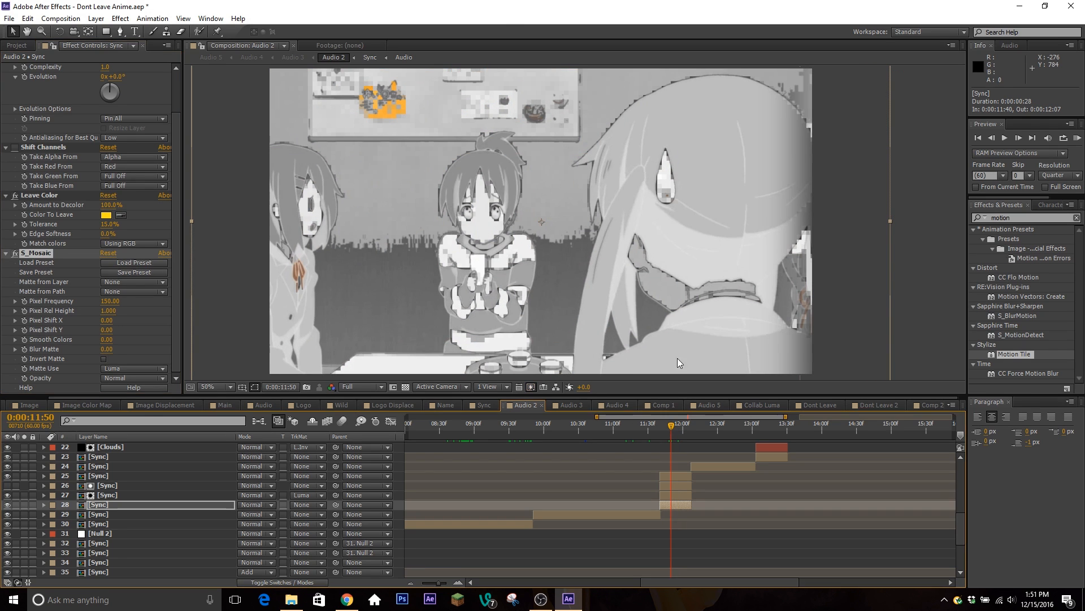
{"action": "mouse_move", "coordinate": [726, 438]}
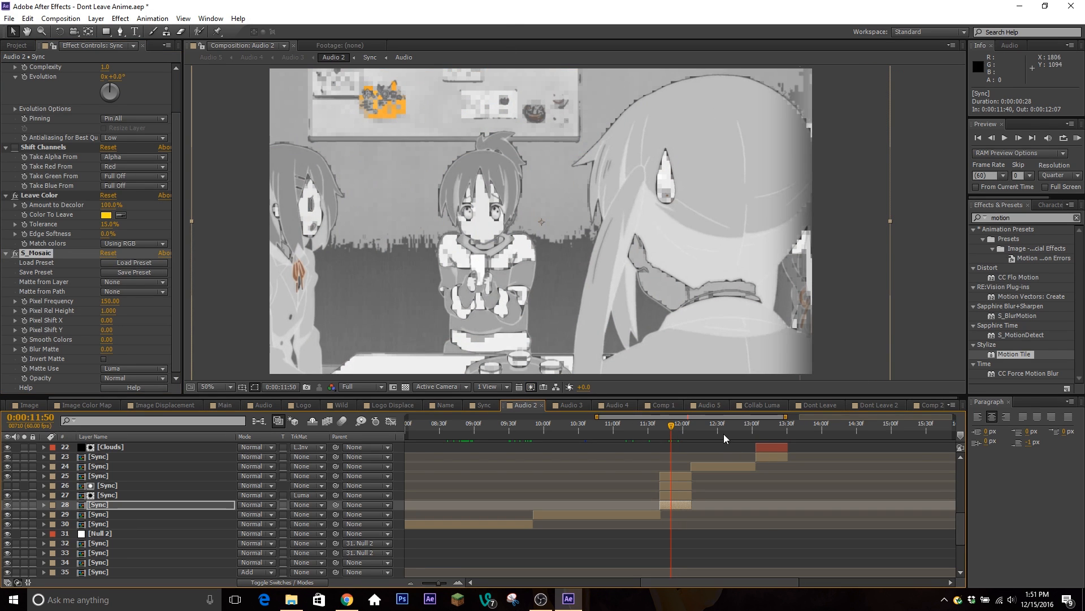
- Show the ticket clip's effects, then the guitar clip's Motion Tile settings
{"action": "left_click", "coordinate": [713, 424]}
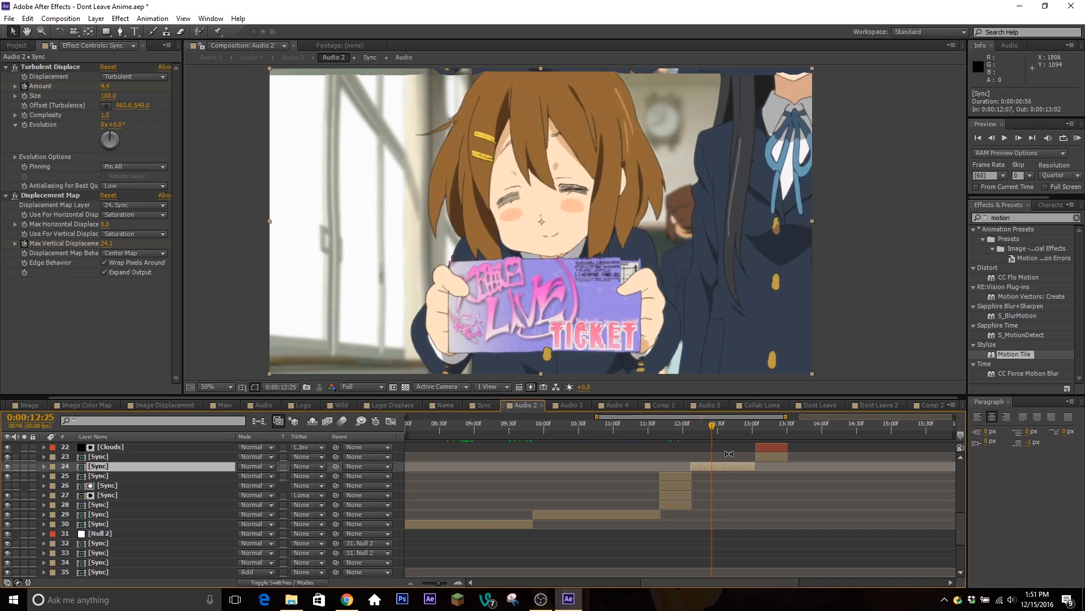
{"action": "mouse_move", "coordinate": [769, 527]}
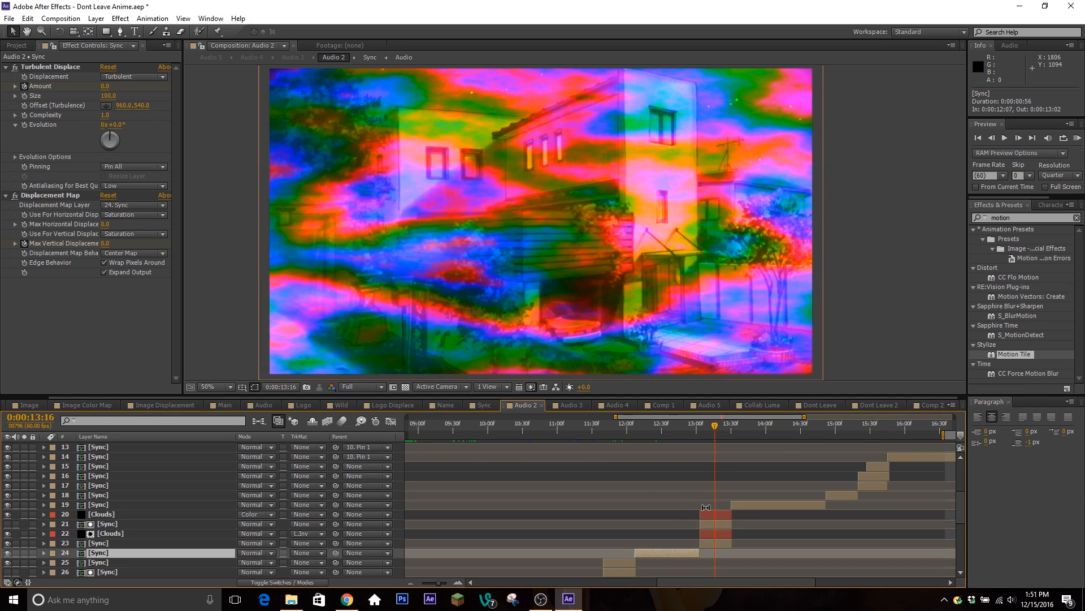
{"action": "left_click", "coordinate": [101, 514]}
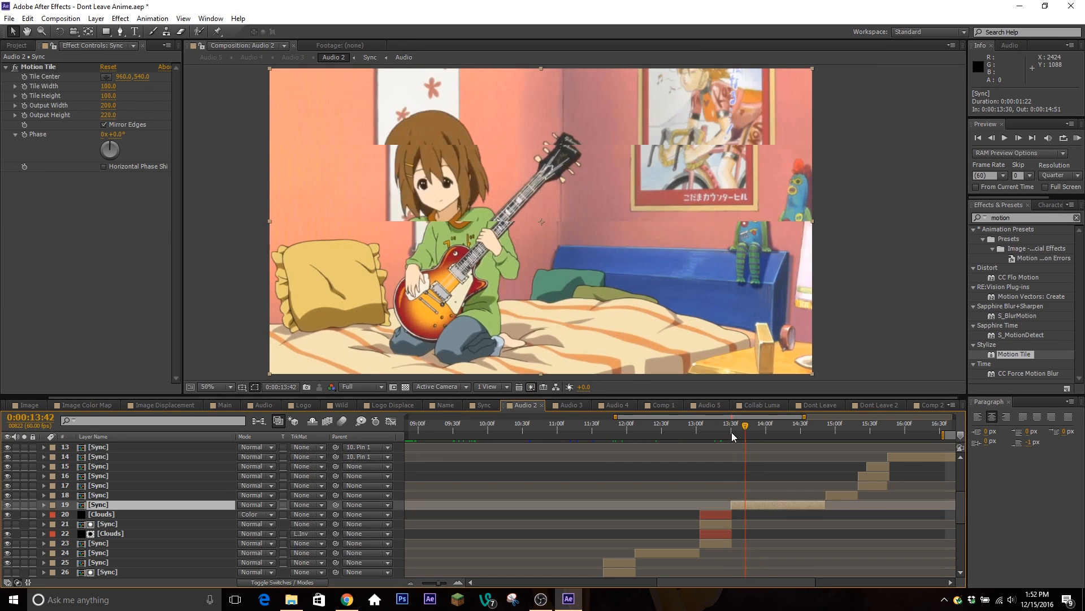
{"action": "left_click_drag", "start_coordinate": [744, 424], "coordinate": [739, 424]}
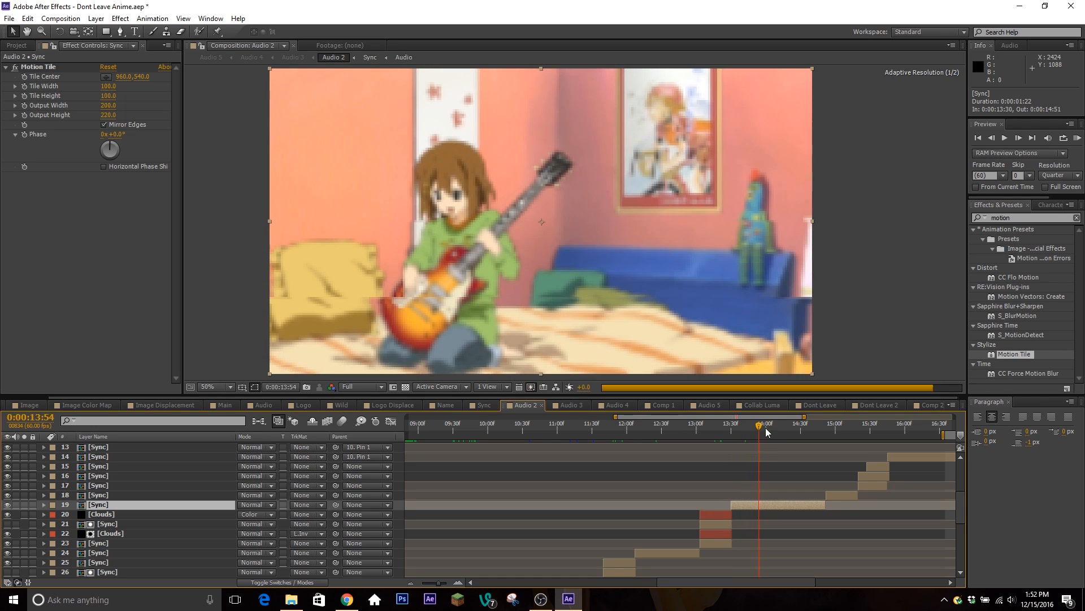
{"action": "left_click_drag", "start_coordinate": [759, 422], "coordinate": [750, 421]}
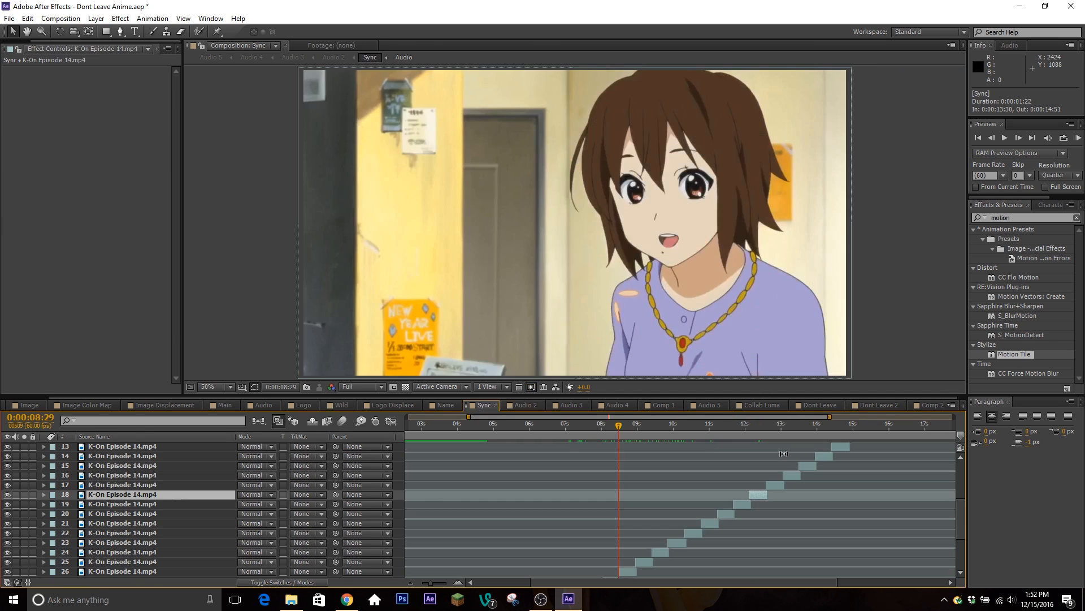
{"action": "scroll", "scroll_direction": "down", "scroll_amount": 3}
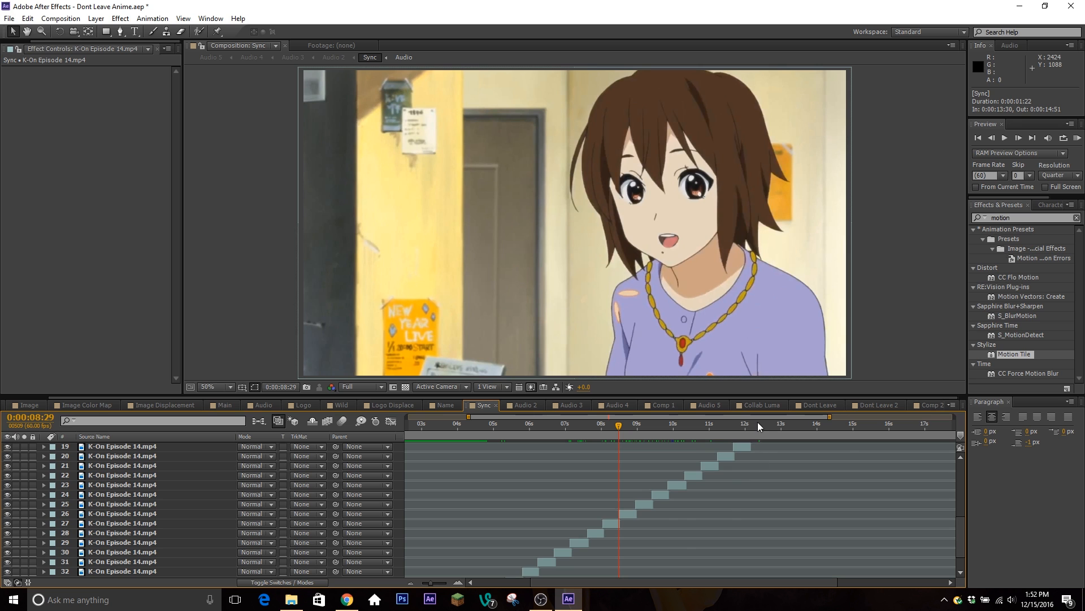
{"action": "left_click", "coordinate": [755, 425]}
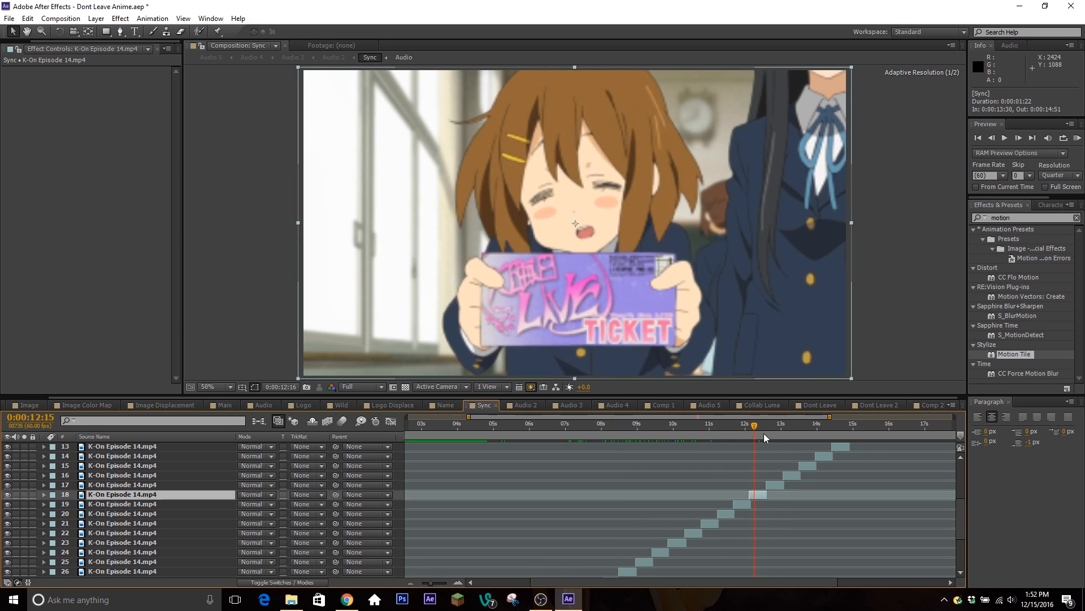
{"action": "left_click", "coordinate": [803, 424]}
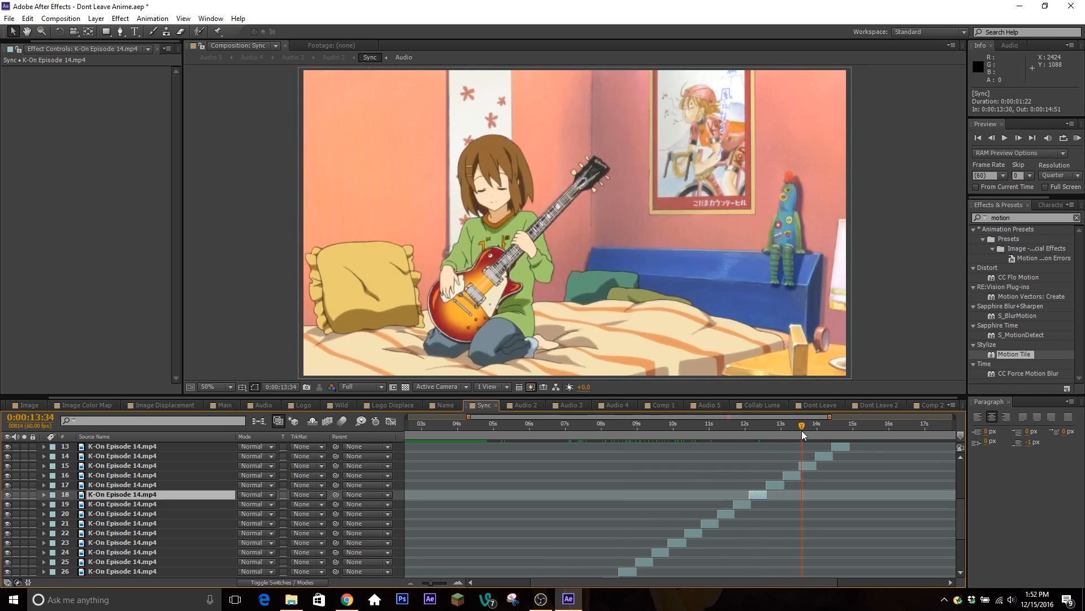
{"action": "left_click", "coordinate": [525, 405]}
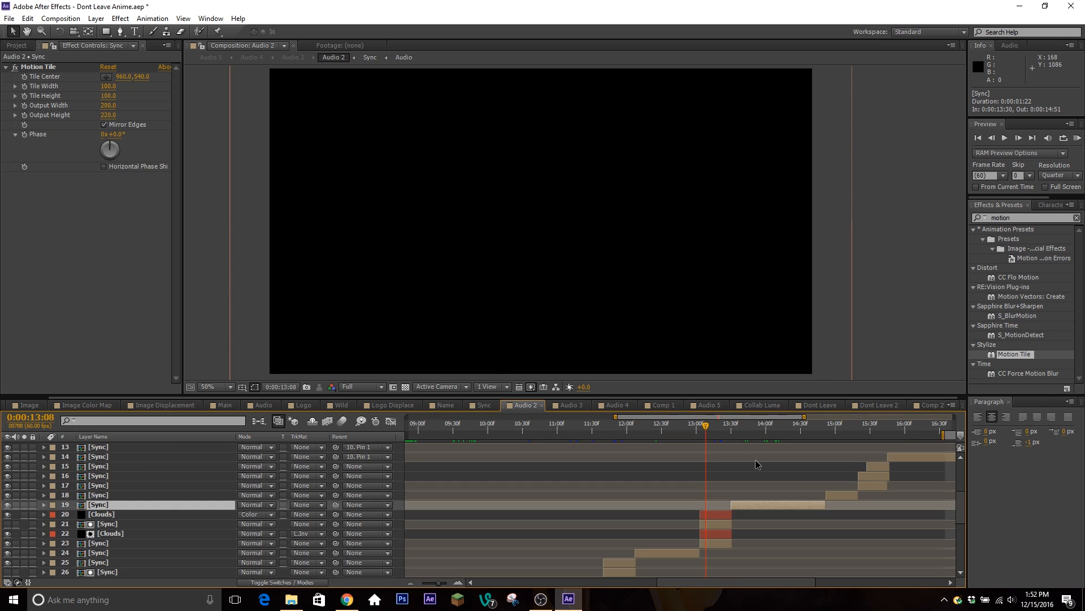
{"action": "left_click", "coordinate": [748, 432]}
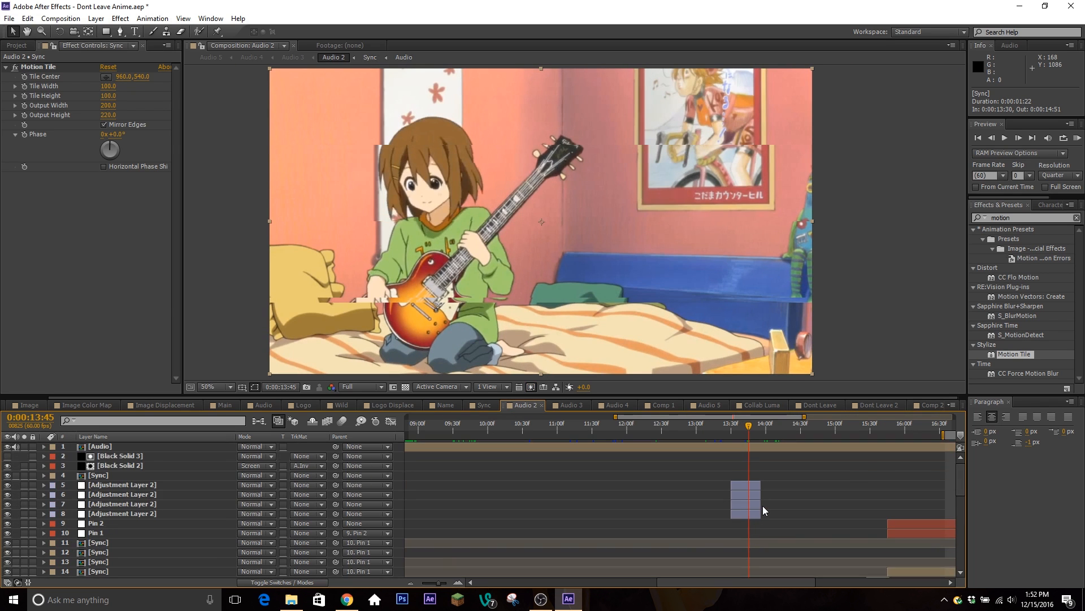
- Move the four adjustment layers above the guitar clip and rename the first Adjustment Layer 4
{"action": "left_click", "coordinate": [122, 513]}
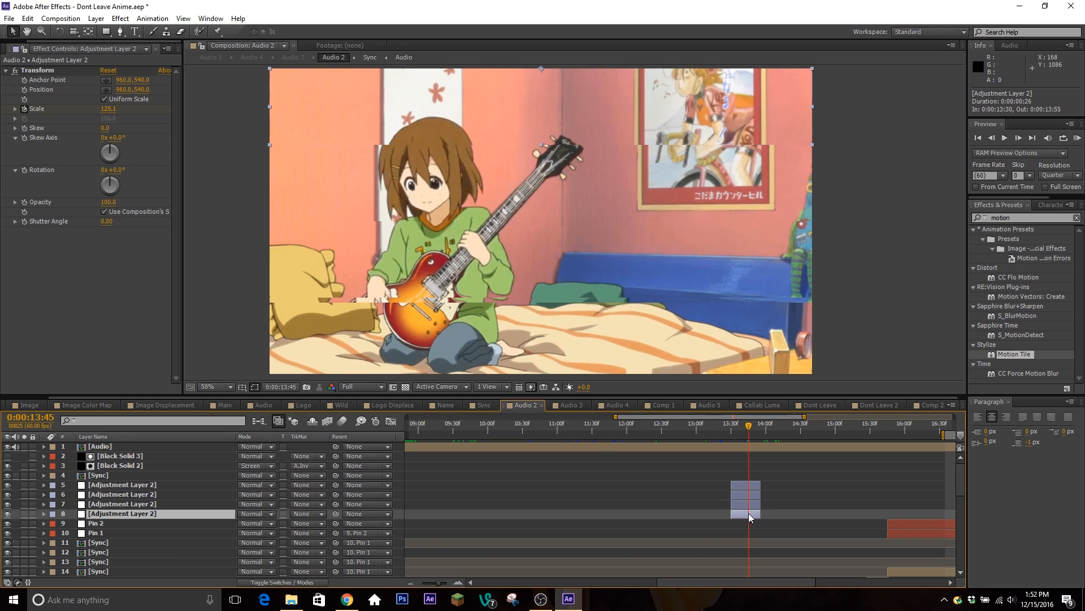
{"action": "left_click_drag", "start_coordinate": [121, 513], "coordinate": [121, 522]}
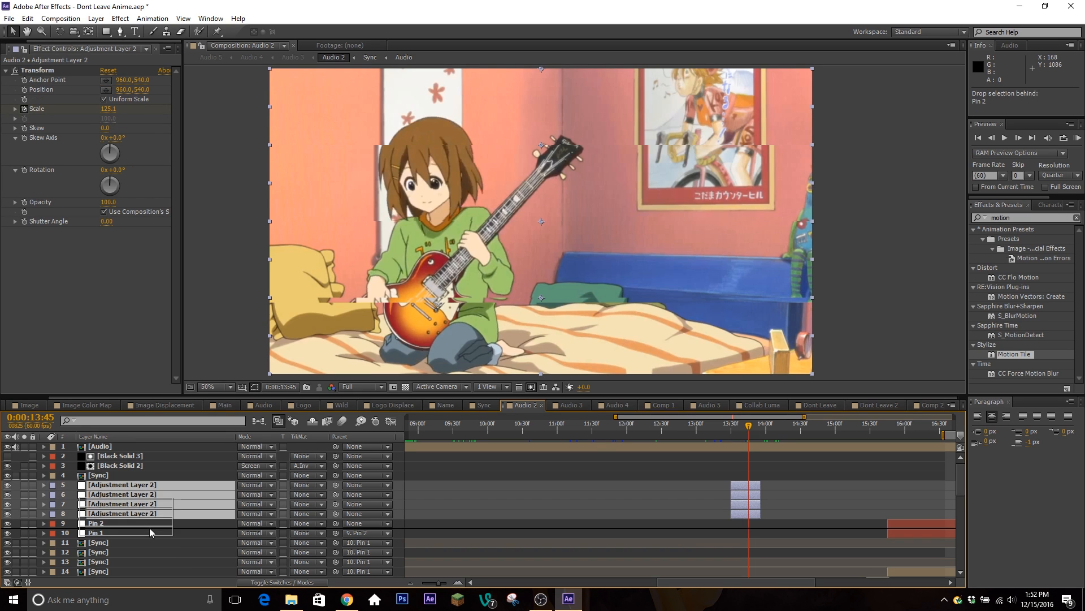
{"action": "scroll", "scroll_direction": "down", "scroll_amount": 3}
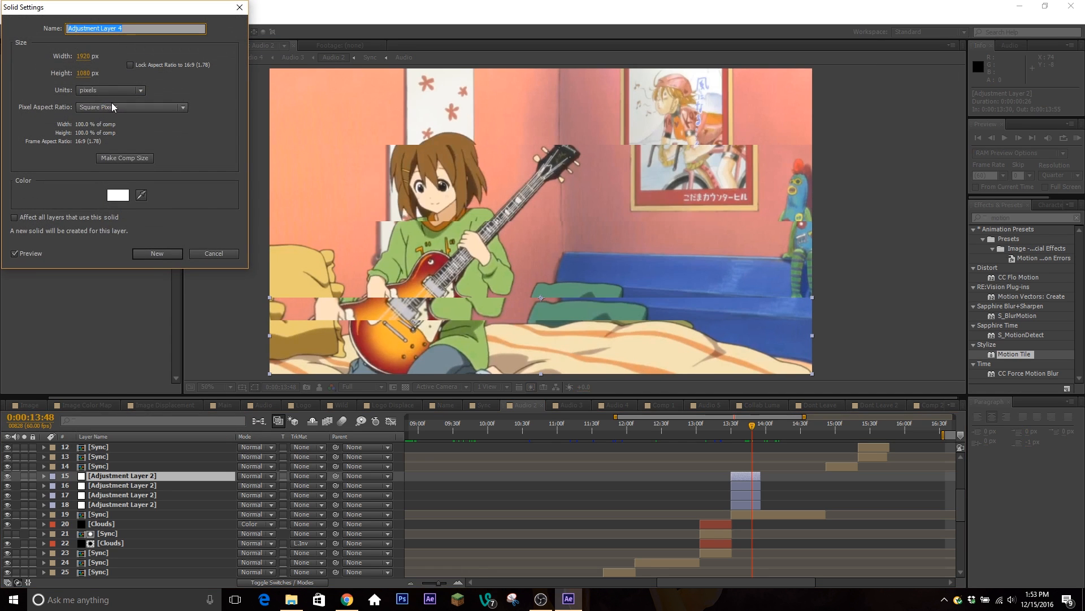
{"action": "left_click", "coordinate": [157, 253]}
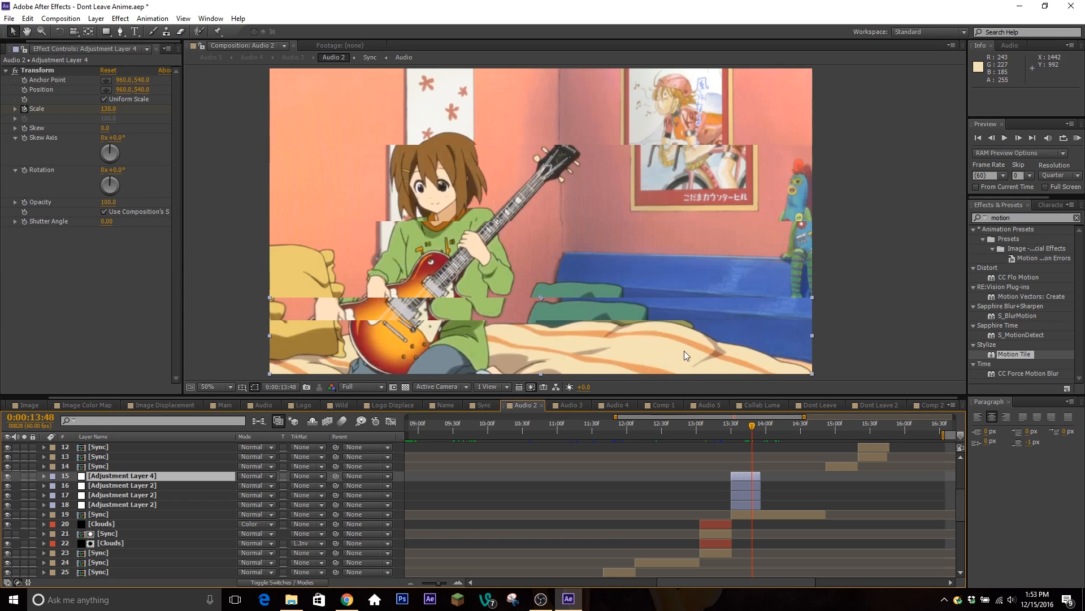
{"action": "left_click", "coordinate": [45, 474]}
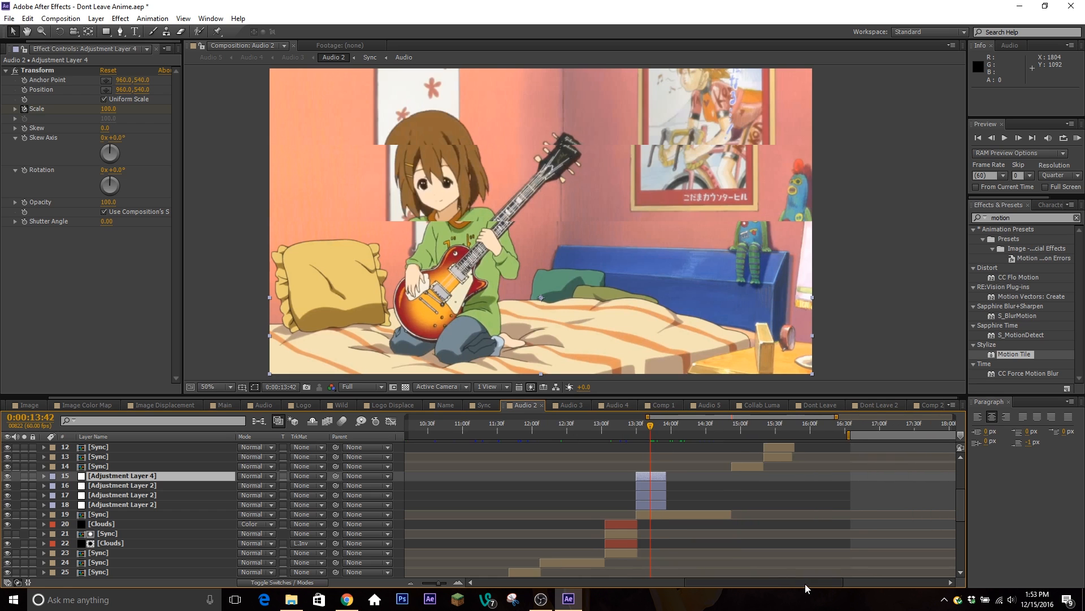
- Scrub through the pin shot around 15:43 to view the Pin layers' animation
{"action": "left_click", "coordinate": [735, 427]}
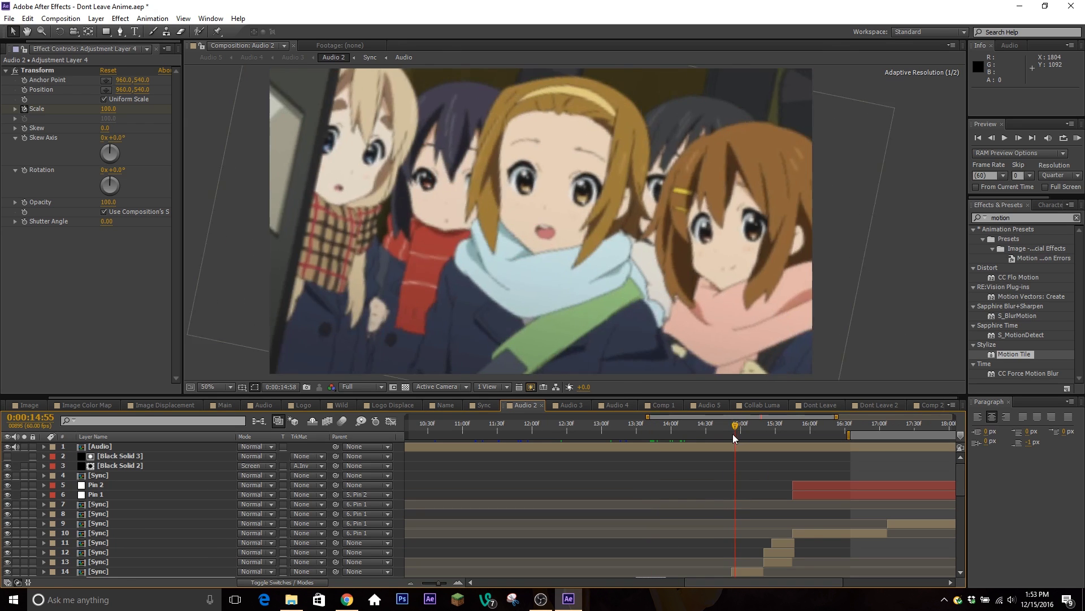
{"action": "left_click_drag", "start_coordinate": [734, 437], "coordinate": [748, 436]}
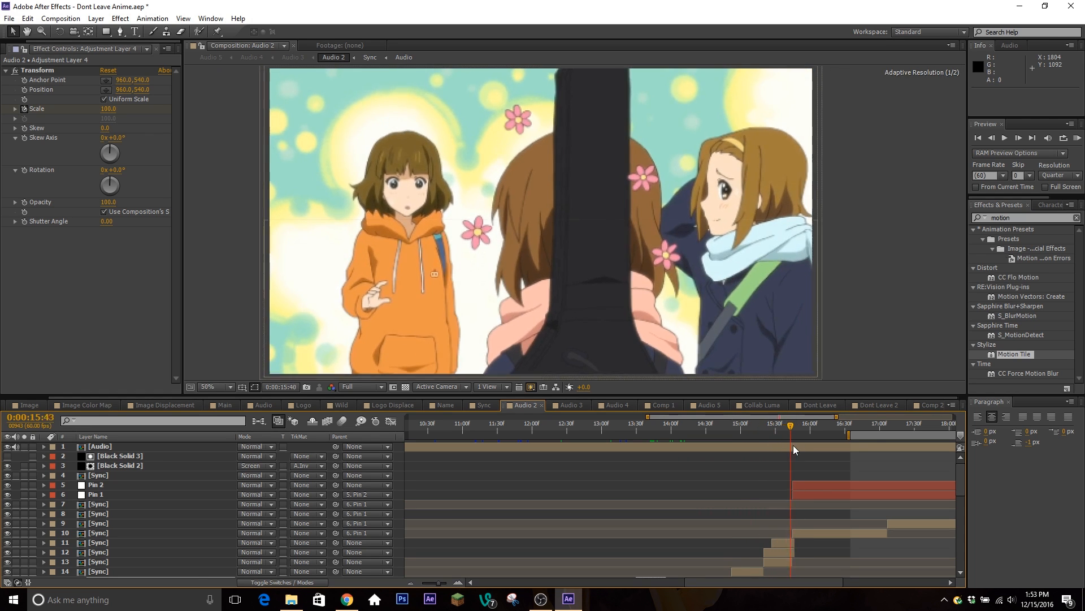
{"action": "left_click", "coordinate": [832, 423]}
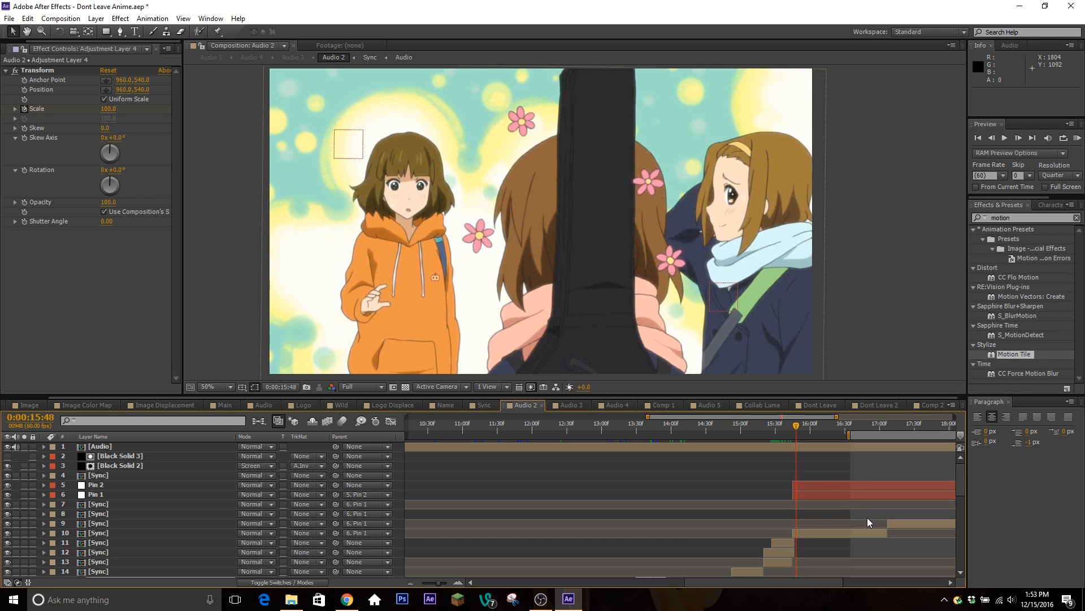
{"action": "mouse_move", "coordinate": [817, 495]}
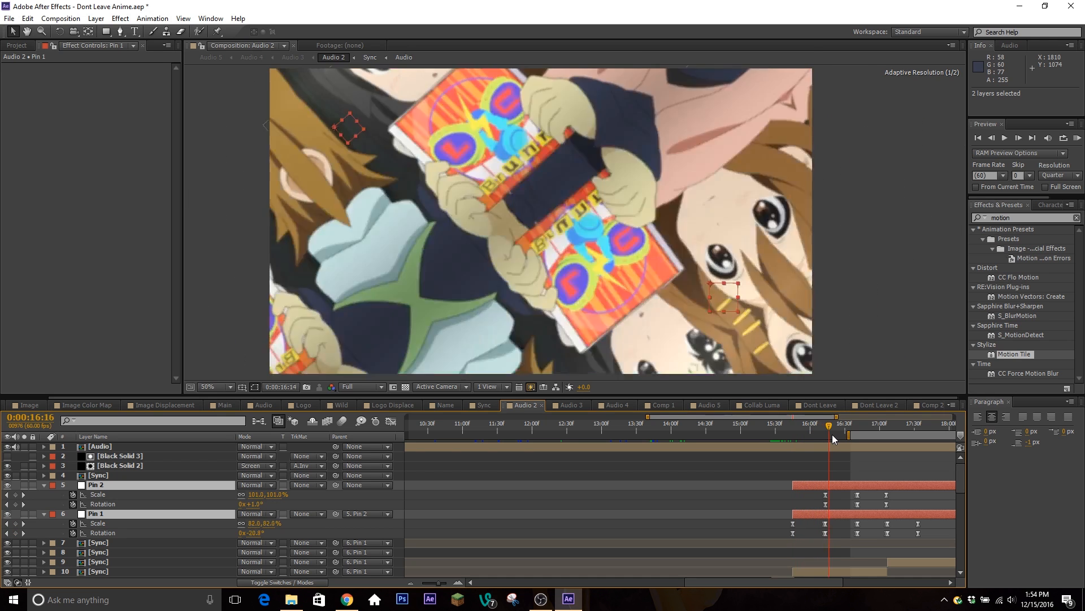
- Scrub past the pins to the vortex near 17:44 and select the Sync layer with S_WarpVortex
{"action": "left_click", "coordinate": [885, 434]}
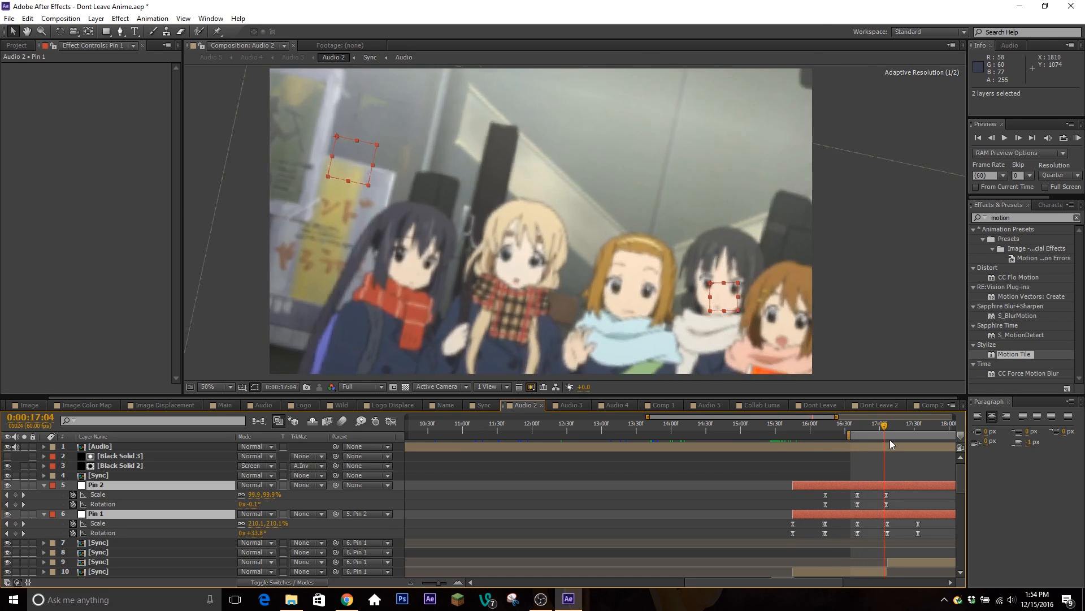
{"action": "left_click", "coordinate": [859, 422]}
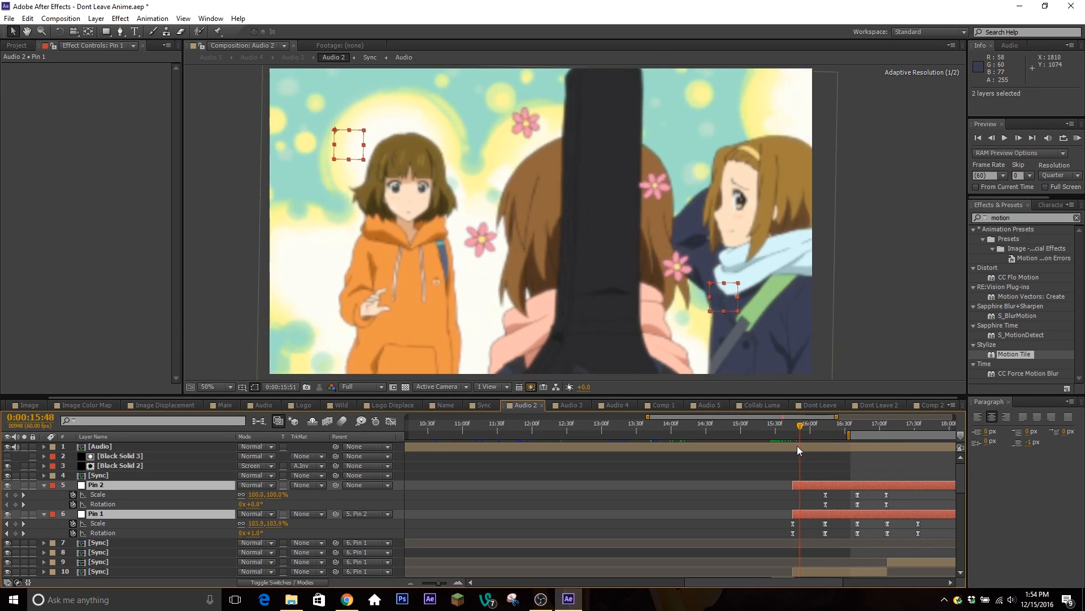
{"action": "left_click", "coordinate": [800, 423]}
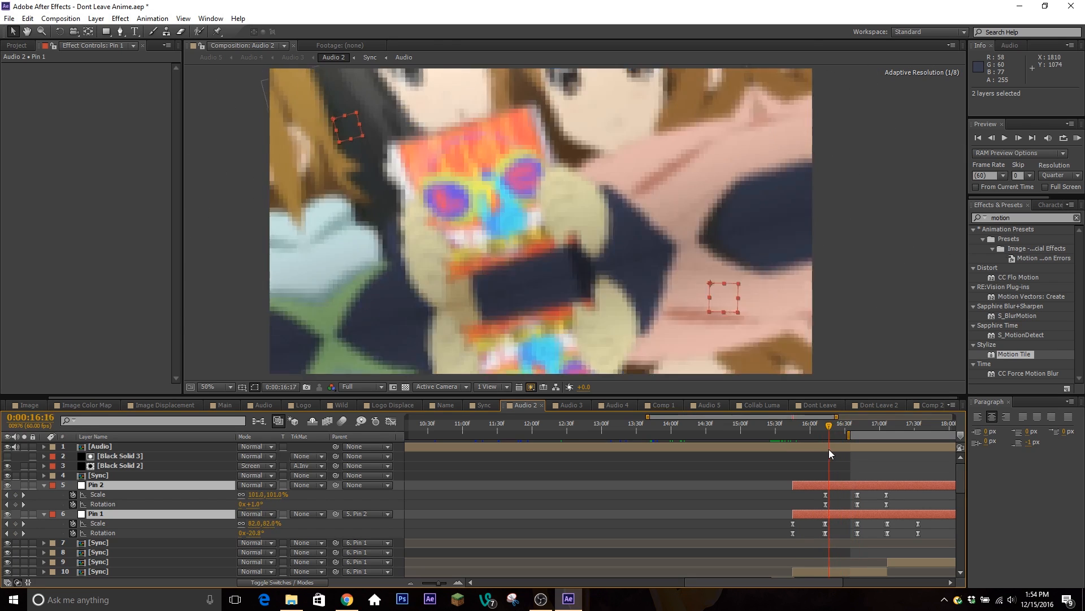
{"action": "left_click_drag", "start_coordinate": [828, 422], "coordinate": [665, 423]}
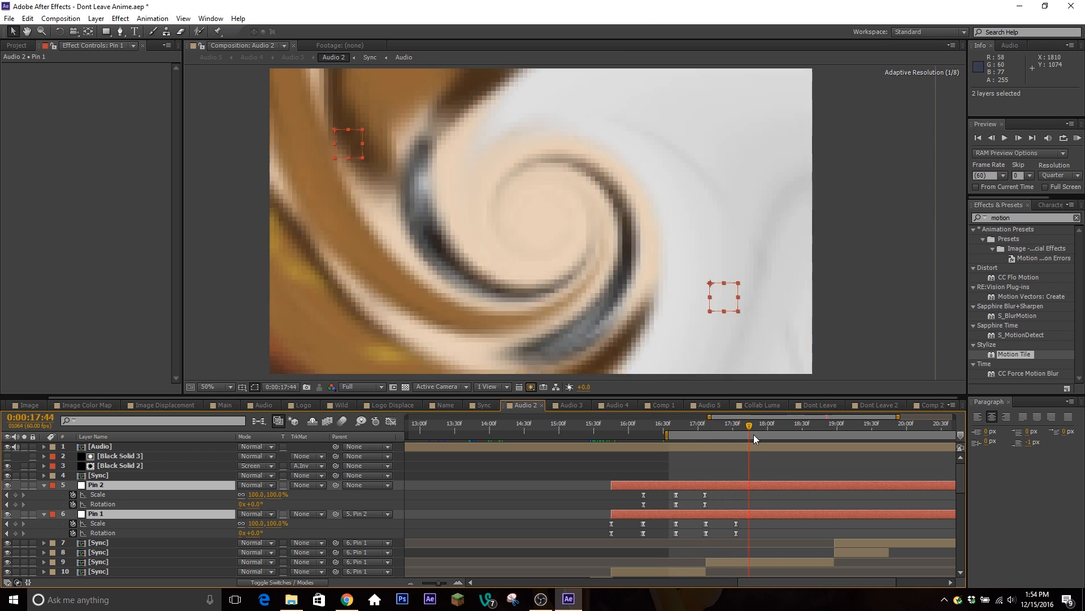
{"action": "left_click", "coordinate": [100, 560]}
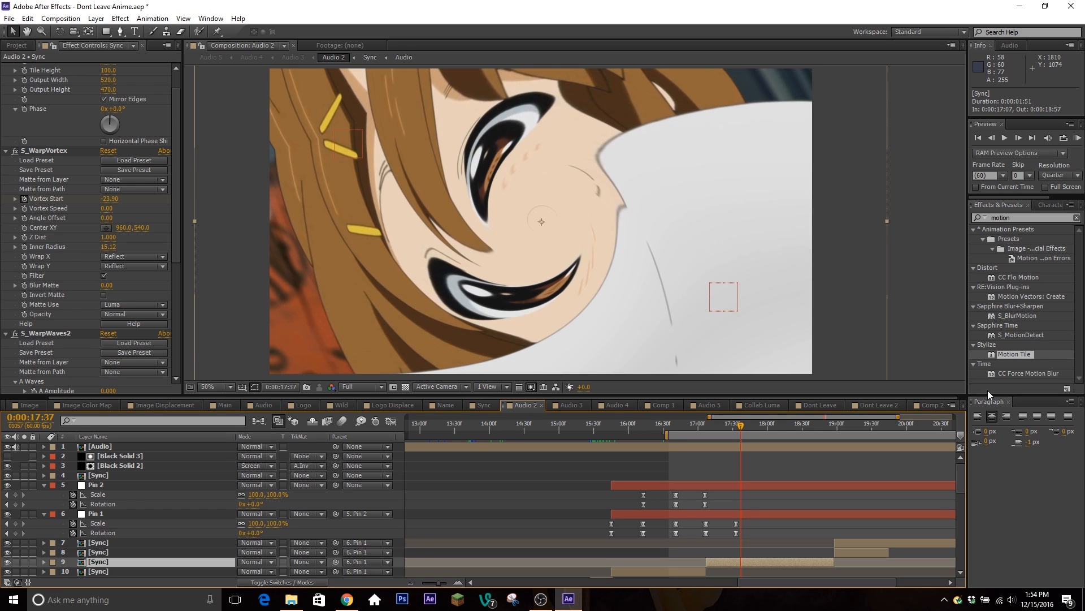
{"action": "mouse_move", "coordinate": [873, 437]}
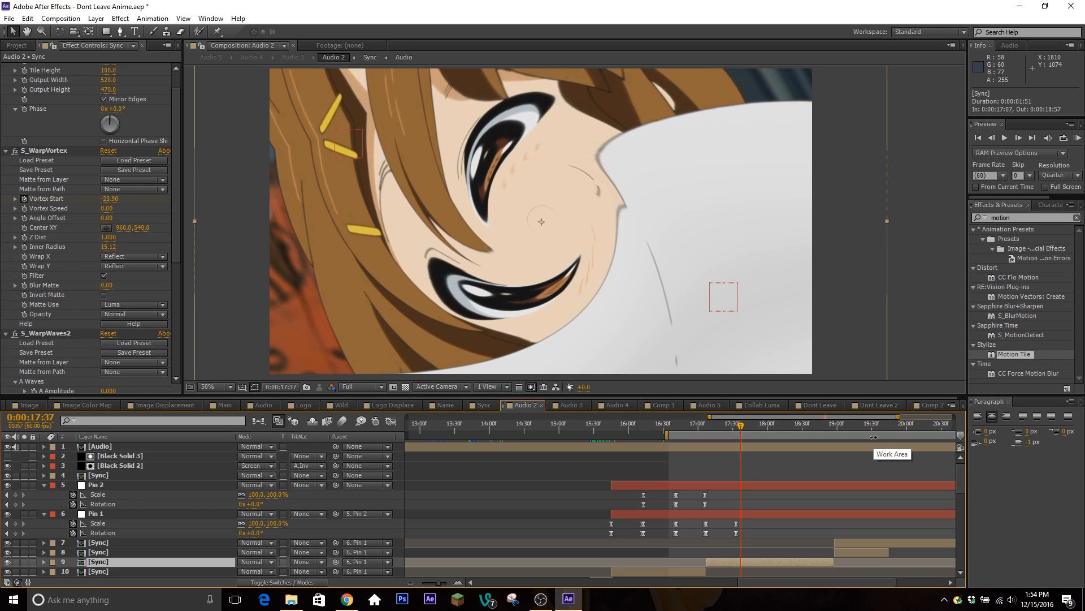
- Play through the vortex transition from 18:15 until the shot settles at 19:21
{"action": "left_click", "coordinate": [735, 429]}
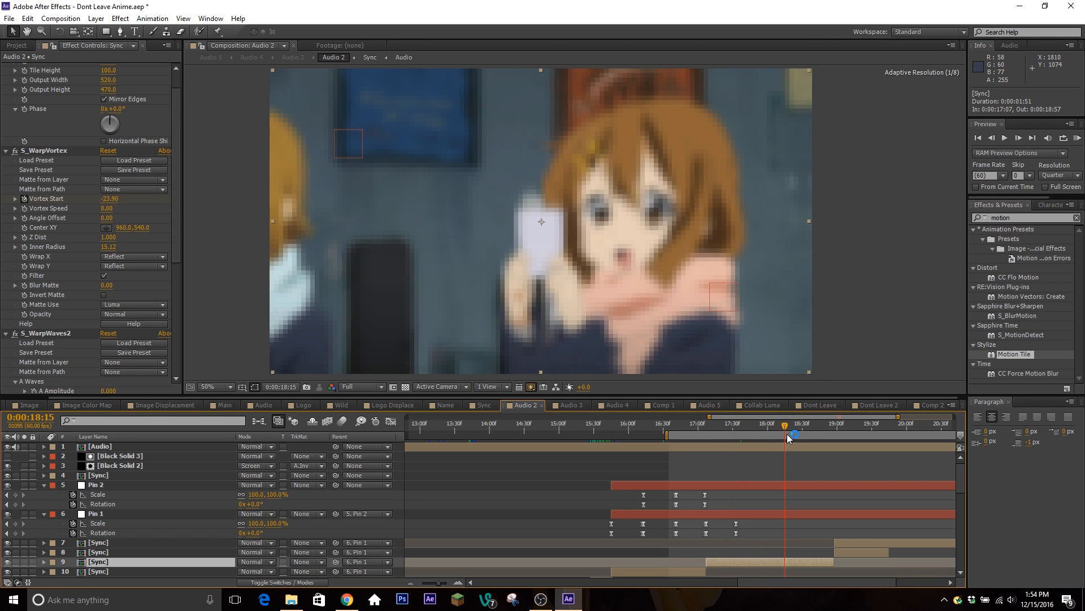
{"action": "left_click_drag", "start_coordinate": [793, 435], "coordinate": [782, 436]}
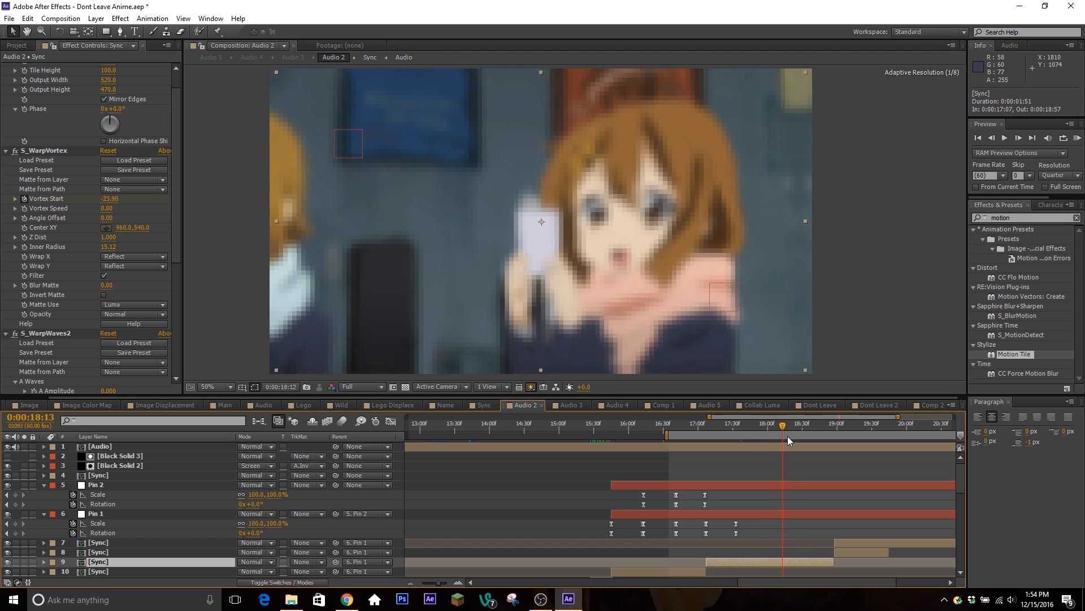
{"action": "left_click", "coordinate": [789, 435]}
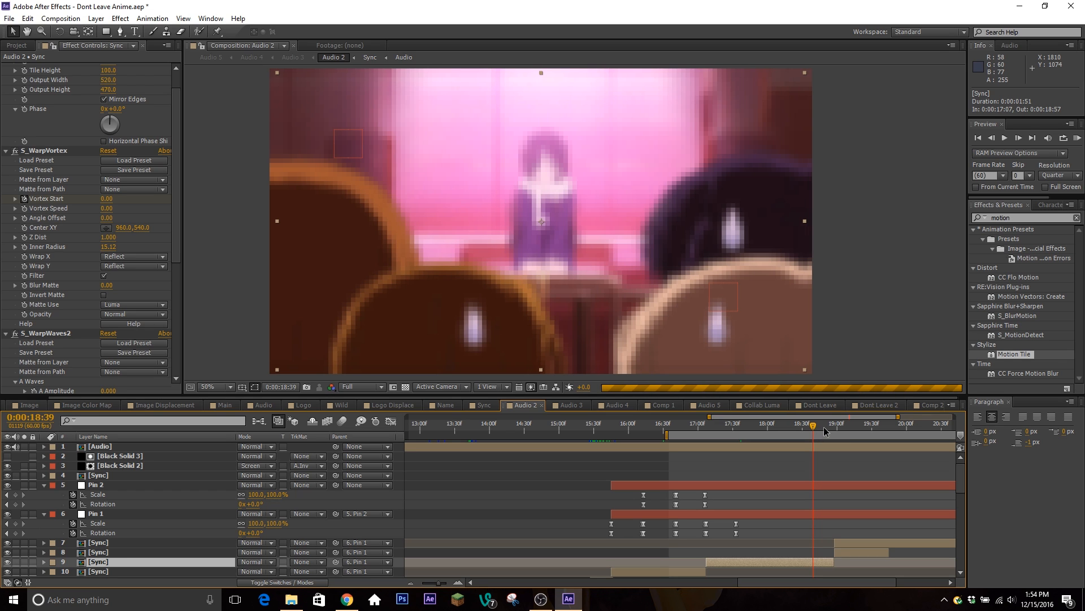
{"action": "mouse_move", "coordinate": [731, 378]}
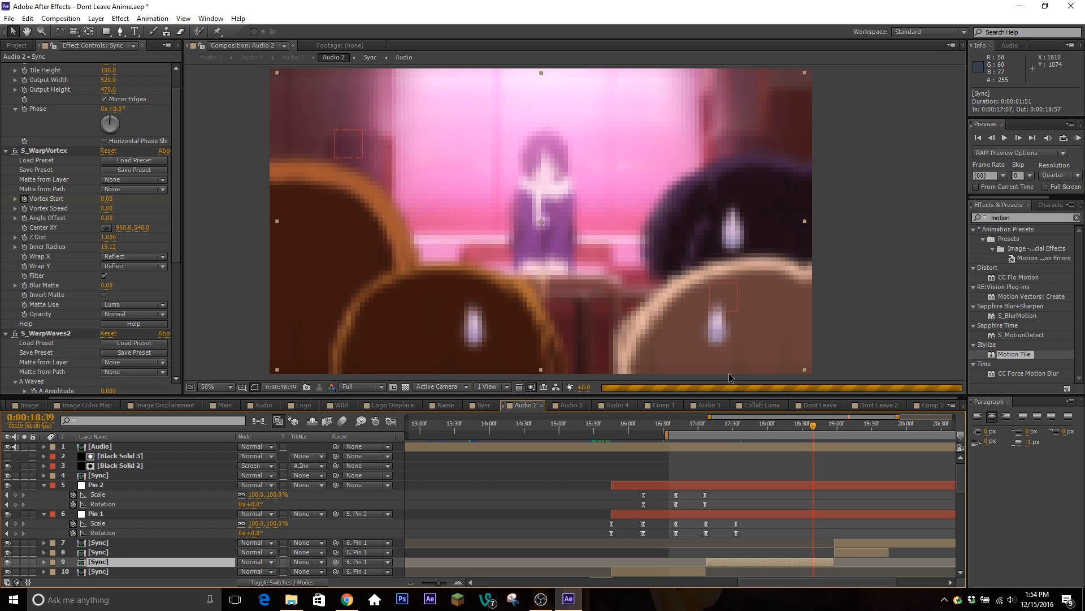
{"action": "left_click", "coordinate": [848, 424]}
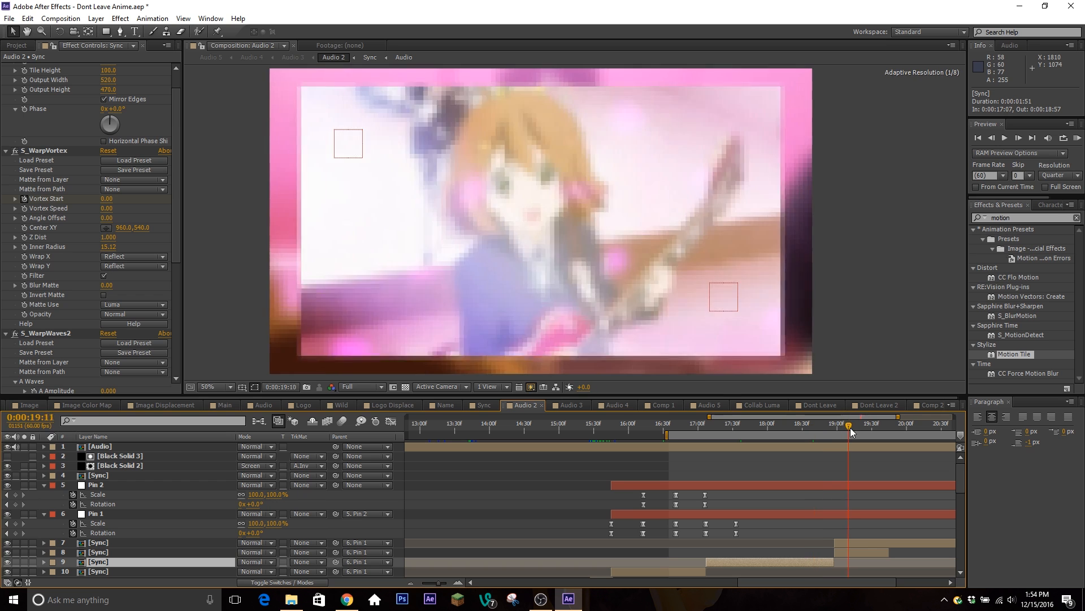
{"action": "left_click_drag", "start_coordinate": [851, 431], "coordinate": [862, 431]}
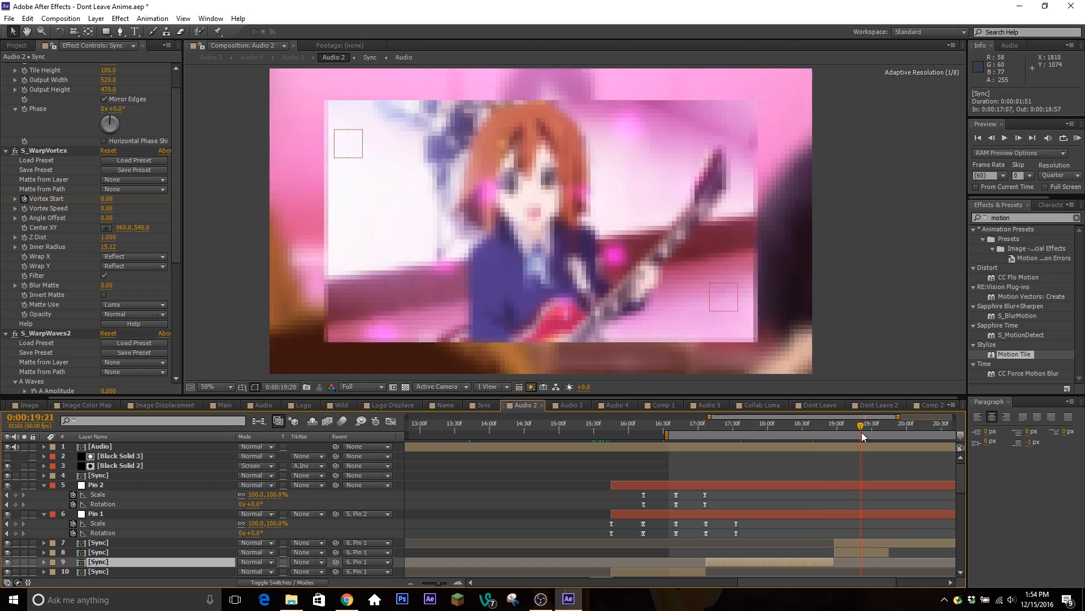
- Switch to the Audio 3 composition
{"action": "left_click", "coordinate": [570, 404]}
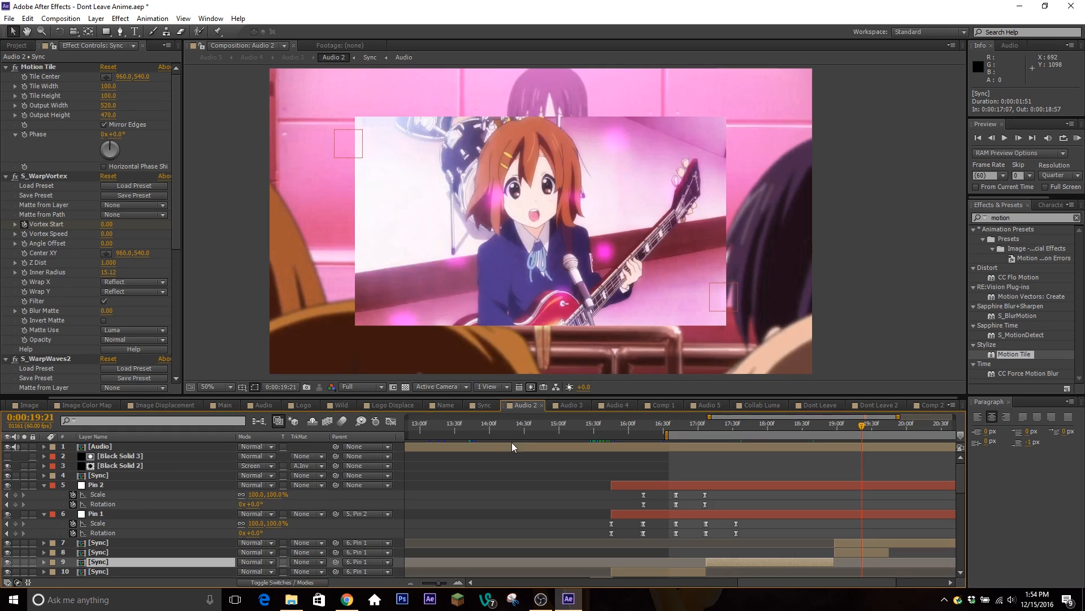
{"action": "left_click", "coordinate": [571, 405]}
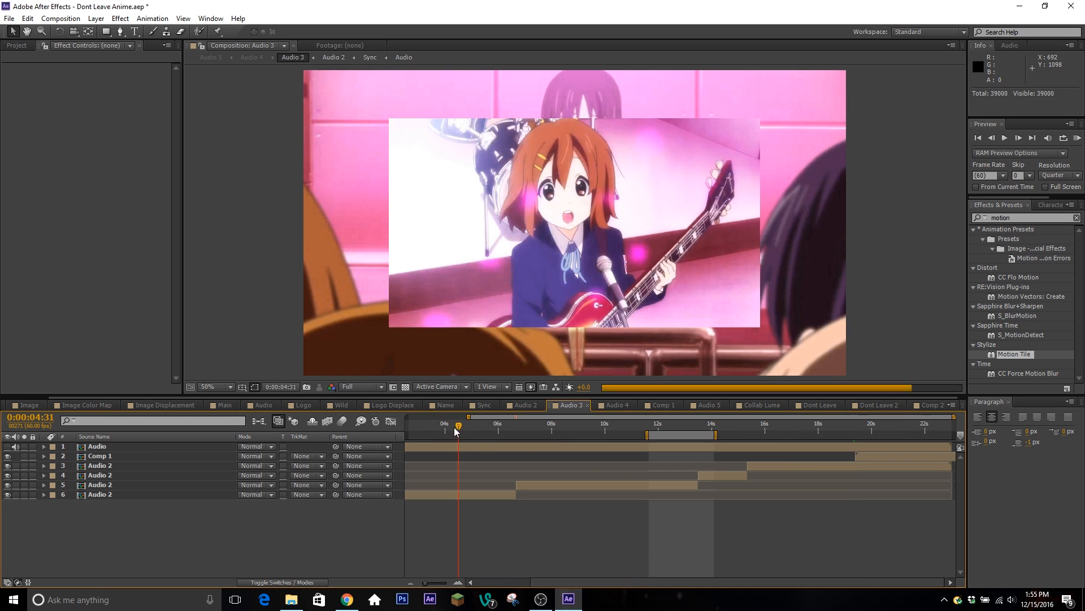
- Select the fifth Audio 2 layer near 06:31 to reveal Offset, Motion Tile, Directional Blur and Levels
{"action": "left_click", "coordinate": [512, 423]}
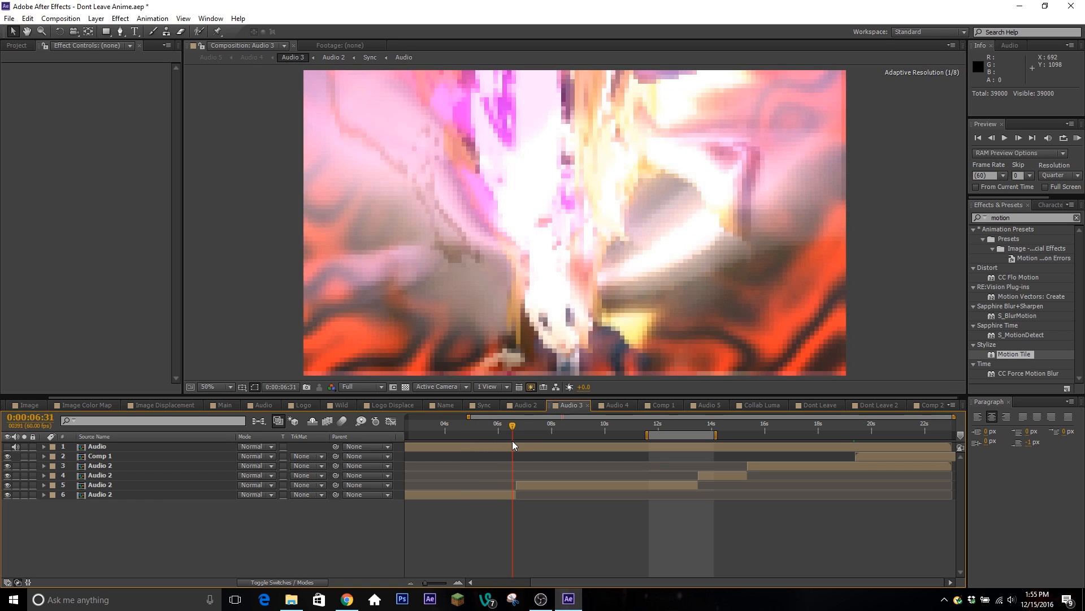
{"action": "left_click", "coordinate": [516, 425]}
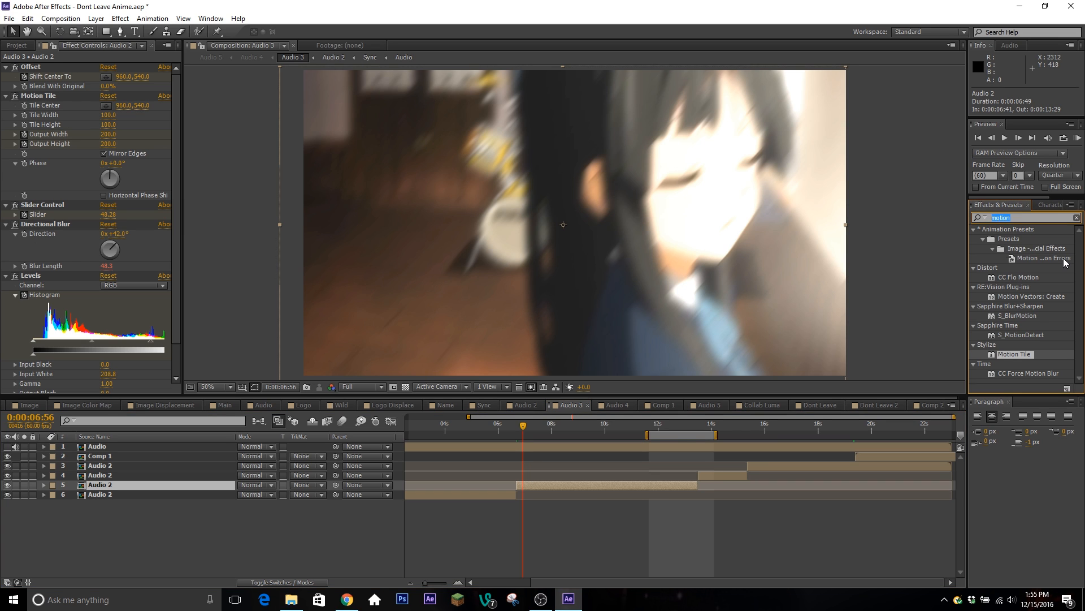
- Search 'earth' for SDK_Earthquake and select the fourth Audio 2 layer's Amount, Freq and Turbulent Displace
{"action": "type", "text": "eq"}
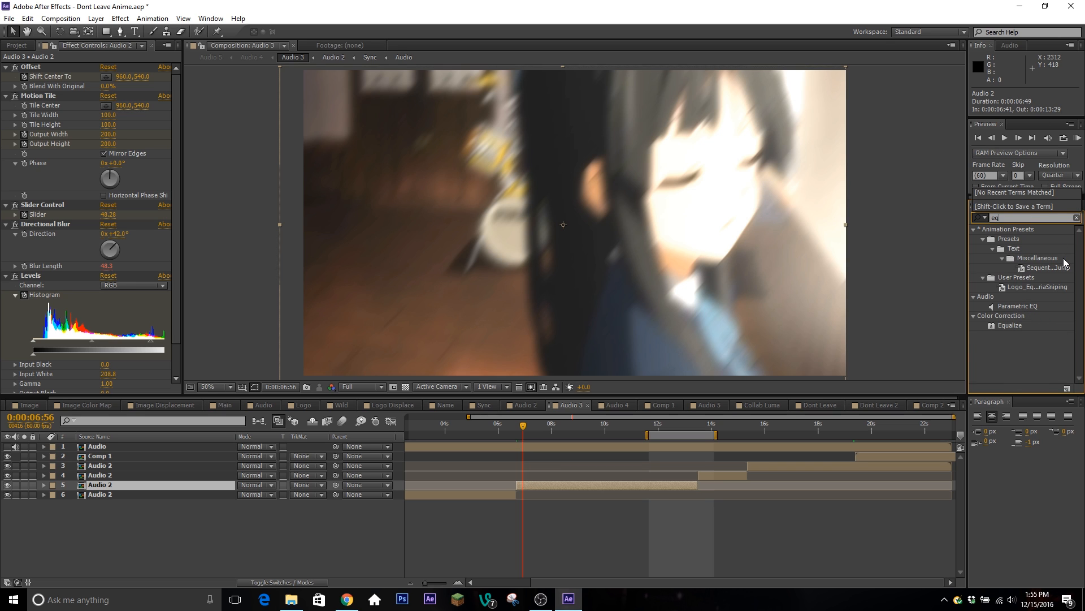
{"action": "type", "text": "earth"}
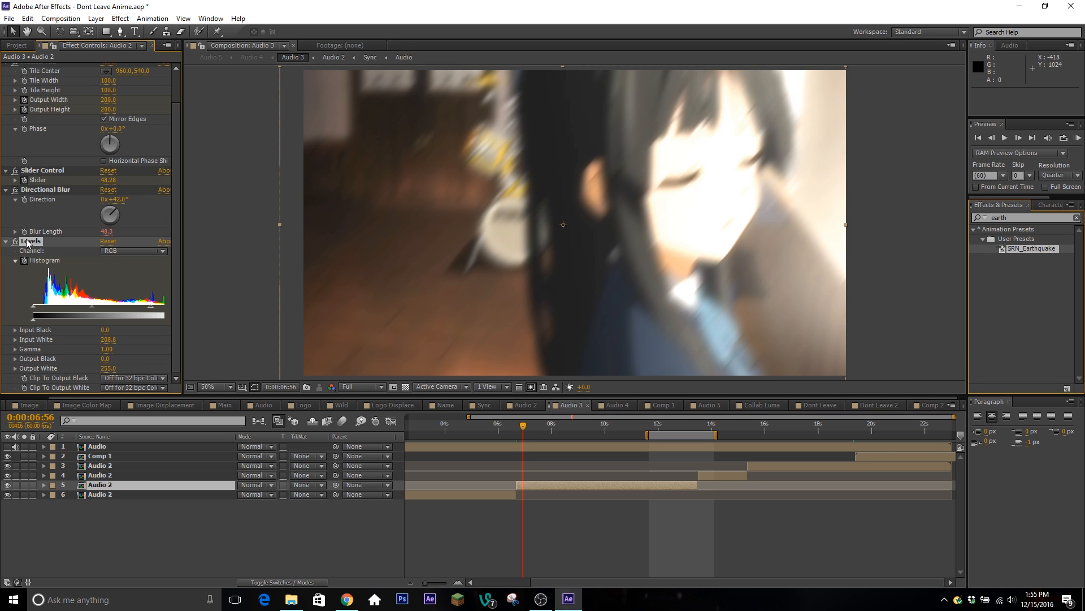
{"action": "left_click", "coordinate": [651, 434]}
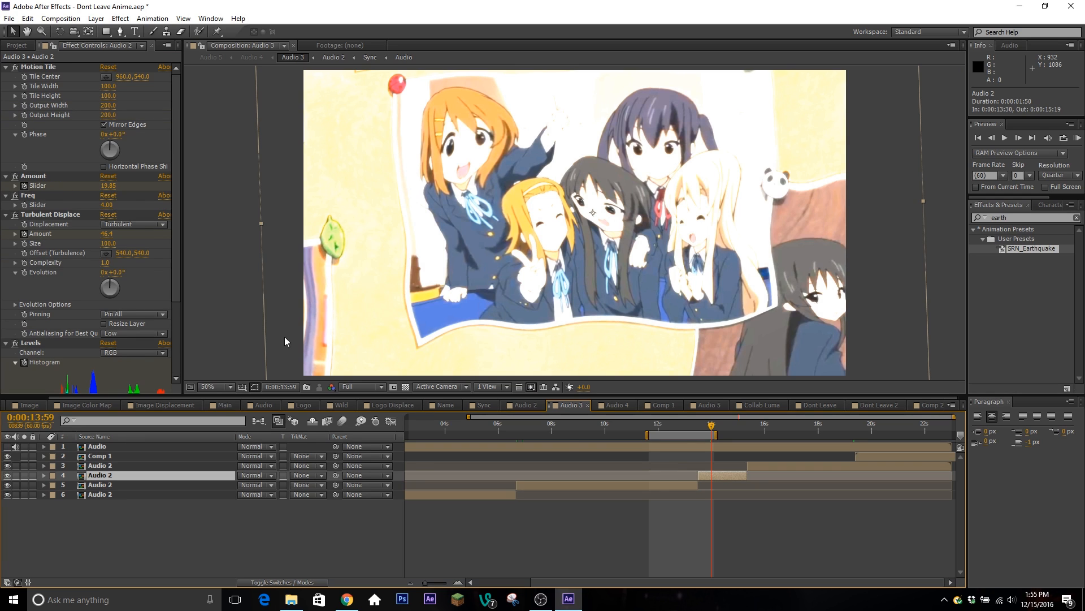
{"action": "scroll", "scroll_direction": "down", "scroll_amount": 3}
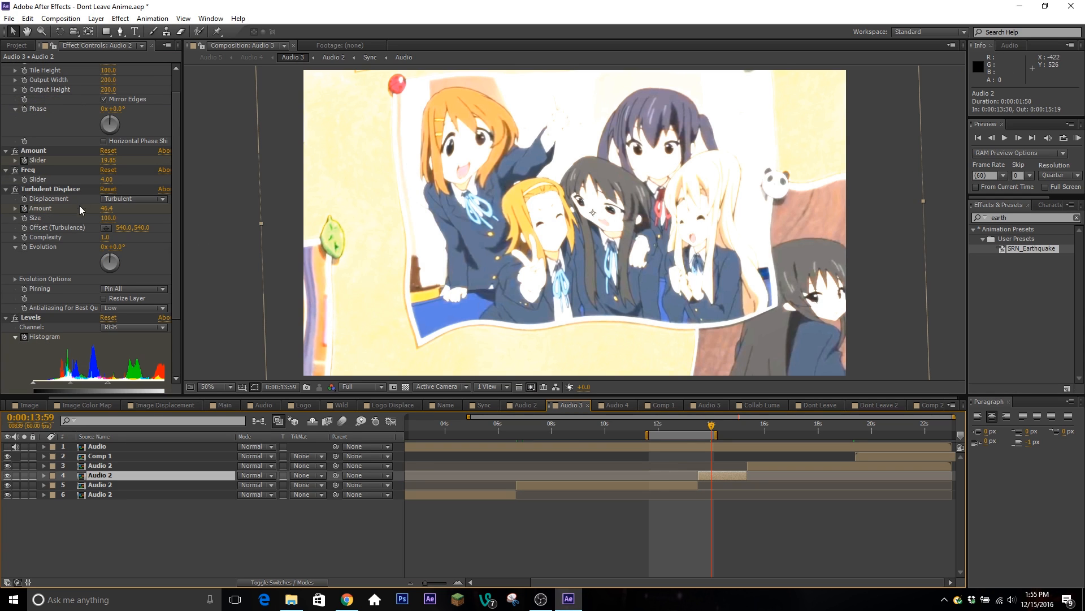
{"action": "scroll", "scroll_direction": "down", "scroll_amount": 3}
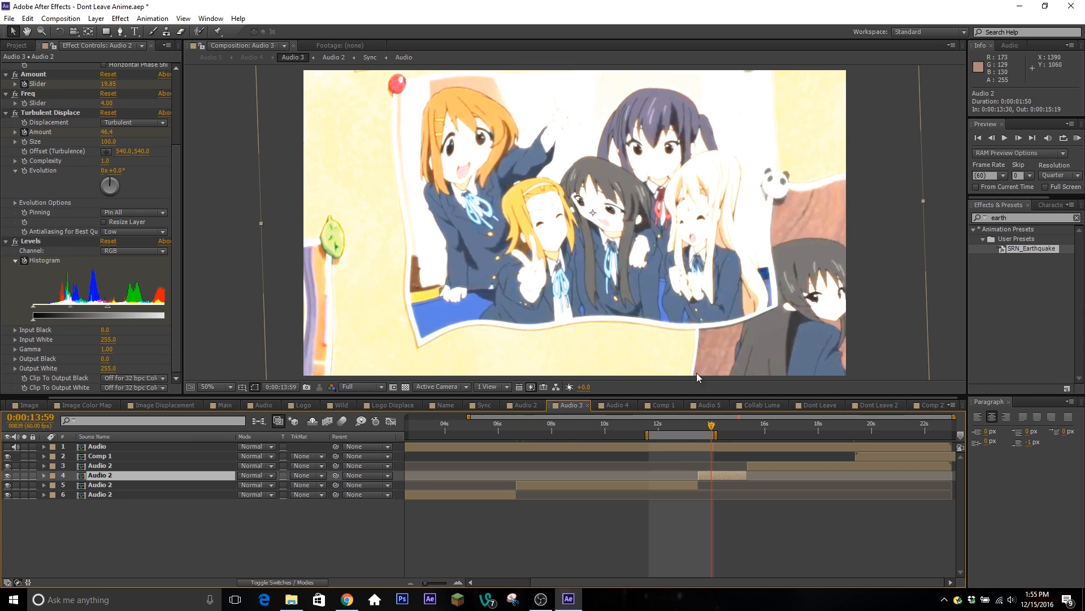
{"action": "mouse_move", "coordinate": [742, 422]}
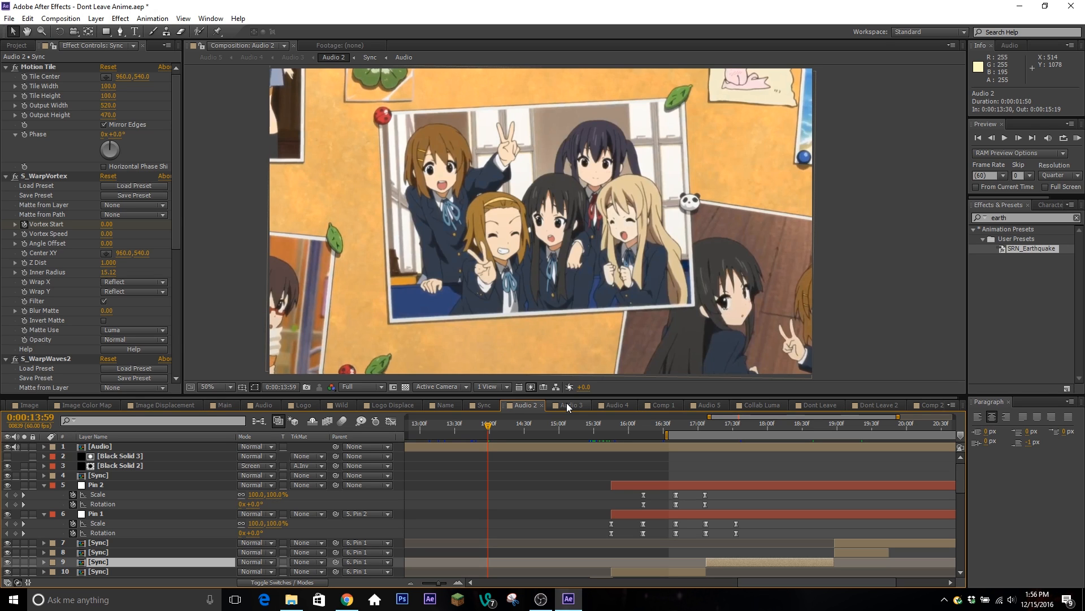
- Return to the Audio 3 composition and move the playhead to 15:32
{"action": "left_click", "coordinate": [569, 405]}
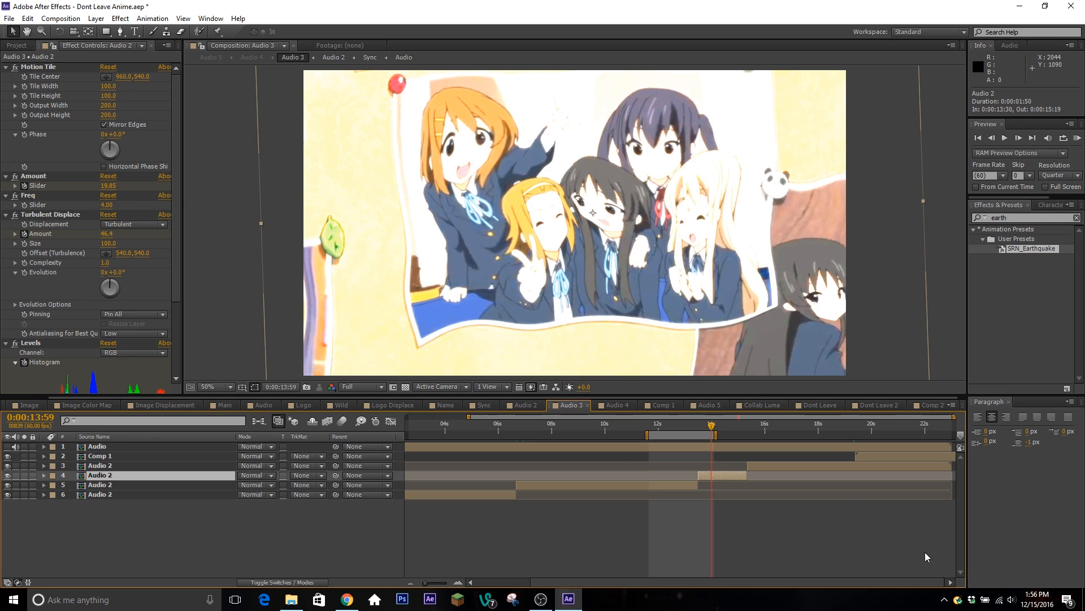
{"action": "mouse_move", "coordinate": [714, 434]}
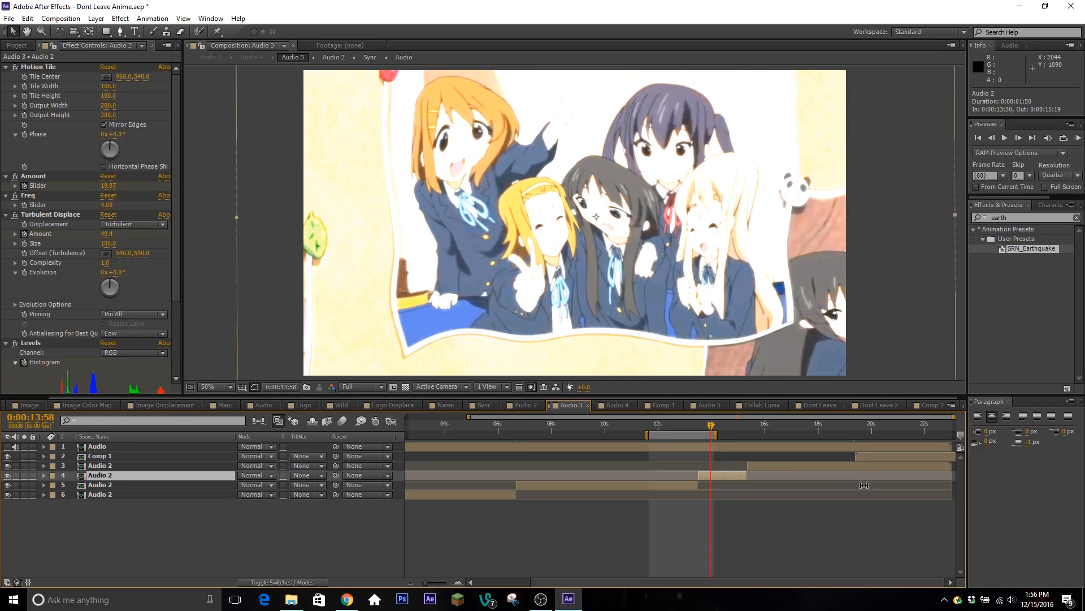
{"action": "mouse_move", "coordinate": [856, 497]}
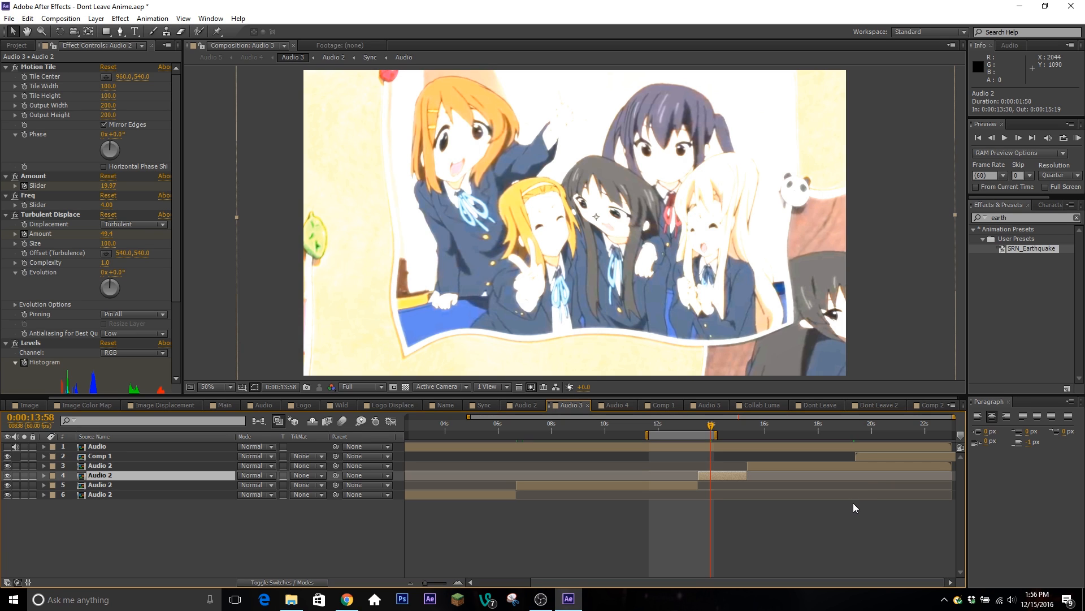
{"action": "mouse_move", "coordinate": [867, 450]}
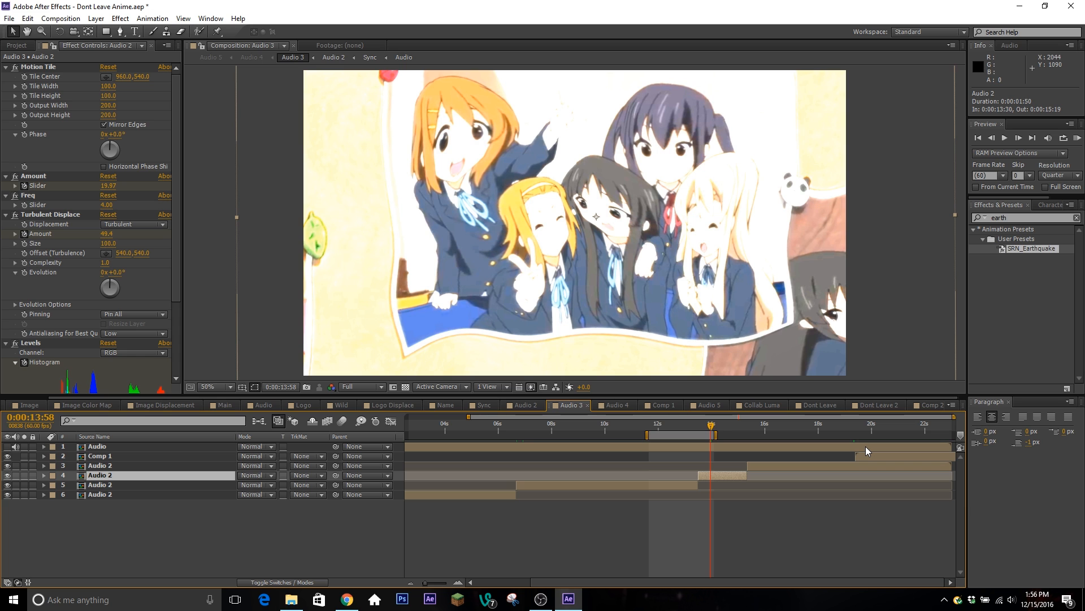
{"action": "mouse_move", "coordinate": [695, 450]}
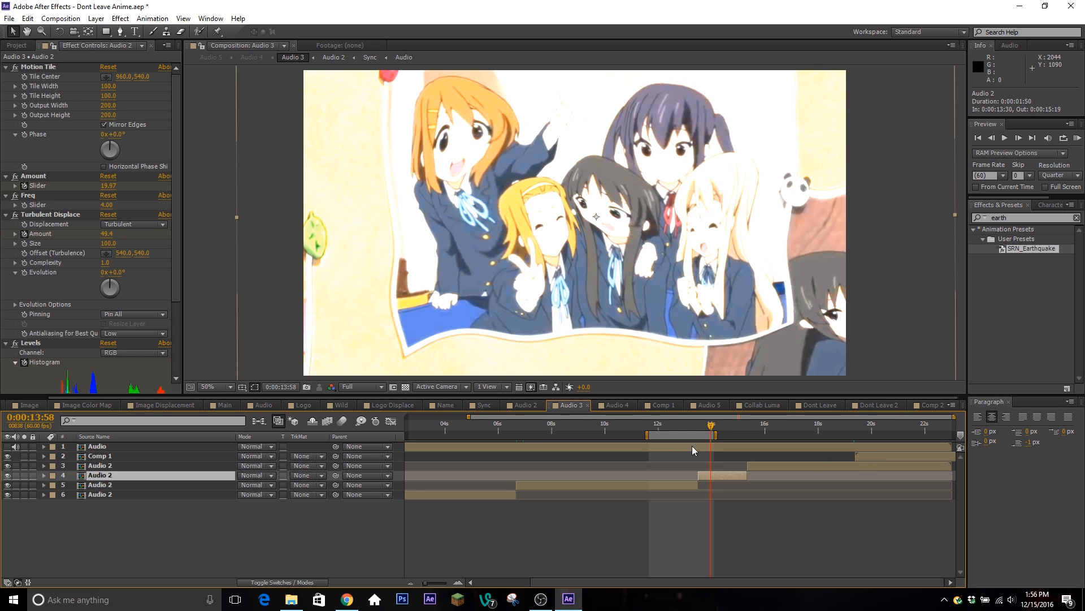
{"action": "left_click", "coordinate": [740, 425]}
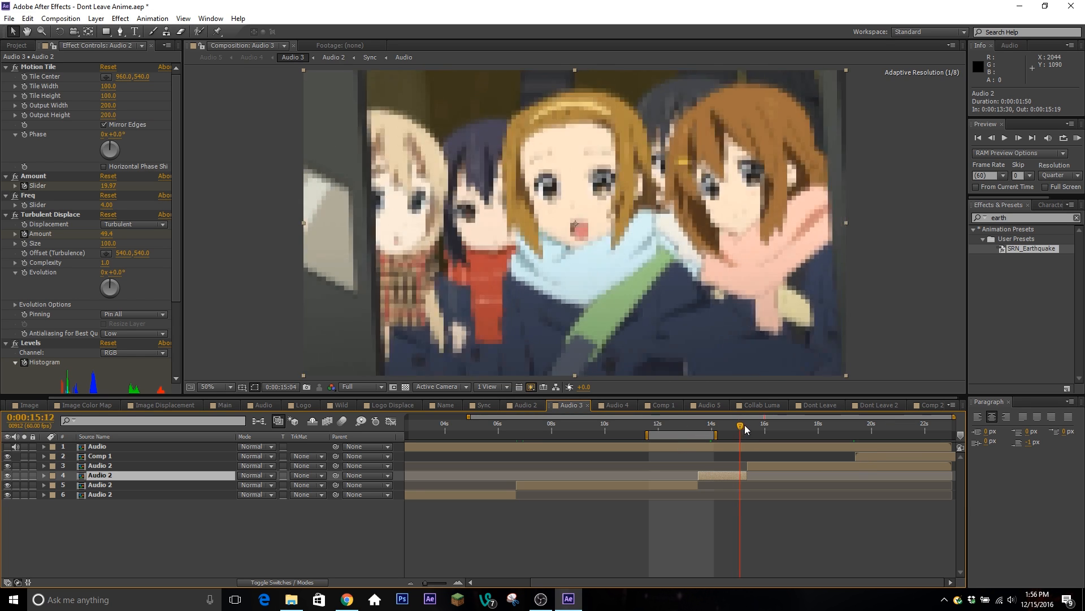
- Move the Audio 3 playhead onto the Comp 1 'Thanks for Watching' end title near 20s
{"action": "left_click", "coordinate": [757, 425]}
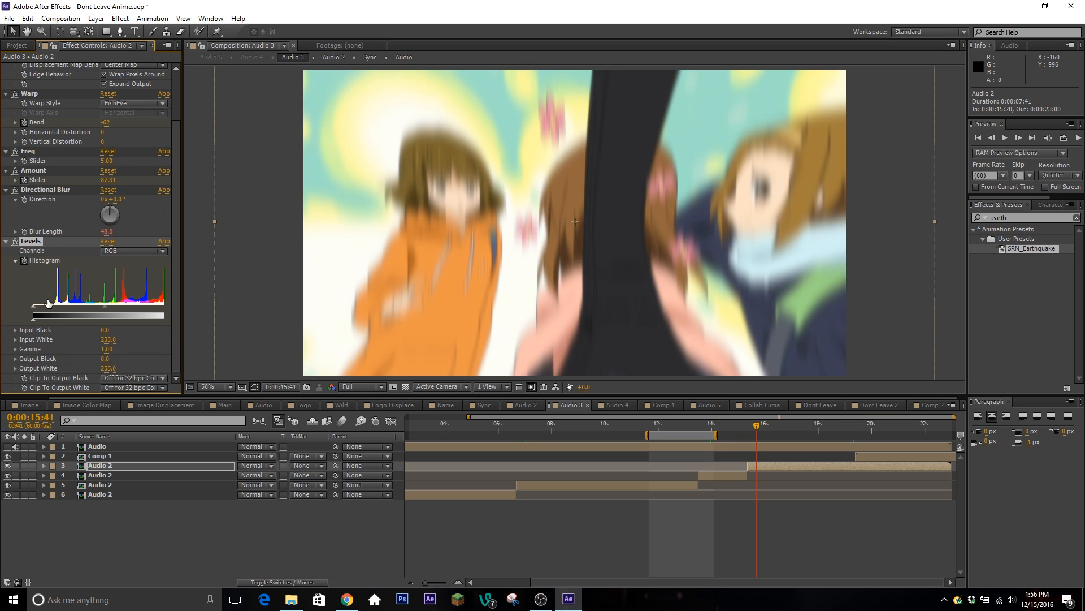
{"action": "left_click", "coordinate": [891, 425]}
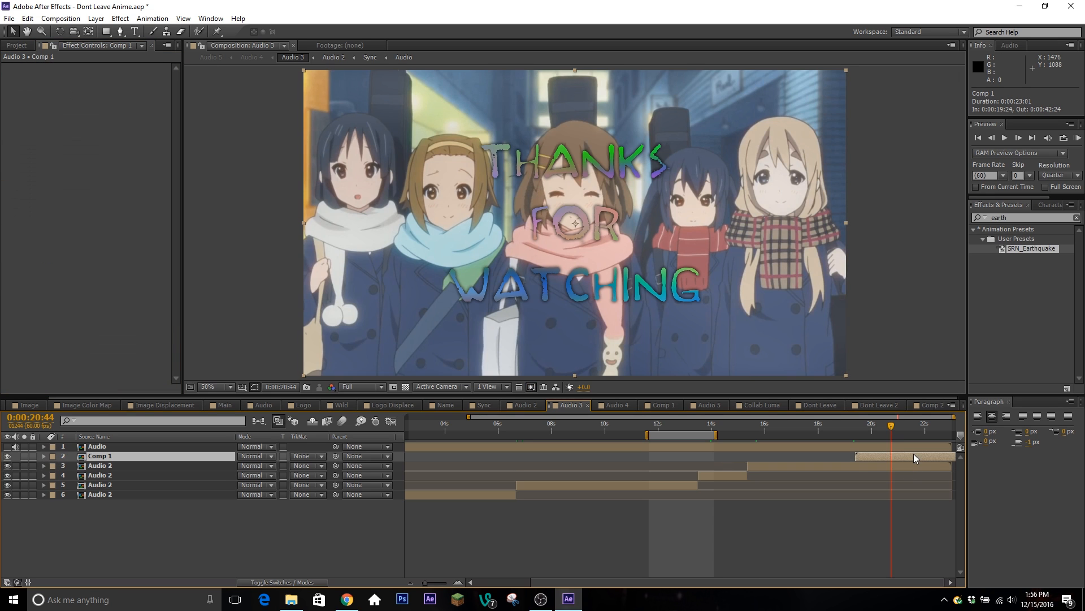
- Open Comp 1 and show the S_CloudsColorSmooth effect on Black Solid 4
{"action": "left_click", "coordinate": [866, 428]}
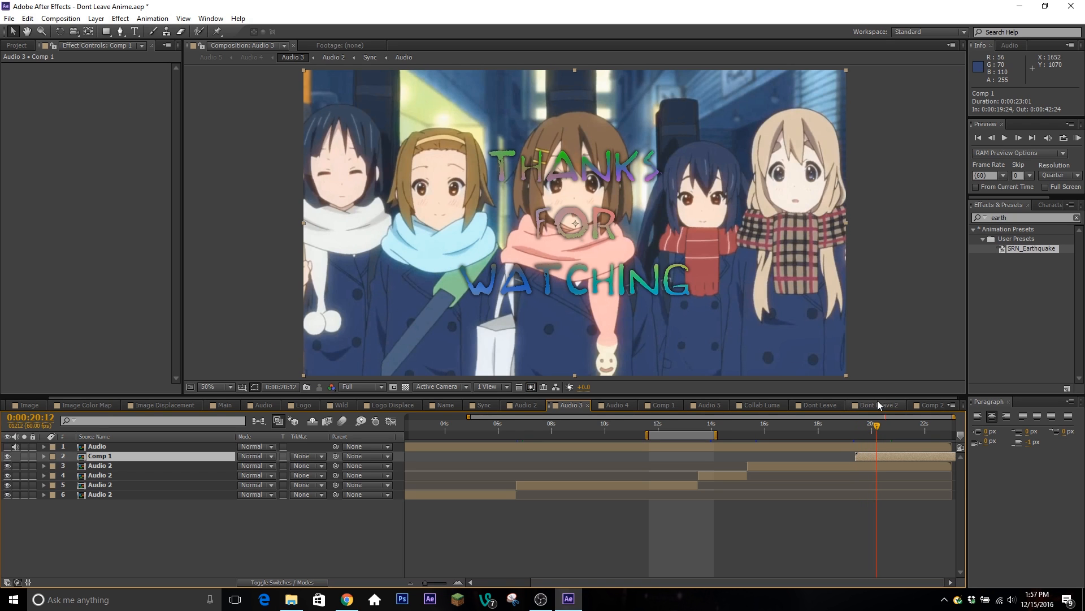
{"action": "mouse_move", "coordinate": [927, 413]}
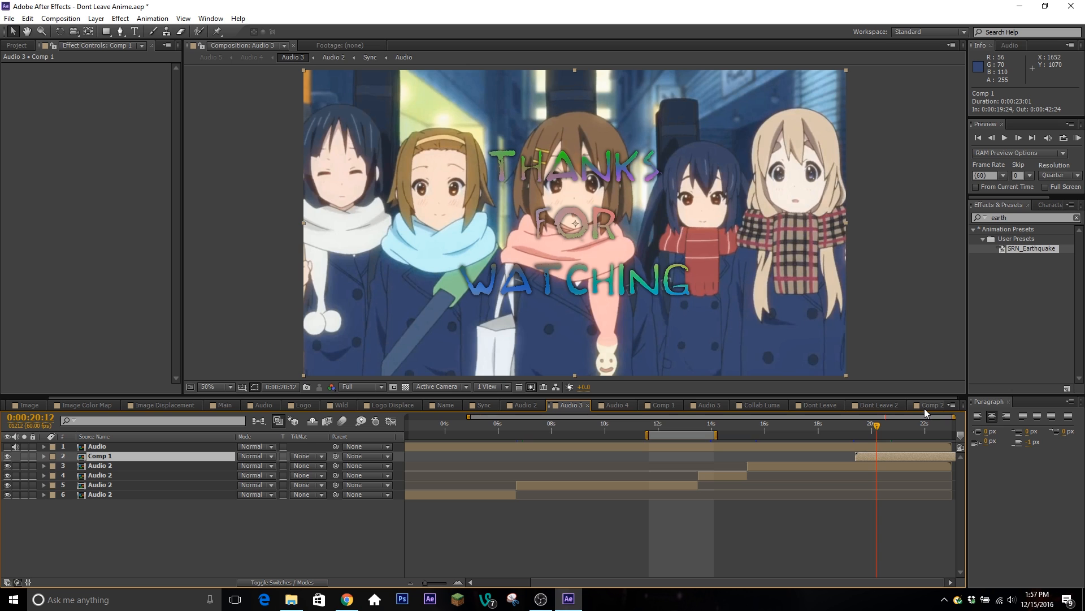
{"action": "left_click", "coordinate": [932, 404]}
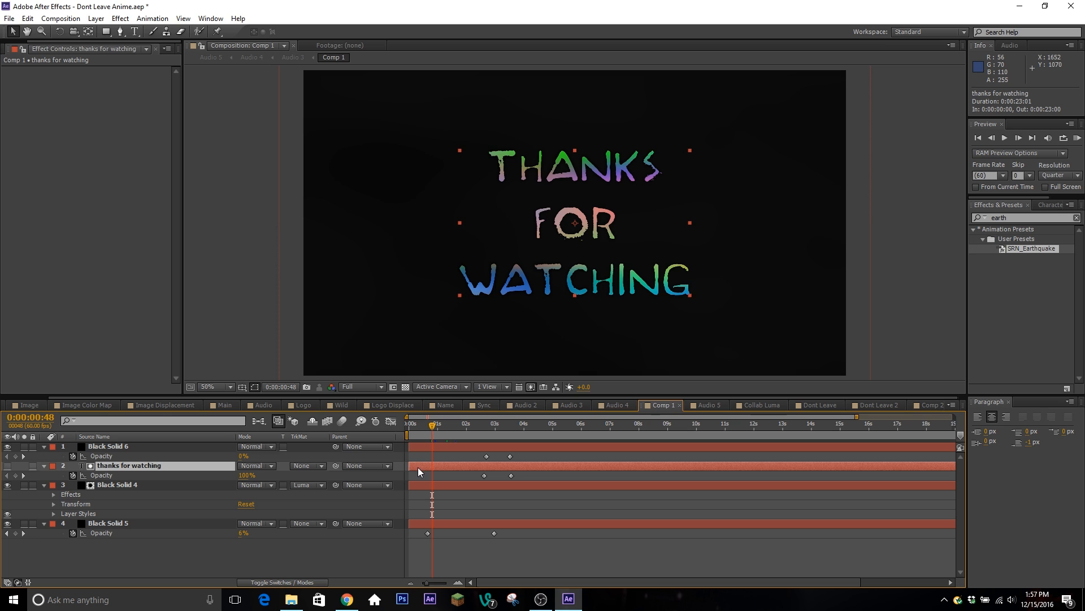
{"action": "left_click", "coordinate": [117, 484]}
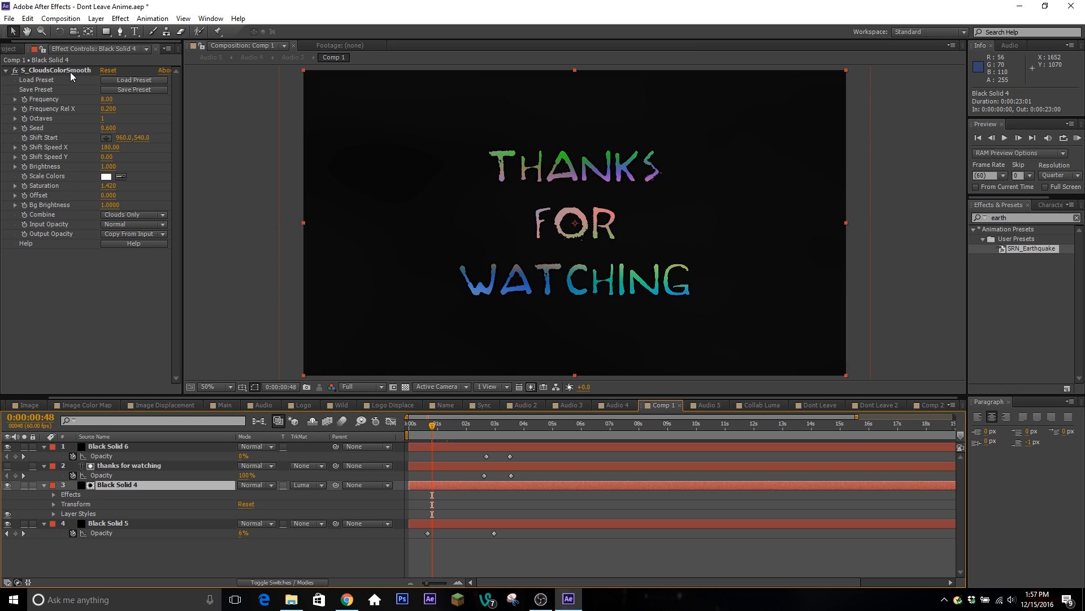
{"action": "mouse_move", "coordinate": [70, 82]}
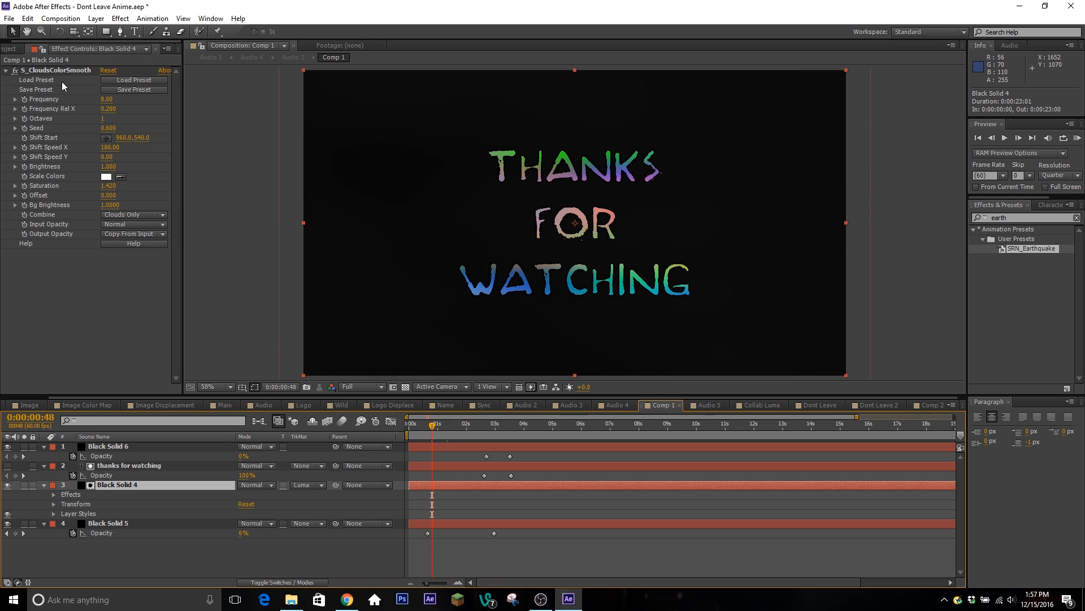
{"action": "mouse_move", "coordinate": [64, 88]}
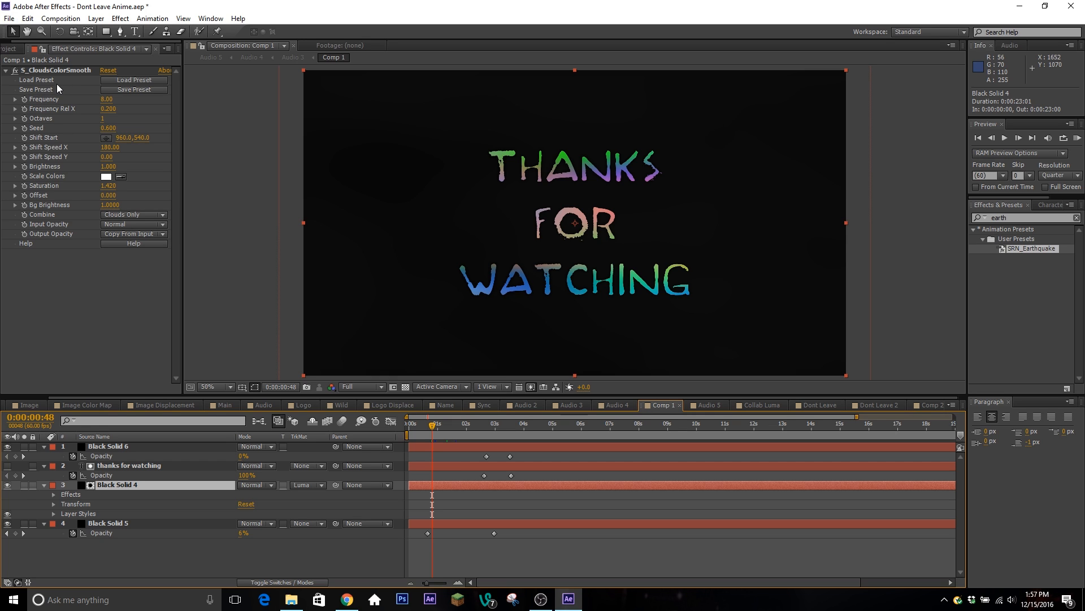
- Toggle the colourful cloud fill on the title off and on, then view an earlier frame
{"action": "left_click", "coordinate": [129, 465]}
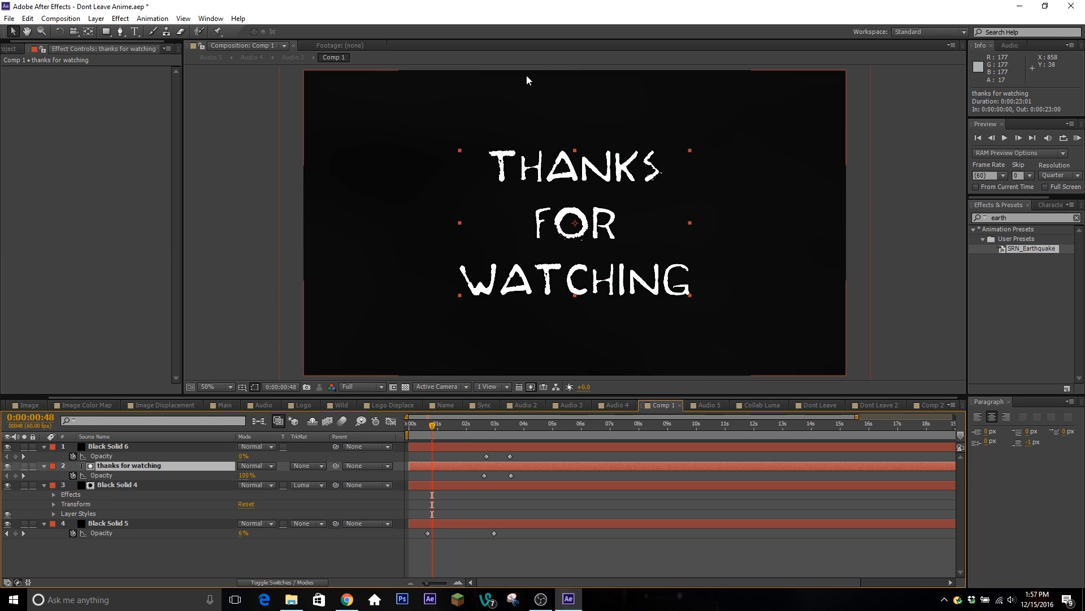
{"action": "mouse_move", "coordinate": [190, 497]}
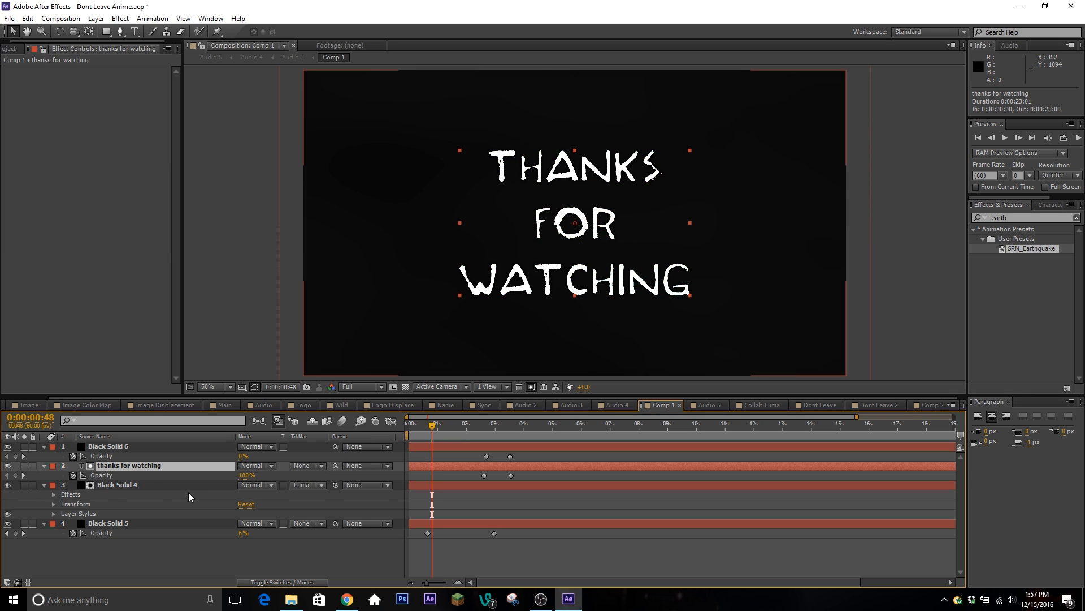
{"action": "left_click", "coordinate": [117, 483]}
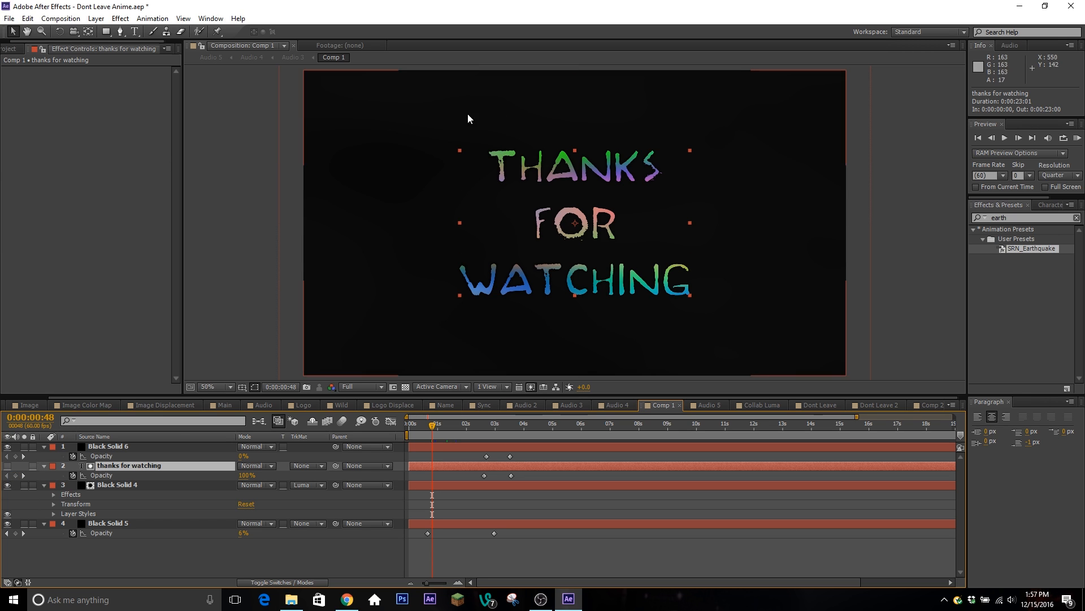
{"action": "mouse_move", "coordinate": [569, 259]}
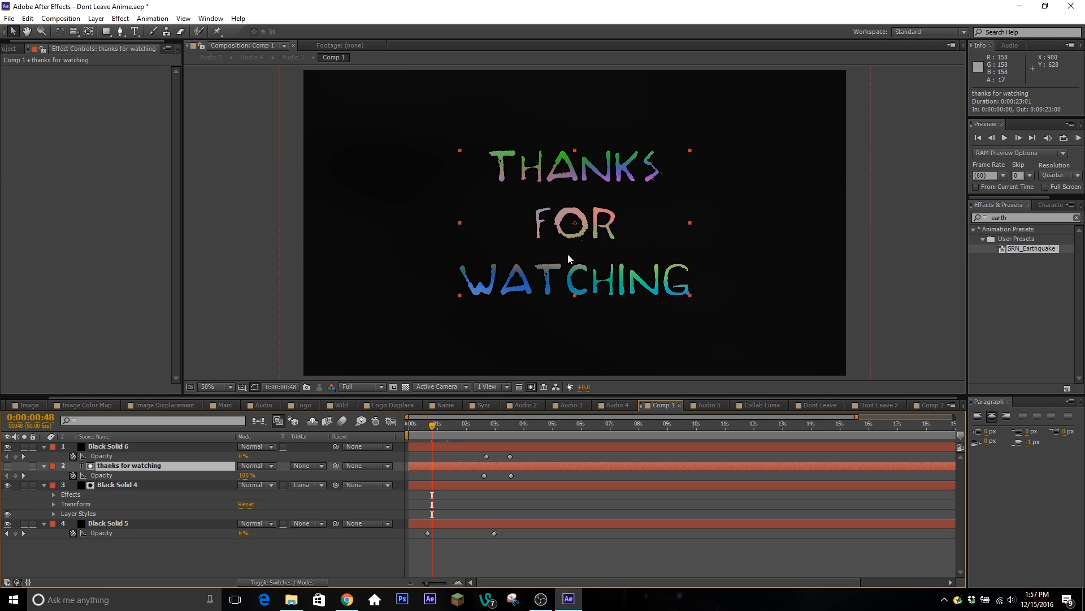
{"action": "left_click", "coordinate": [447, 423]}
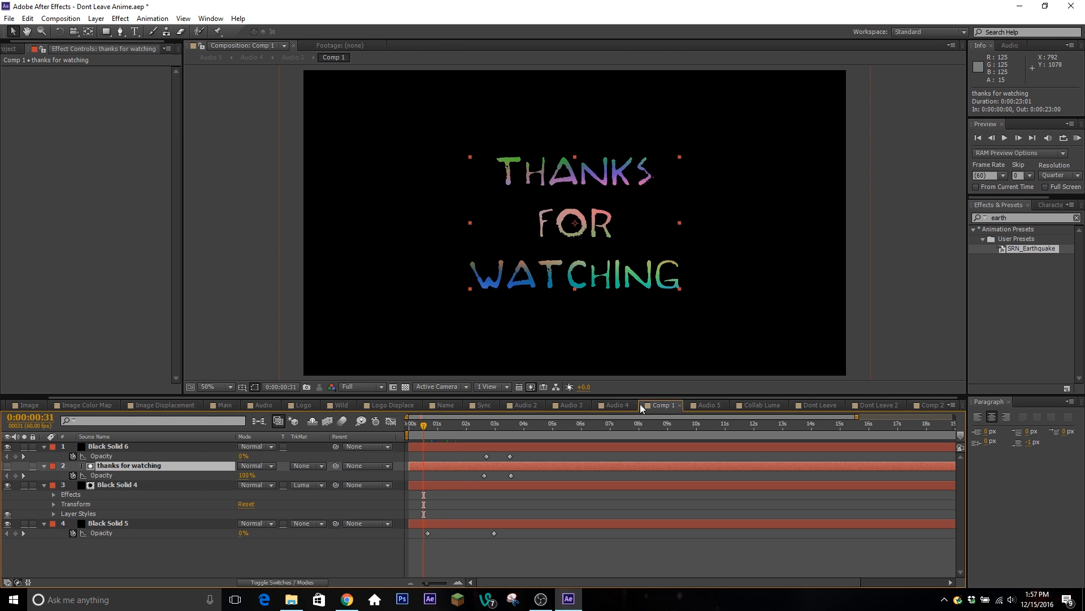
- Scrub the Audio 4 S_Shake Amplitude keyframes around 18:44–18:52
{"action": "left_click", "coordinate": [569, 405]}
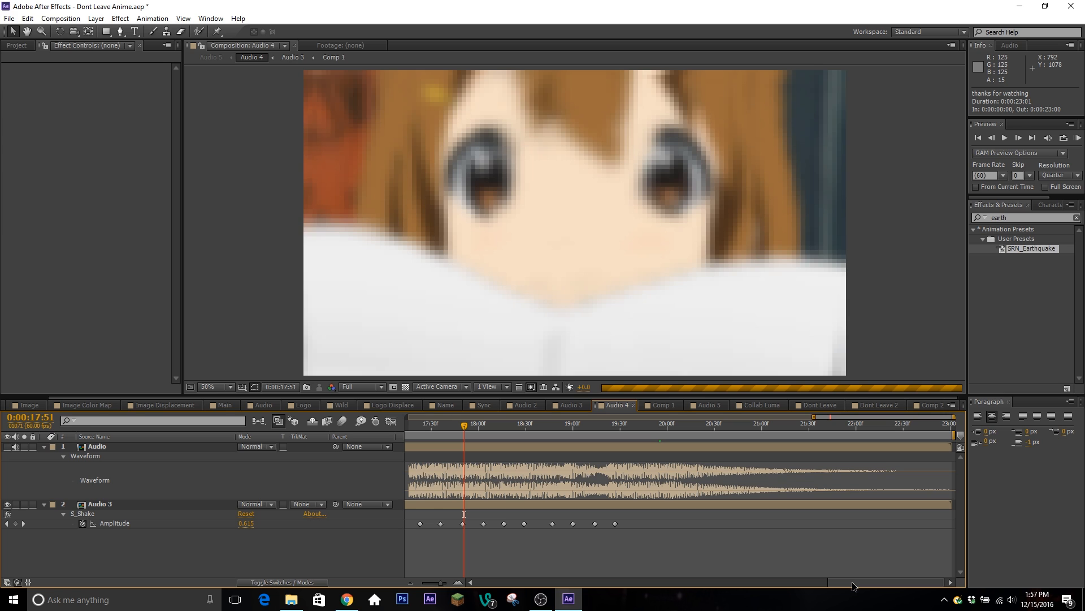
{"action": "mouse_move", "coordinate": [918, 505]}
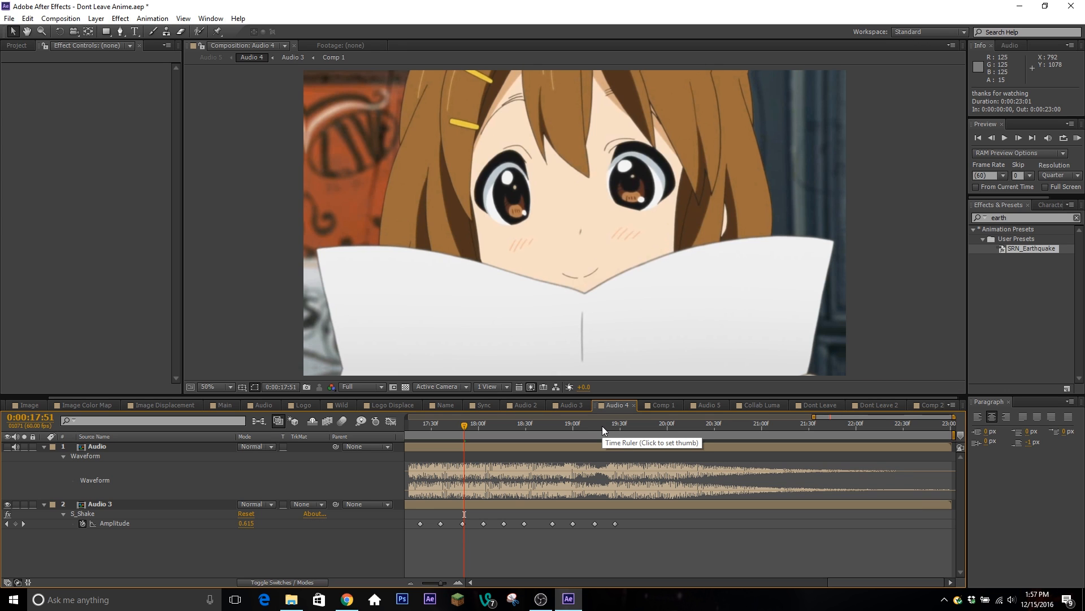
{"action": "mouse_move", "coordinate": [523, 464]}
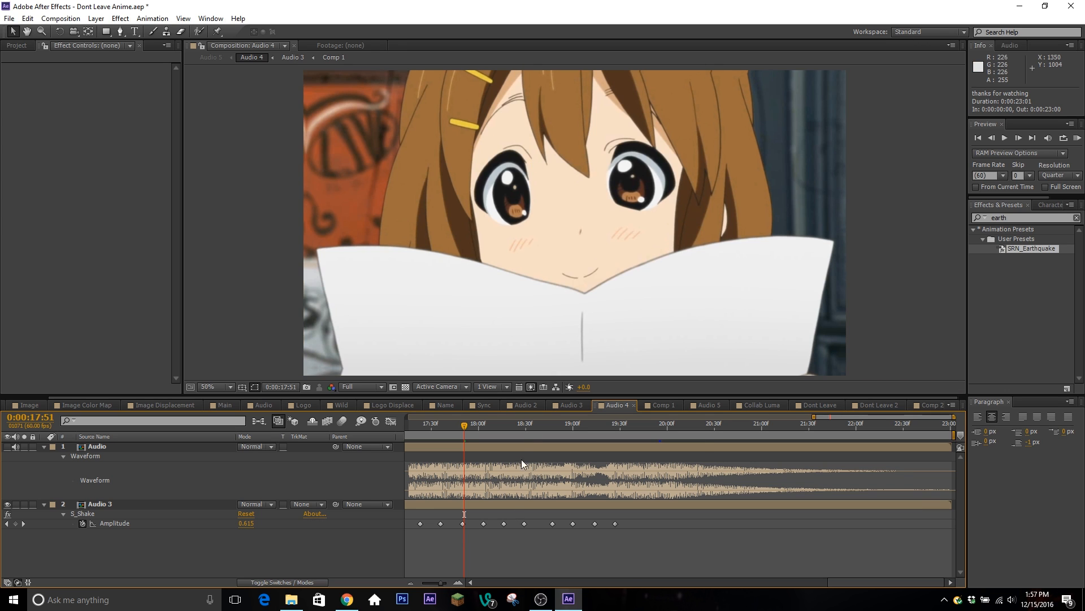
{"action": "left_click", "coordinate": [586, 424]}
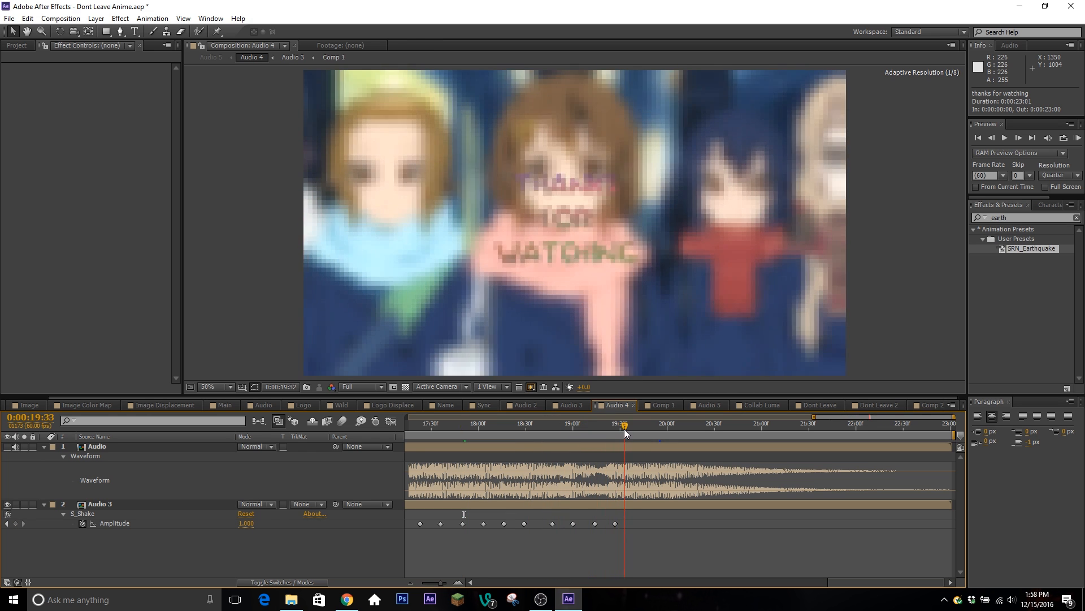
{"action": "left_click", "coordinate": [582, 423]}
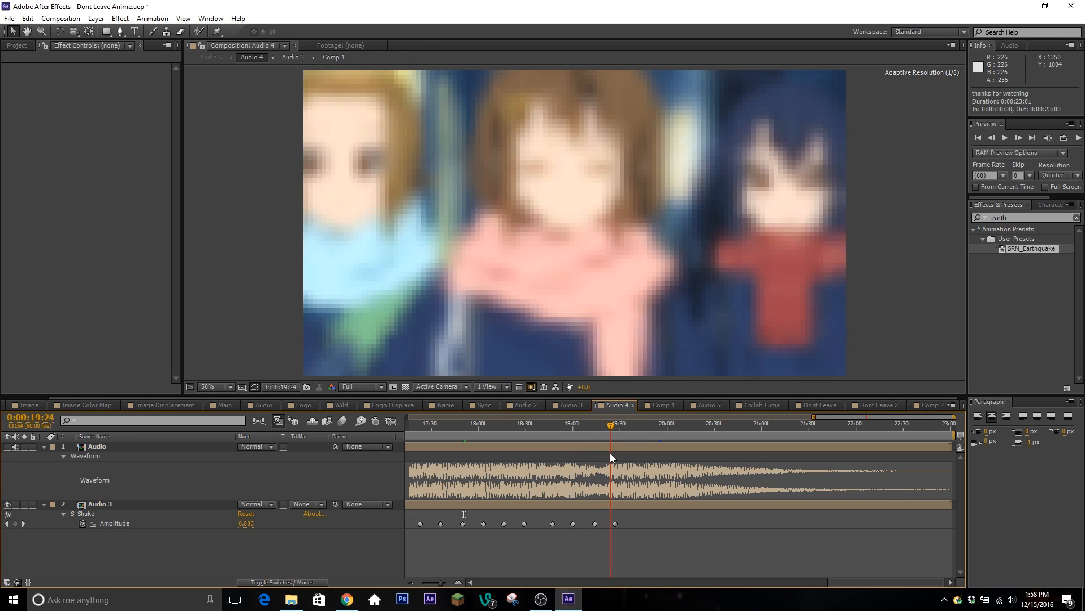
{"action": "left_click", "coordinate": [492, 423]}
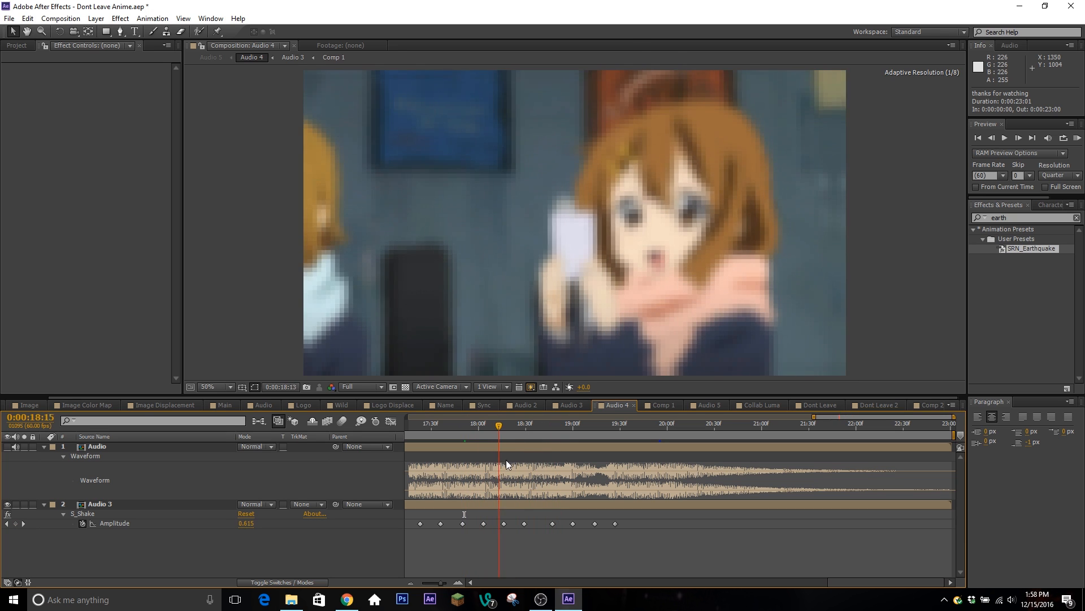
{"action": "left_click", "coordinate": [548, 425]}
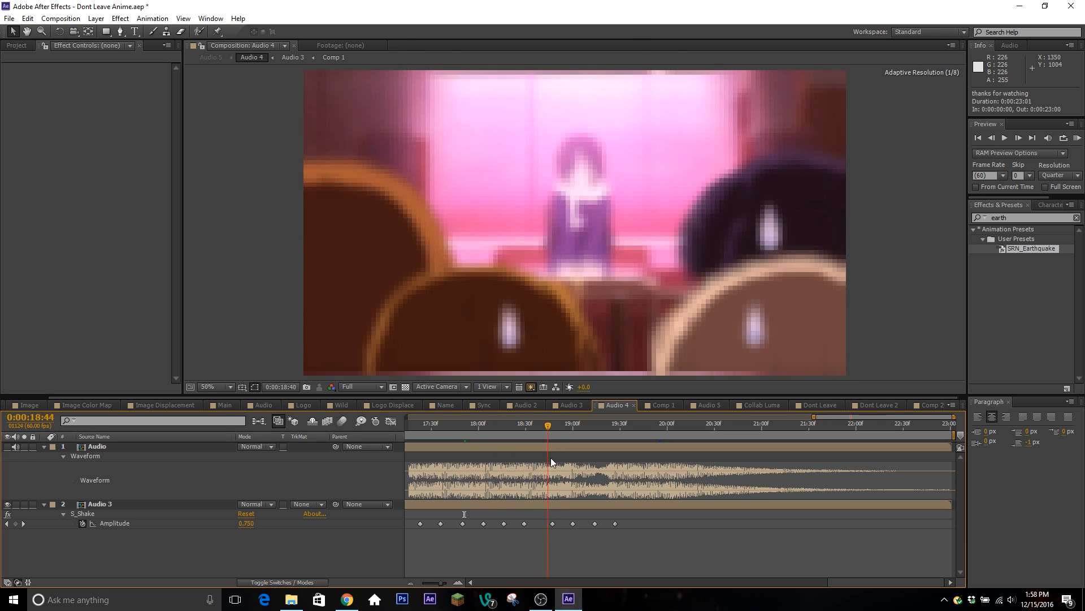
{"action": "left_click_drag", "start_coordinate": [548, 423], "coordinate": [556, 423]}
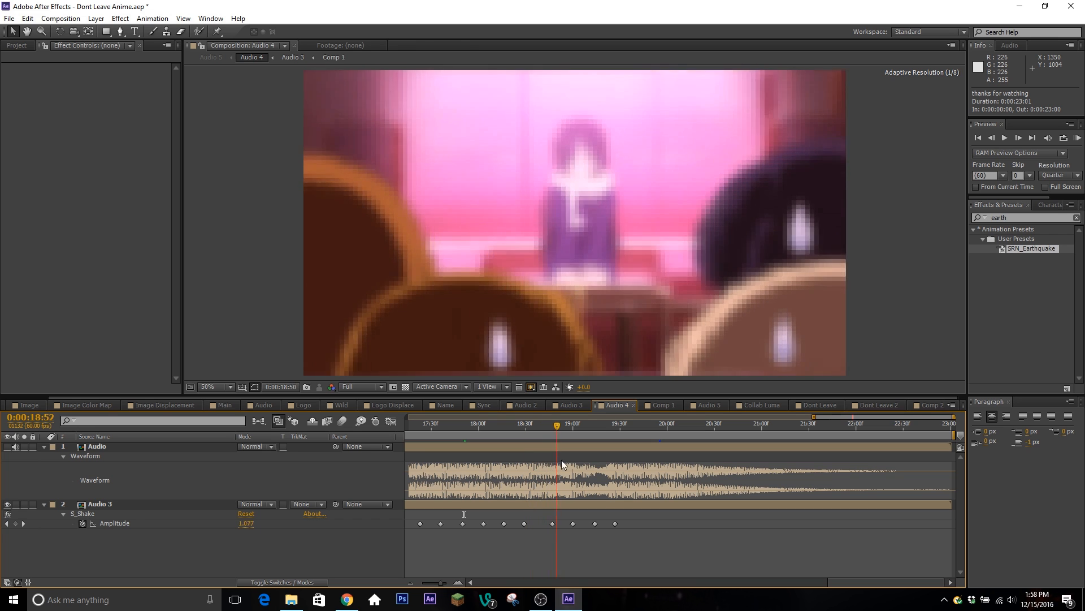
- Switch to the Audio 5 grading composition with Black Solid 7 and Adjustment Layer 3
{"action": "left_click", "coordinate": [706, 405]}
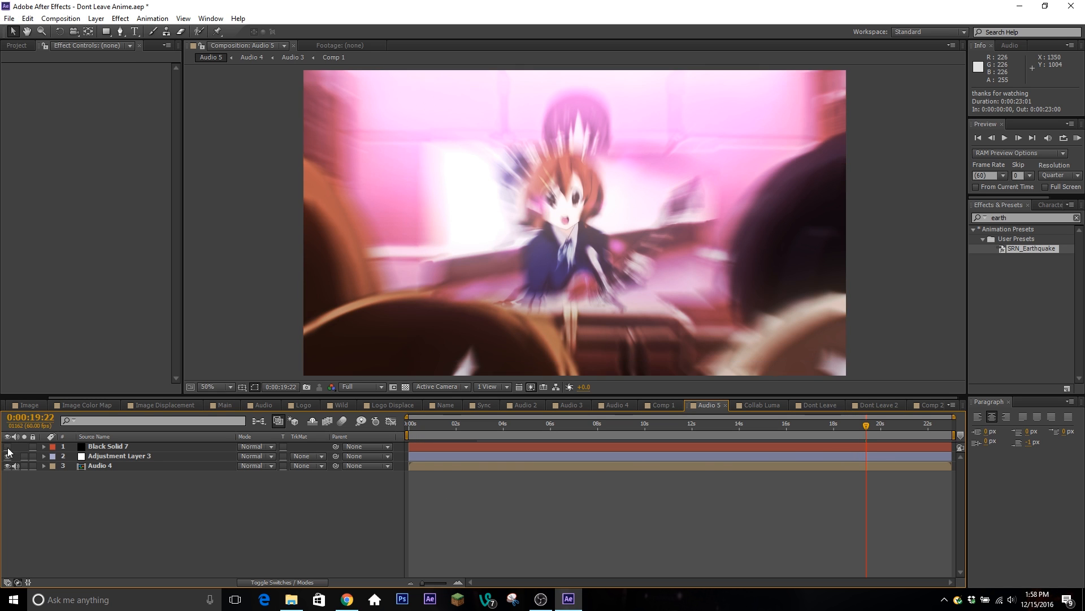
{"action": "left_click", "coordinate": [119, 455]}
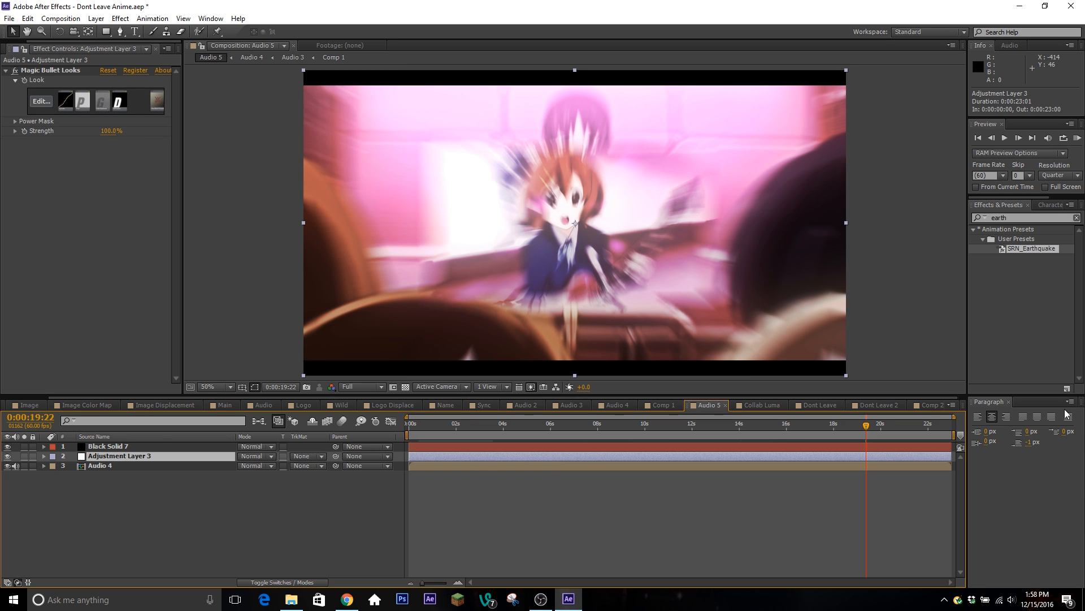
{"action": "mouse_move", "coordinate": [685, 377]}
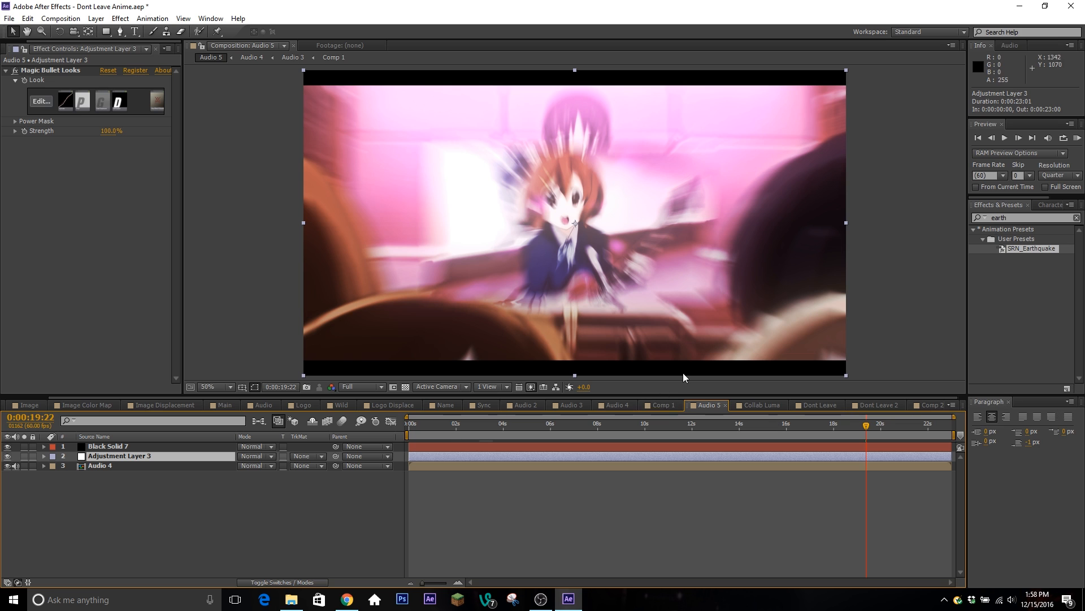
{"action": "mouse_move", "coordinate": [577, 454]}
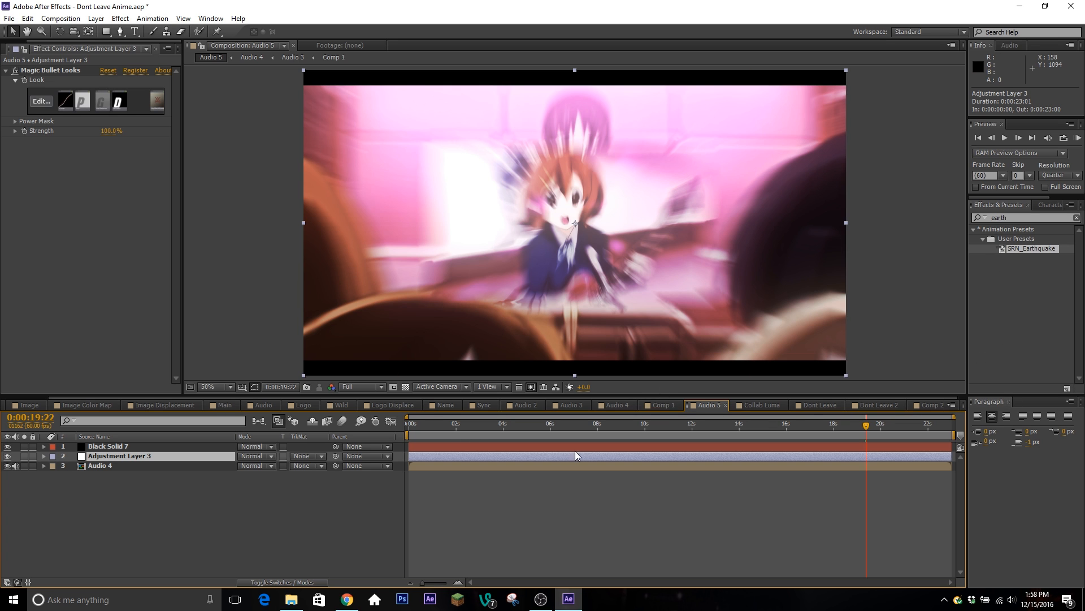
{"action": "mouse_move", "coordinate": [878, 431]}
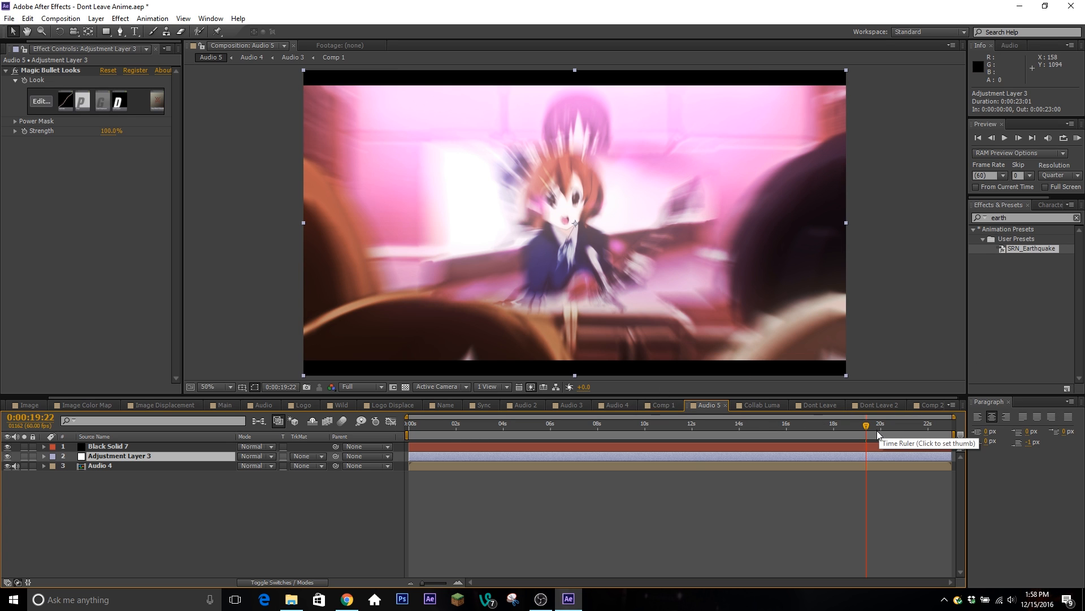
{"action": "left_click", "coordinate": [99, 466]}
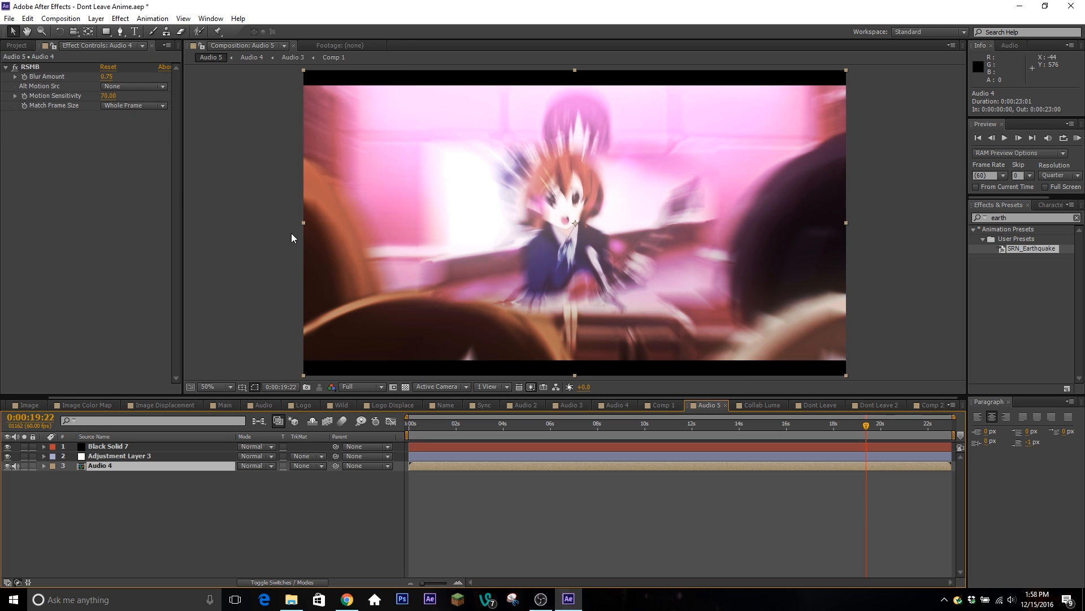
{"action": "mouse_move", "coordinate": [819, 479]}
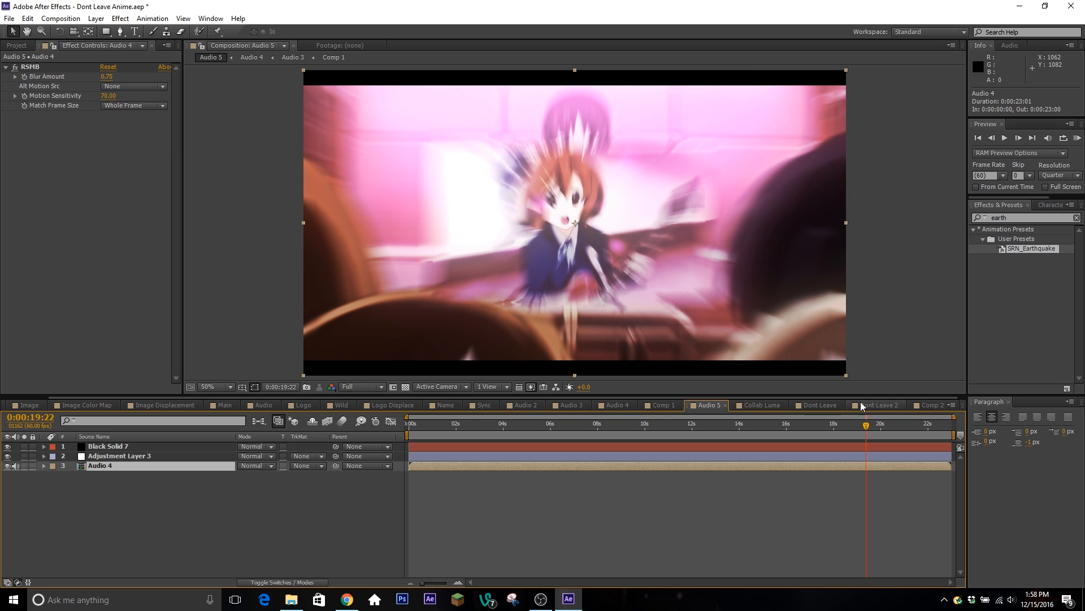
{"action": "left_click_drag", "start_coordinate": [865, 429], "coordinate": [846, 430]}
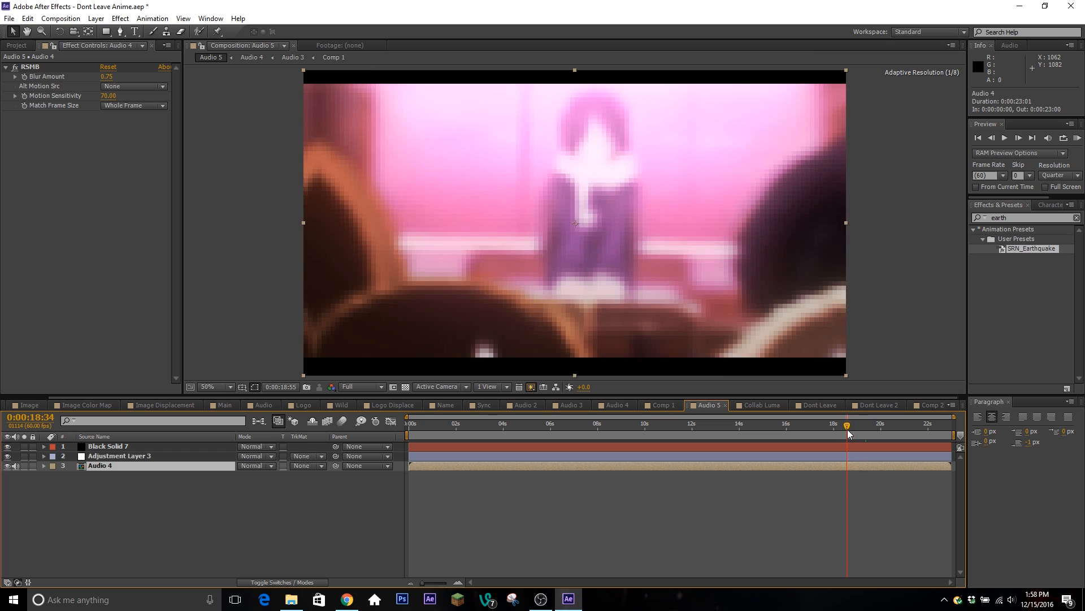
{"action": "left_click_drag", "start_coordinate": [846, 424], "coordinate": [836, 424]}
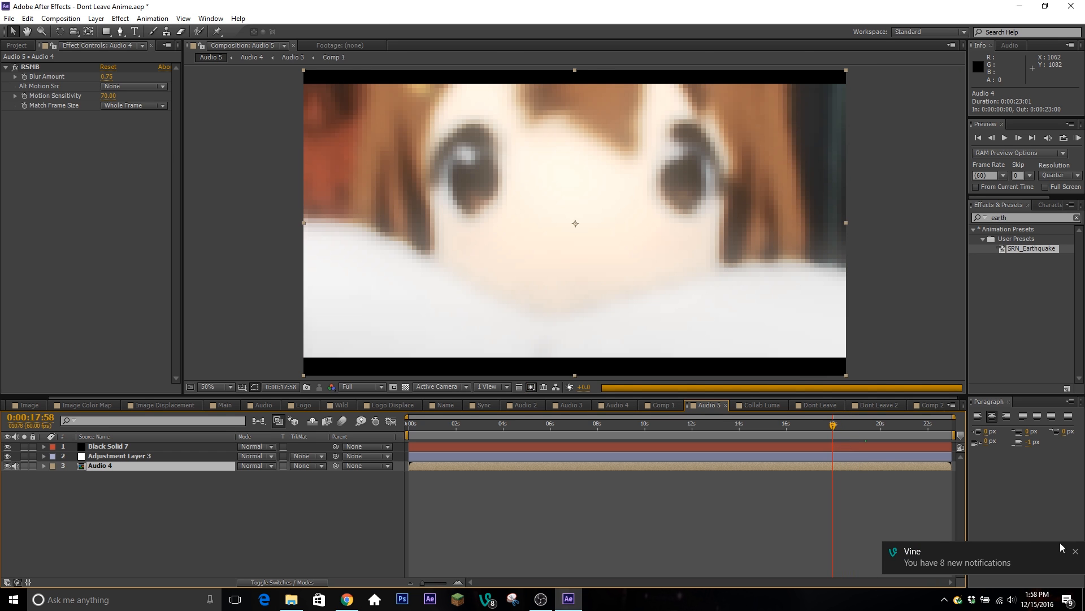
{"action": "left_click", "coordinate": [1077, 551]}
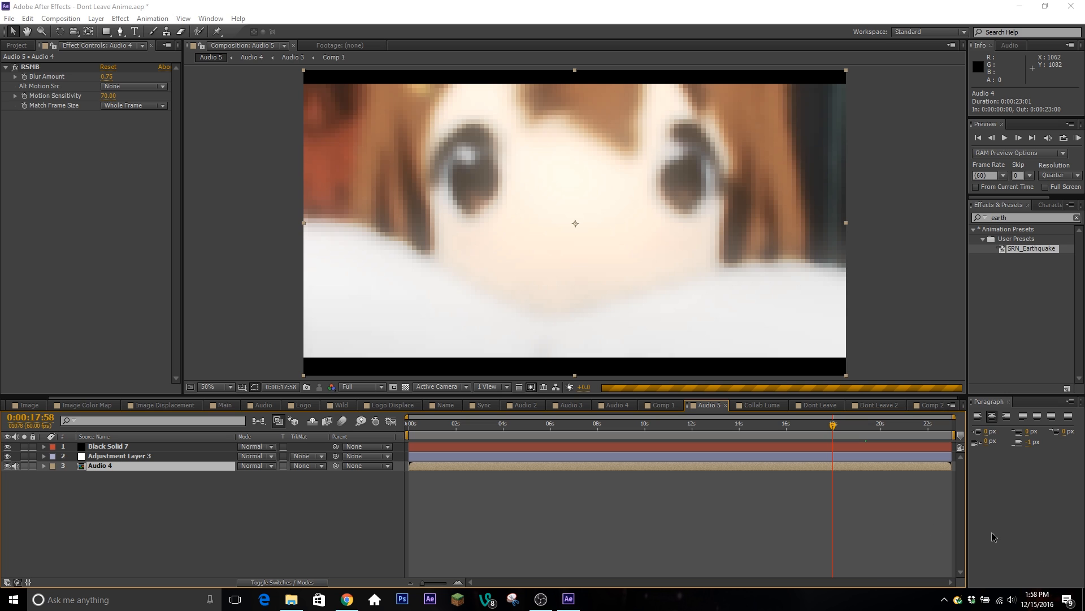